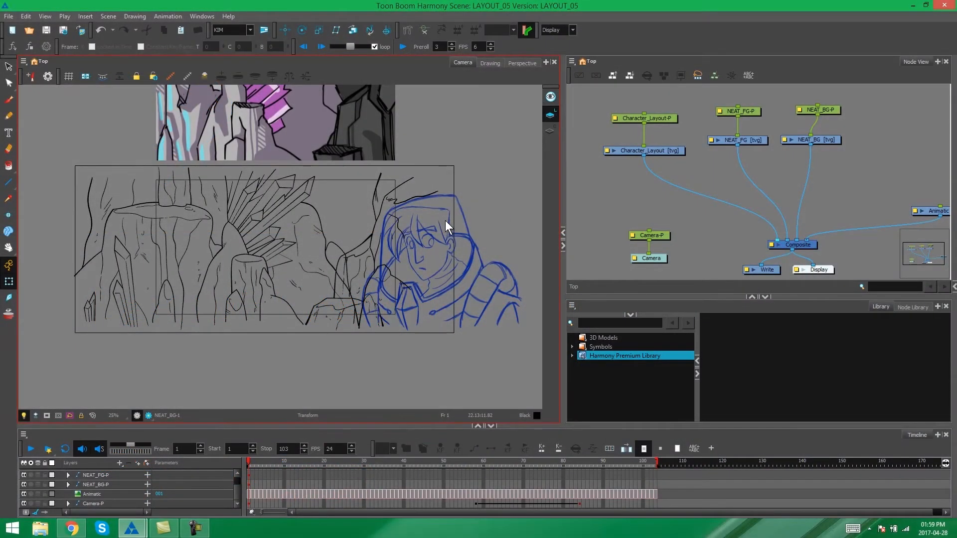
mouse_move(512, 144)
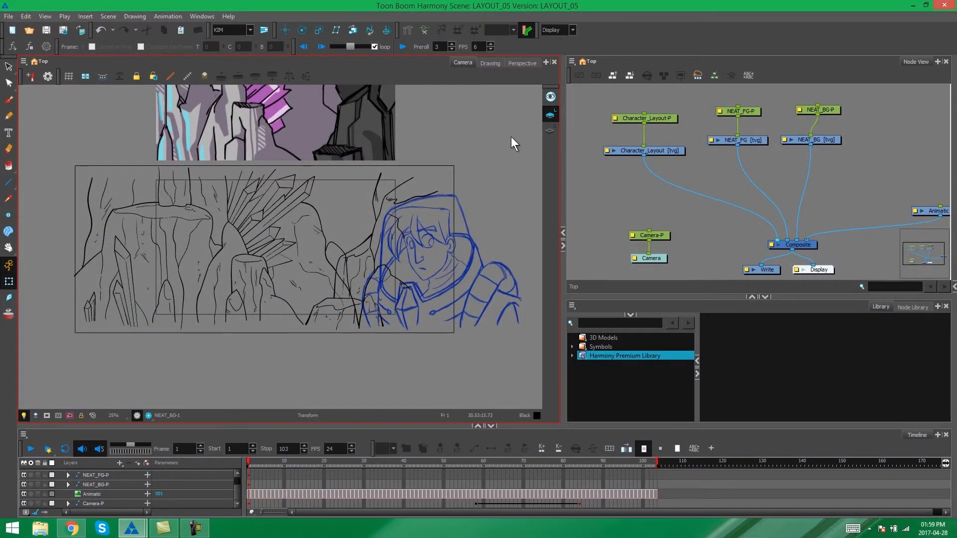
mouse_move(524, 302)
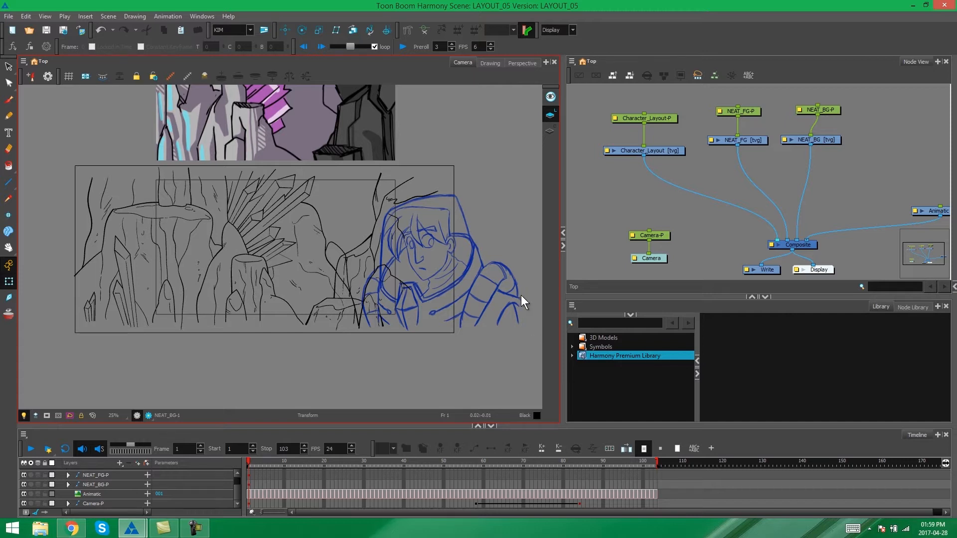
mouse_move(495, 167)
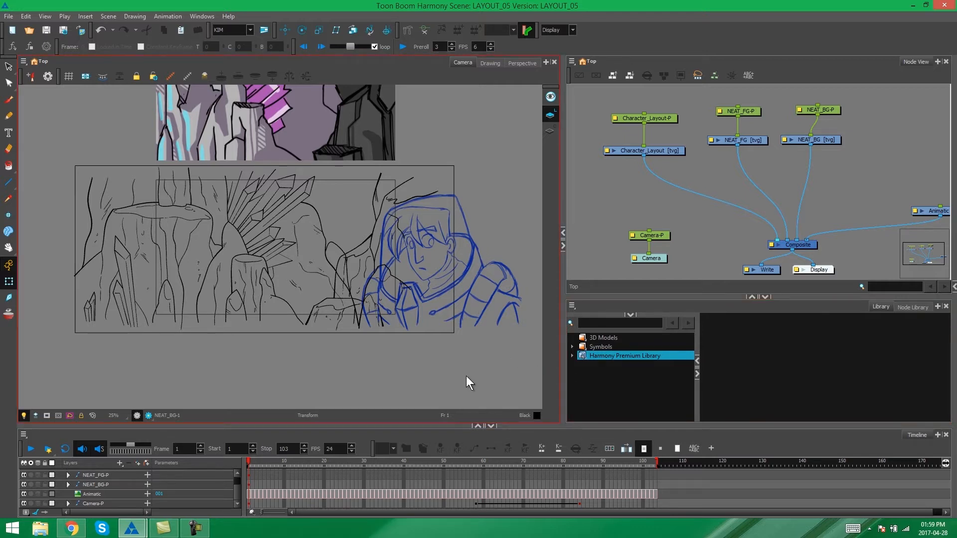
mouse_move(232, 377)
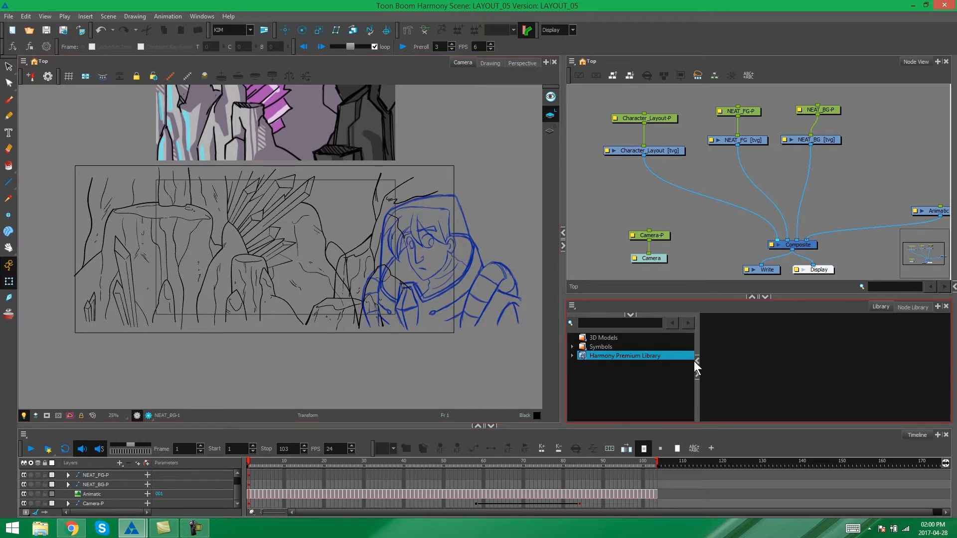
mouse_move(757, 358)
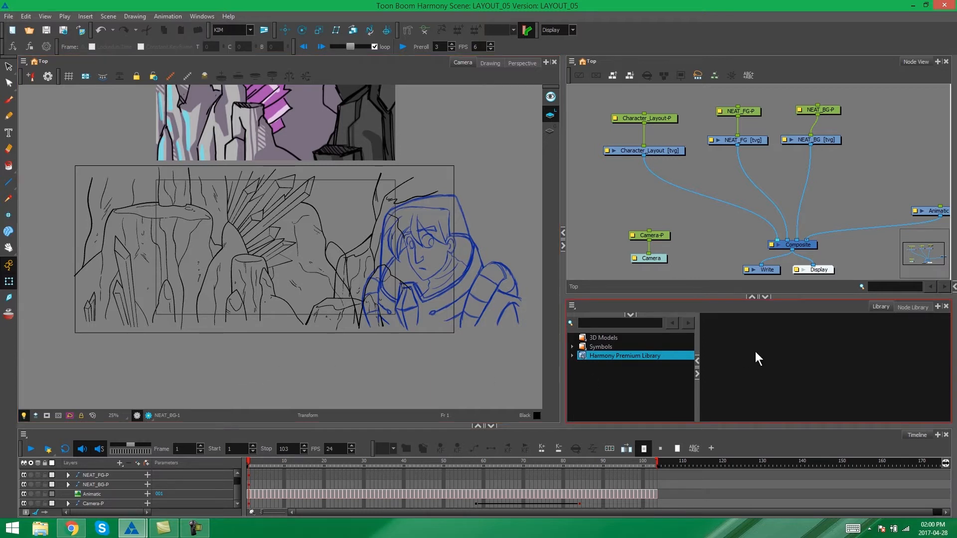
mouse_move(767, 342)
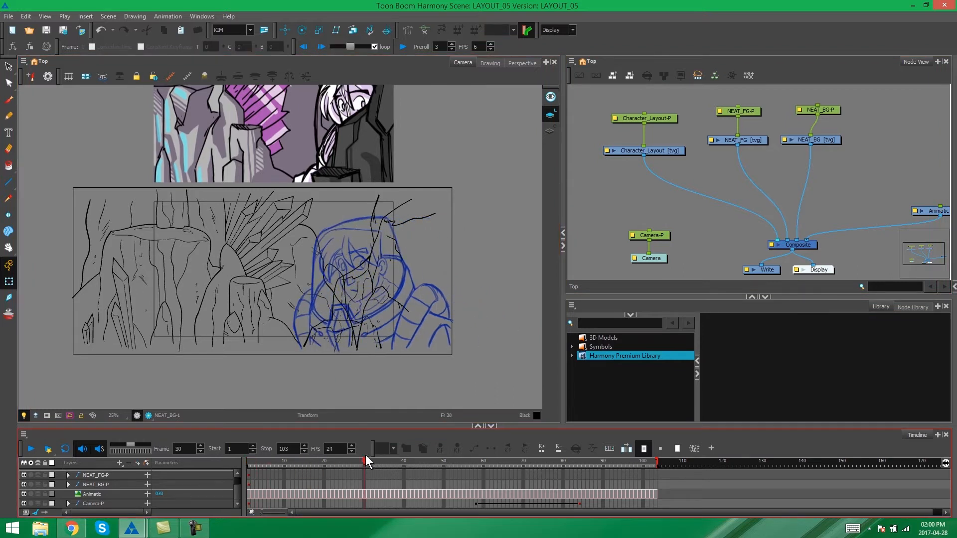
- Scrub the playhead to frames 75 and 88 to preview the animatic, then return to frame 1
left_click(549, 461)
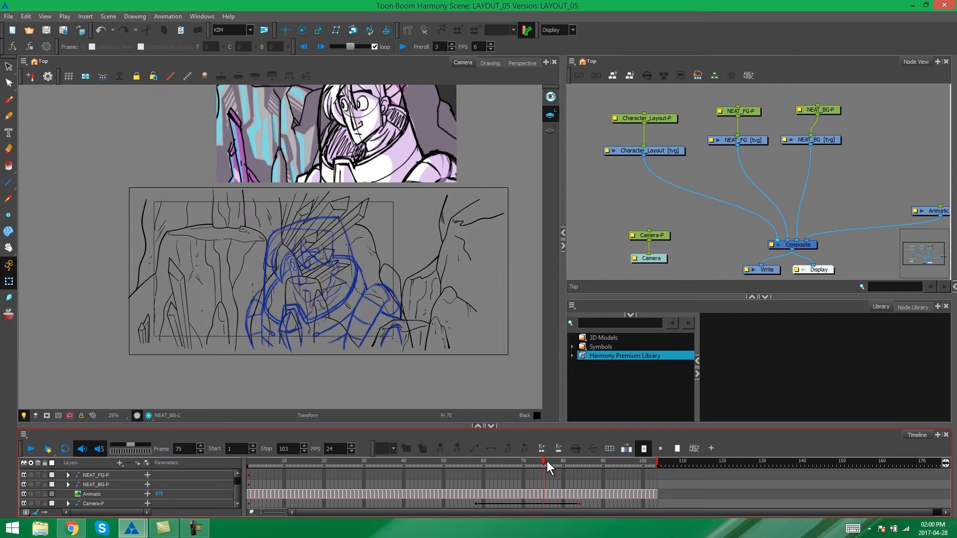
left_click(595, 463)
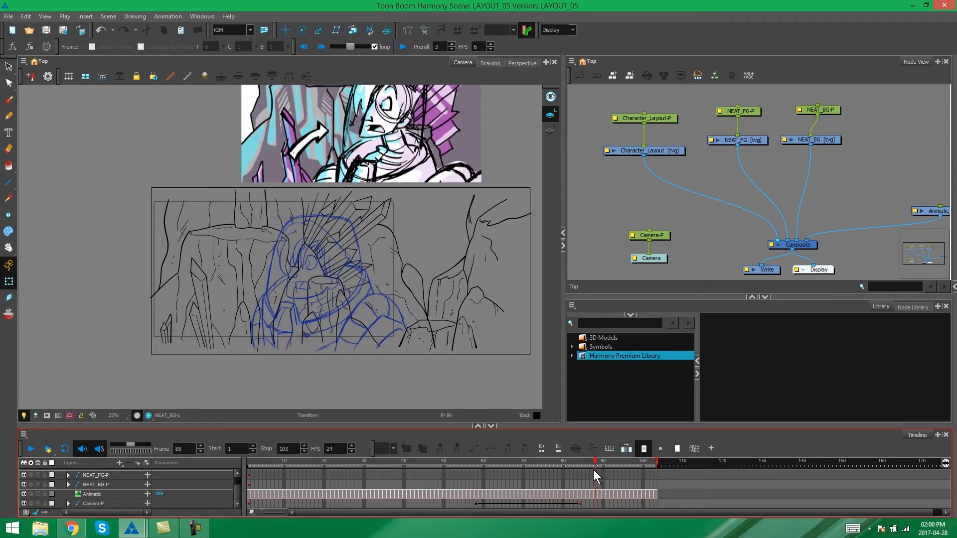
left_click(281, 463)
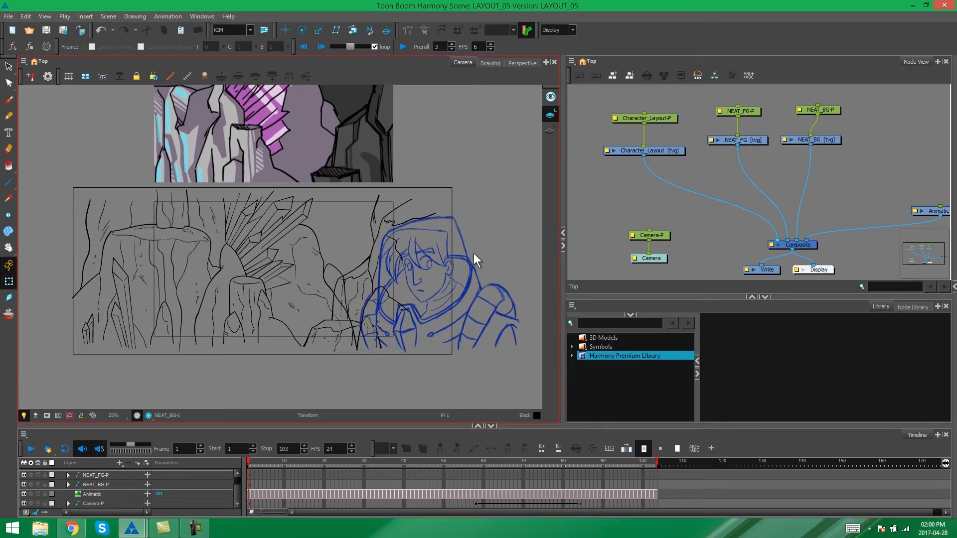
mouse_move(346, 374)
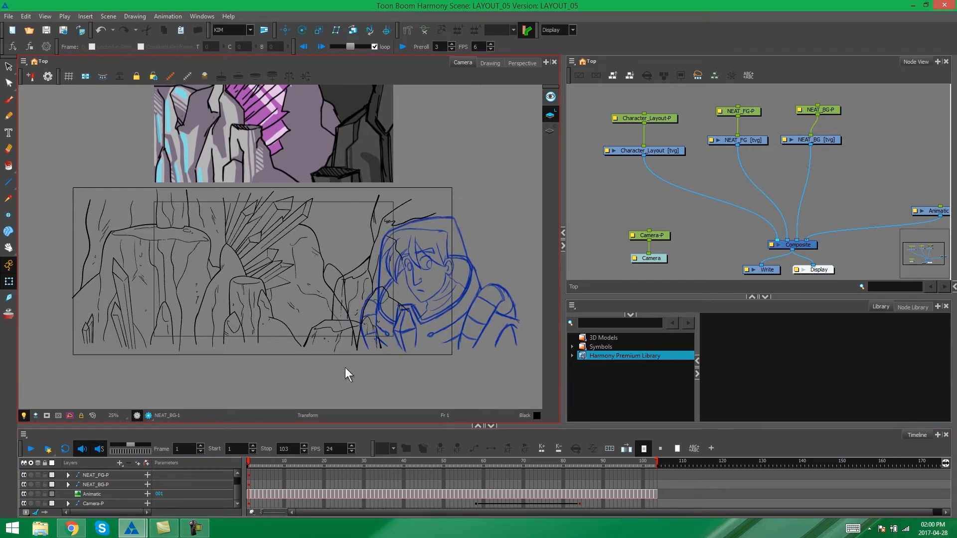
mouse_move(759, 376)
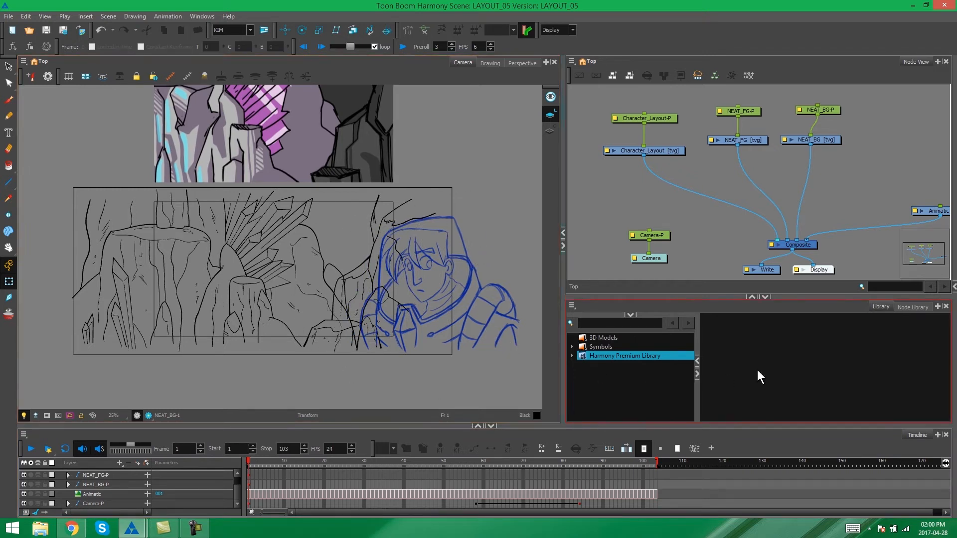
mouse_move(790, 341)
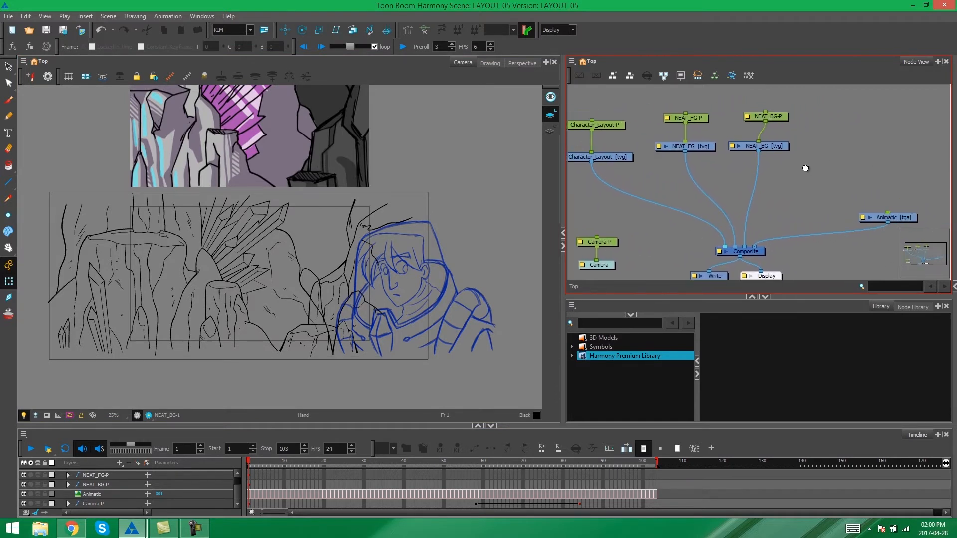
left_click(94, 493)
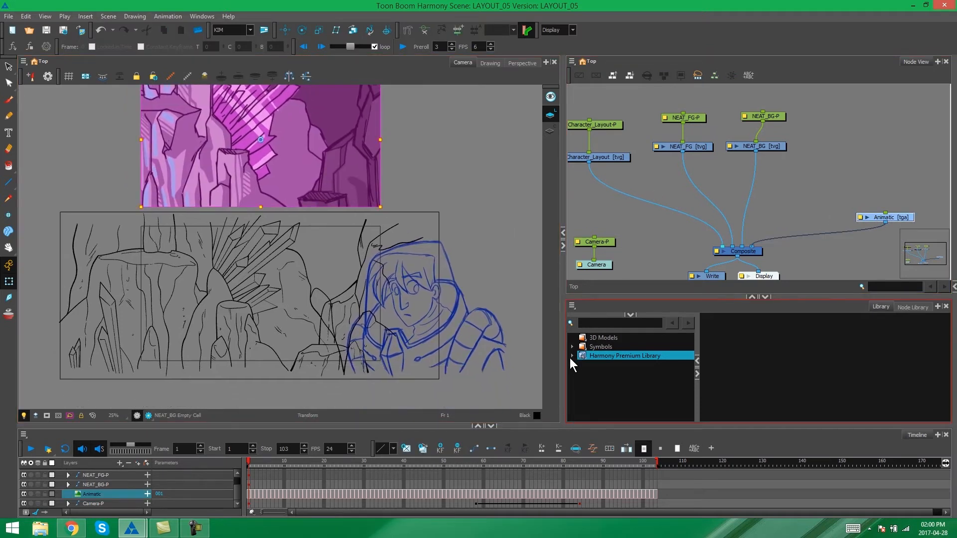
left_click(572, 356)
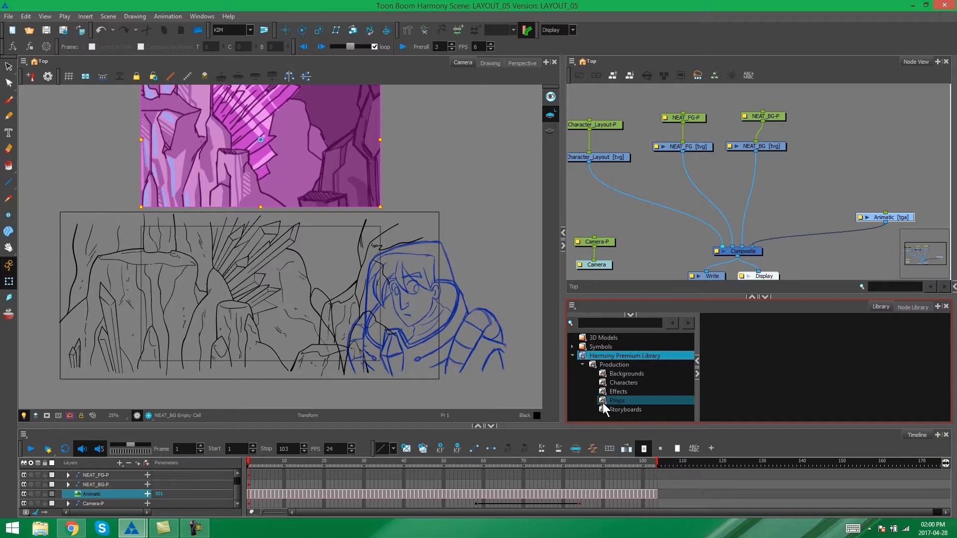
left_click(625, 410)
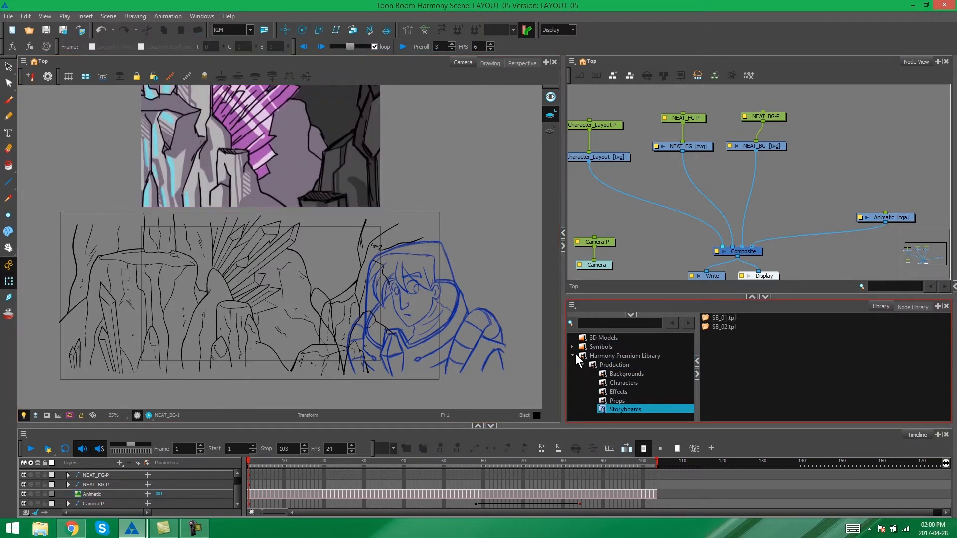
left_click(577, 356)
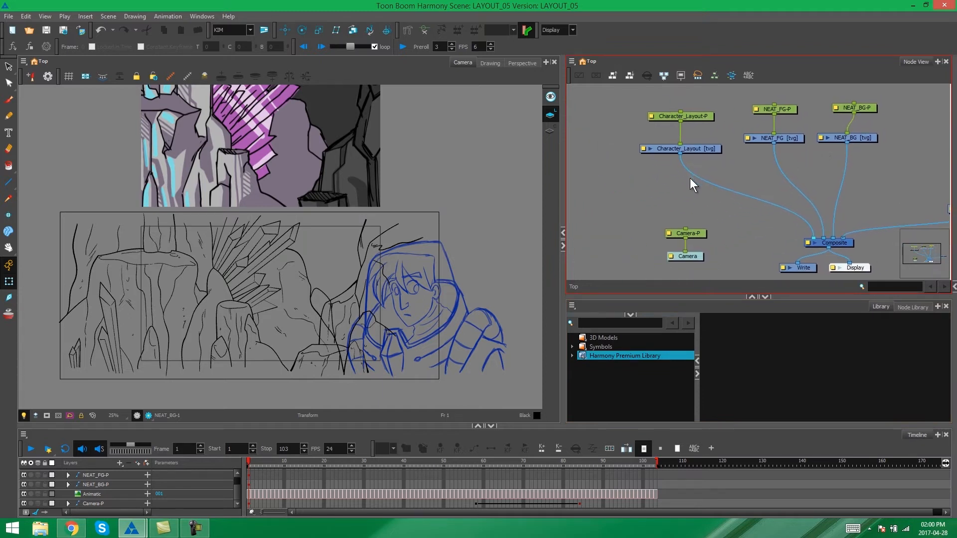
mouse_move(650, 211)
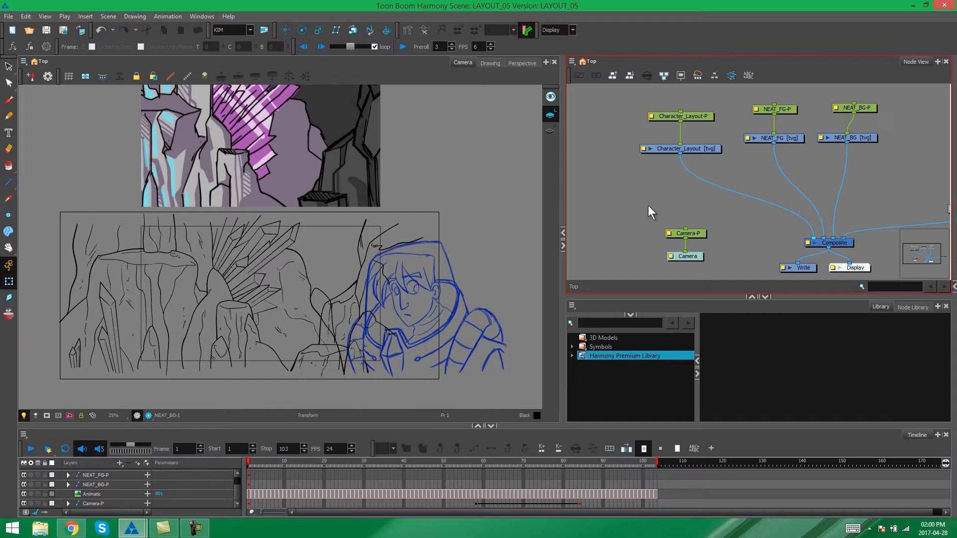
left_click(685, 233)
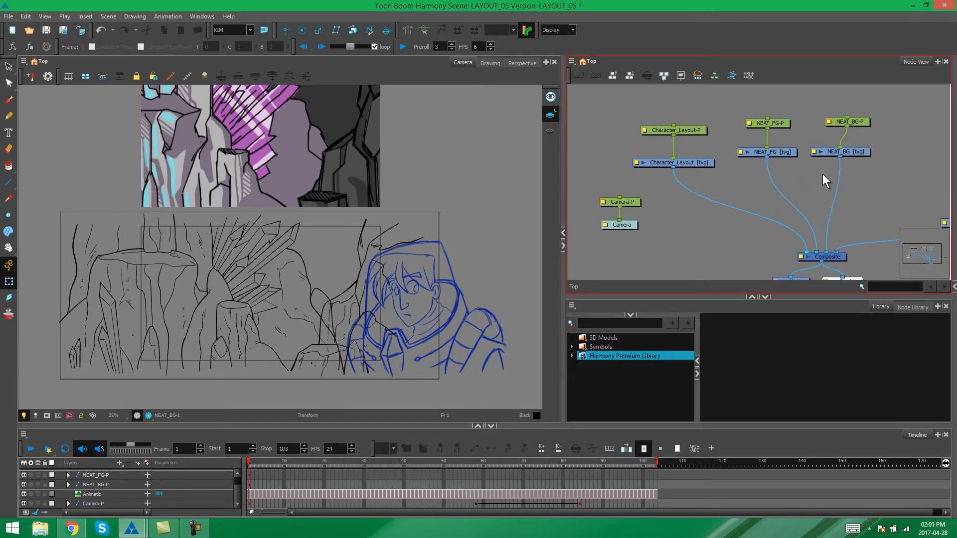
mouse_move(863, 178)
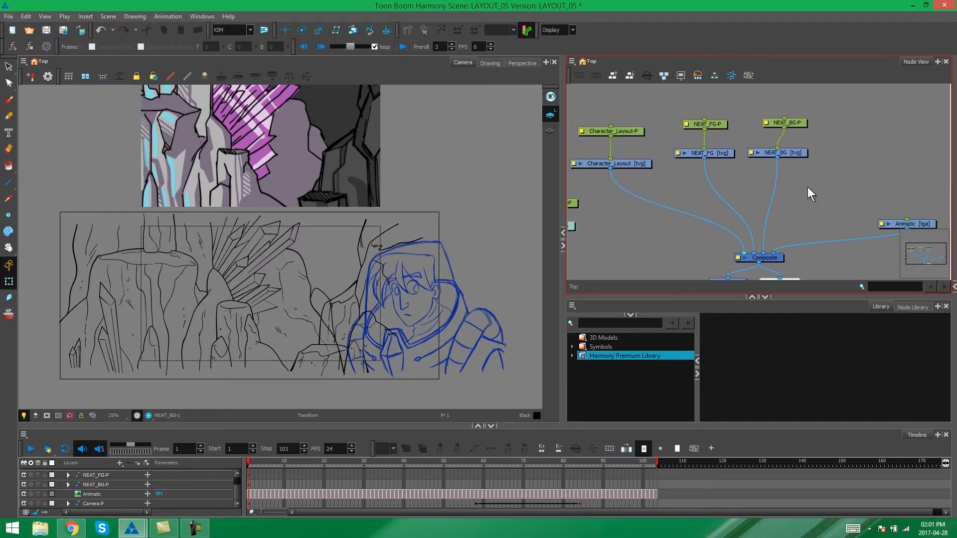
mouse_move(825, 187)
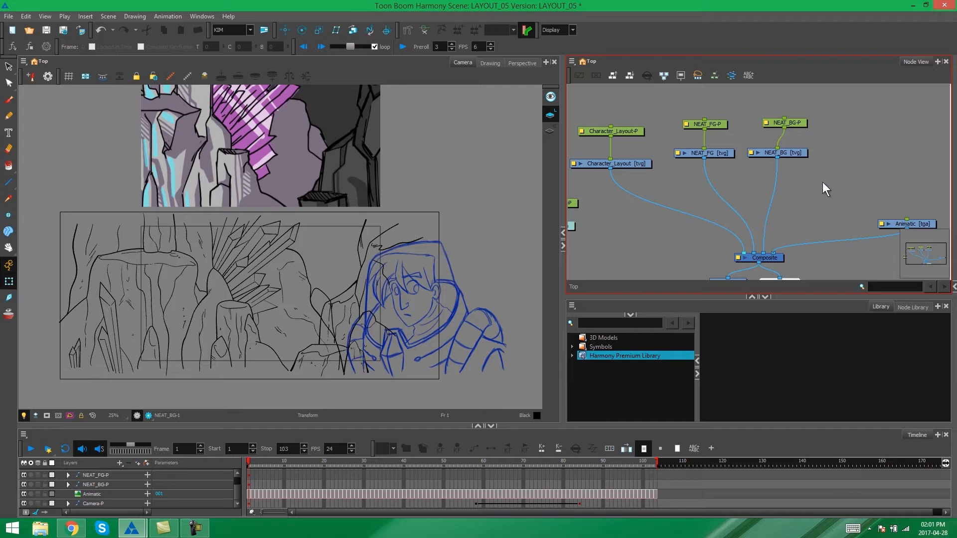
mouse_move(821, 179)
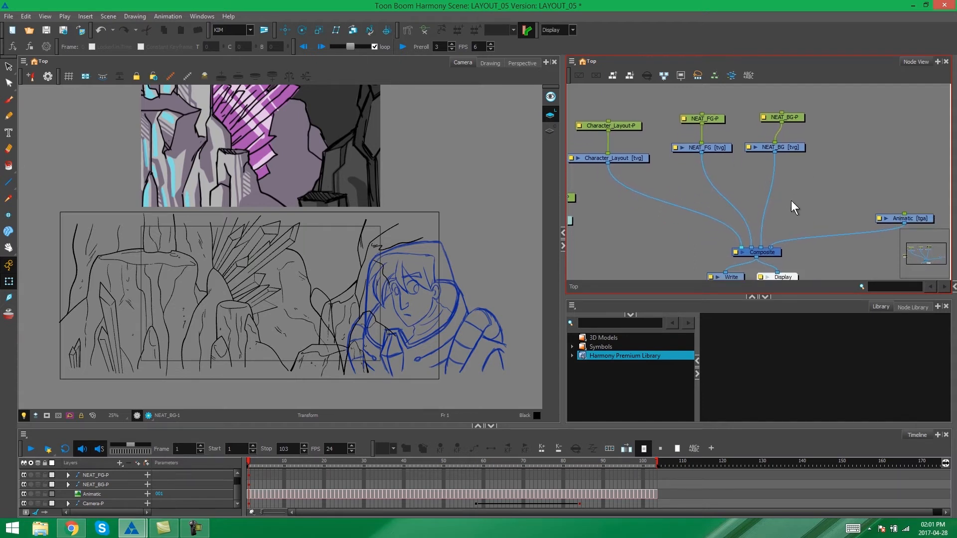
mouse_move(678, 142)
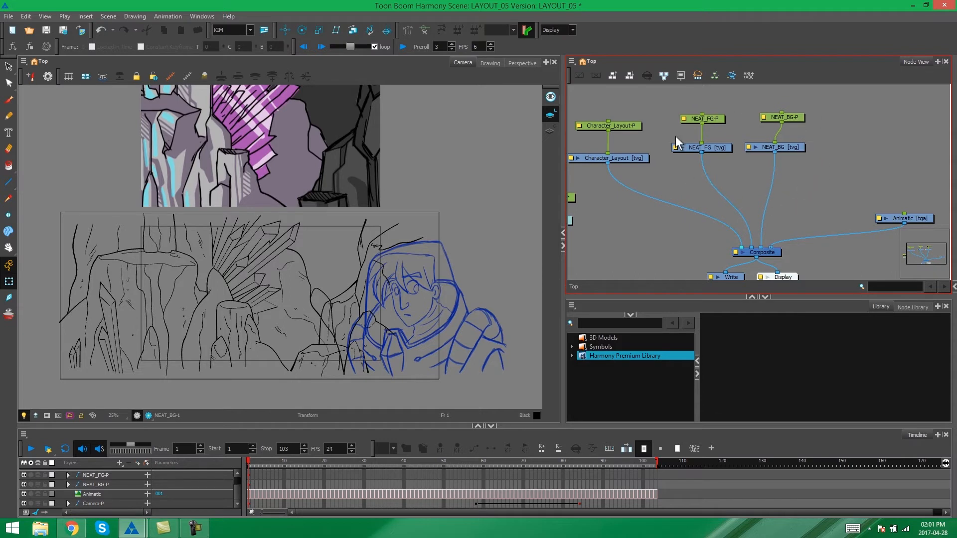
mouse_move(817, 189)
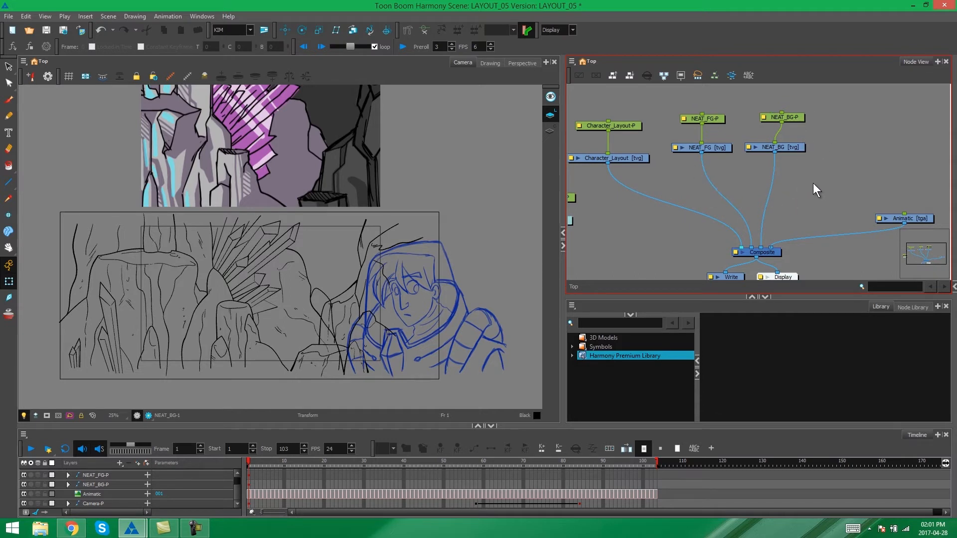
mouse_move(824, 191)
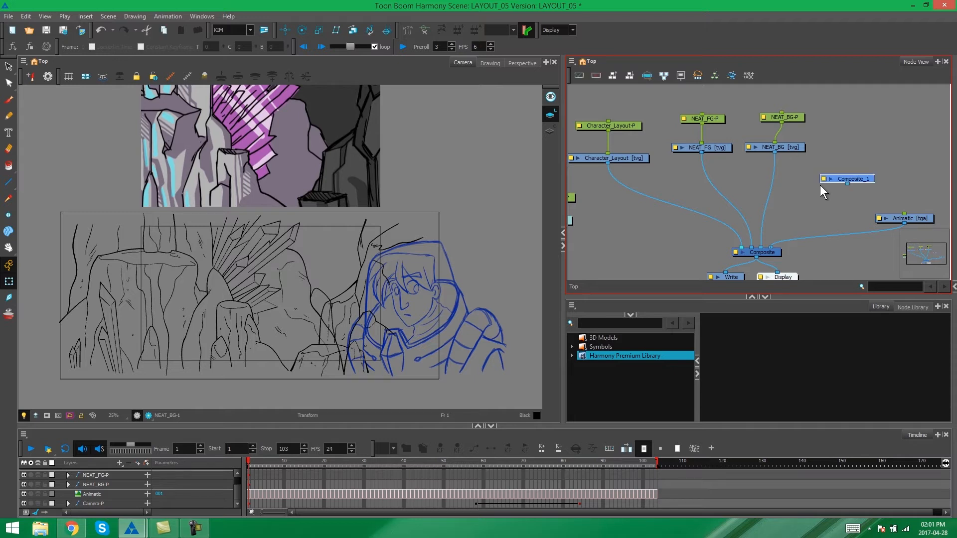
- Place a Composite_1 node for NEAT_FG and NEAT_BG and plug it into the main Composite
left_click(761, 251)
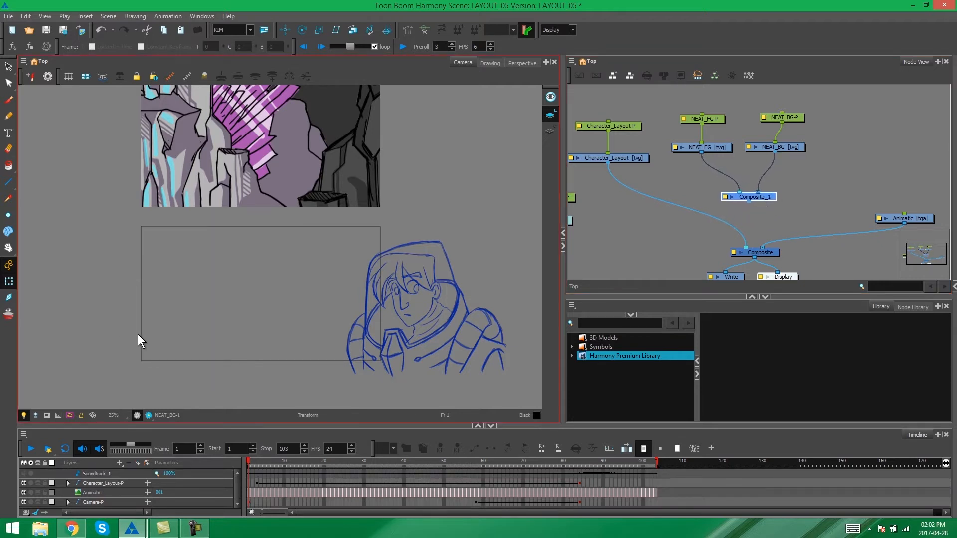
mouse_move(456, 244)
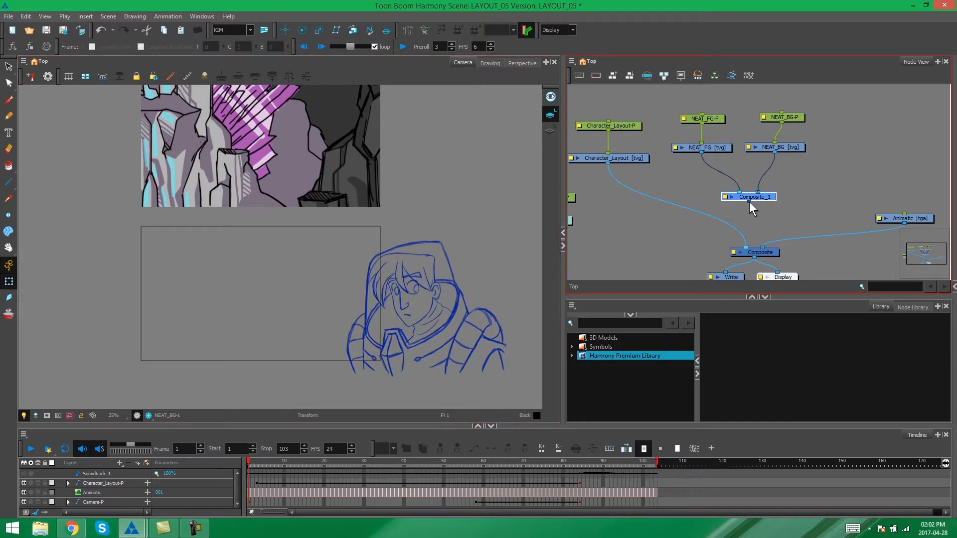
left_click(759, 252)
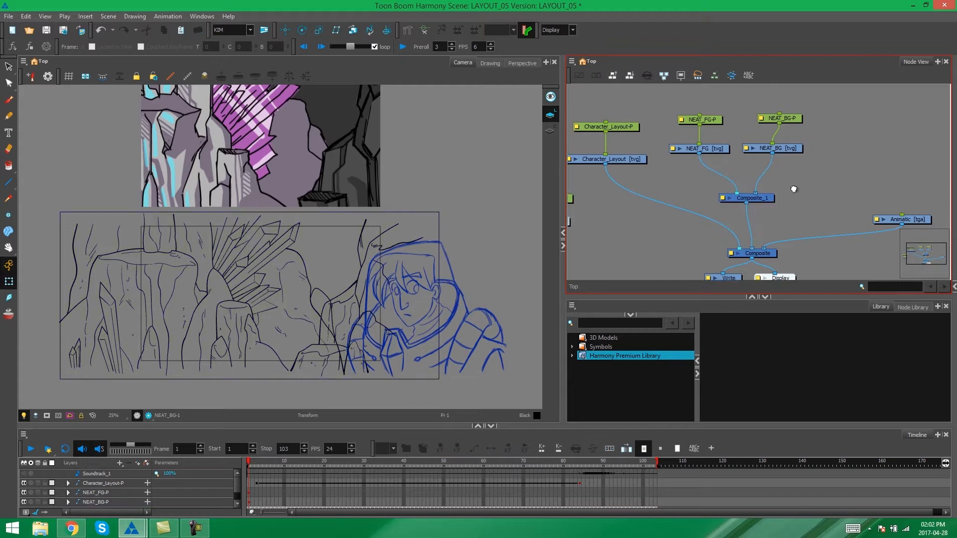
left_click(698, 166)
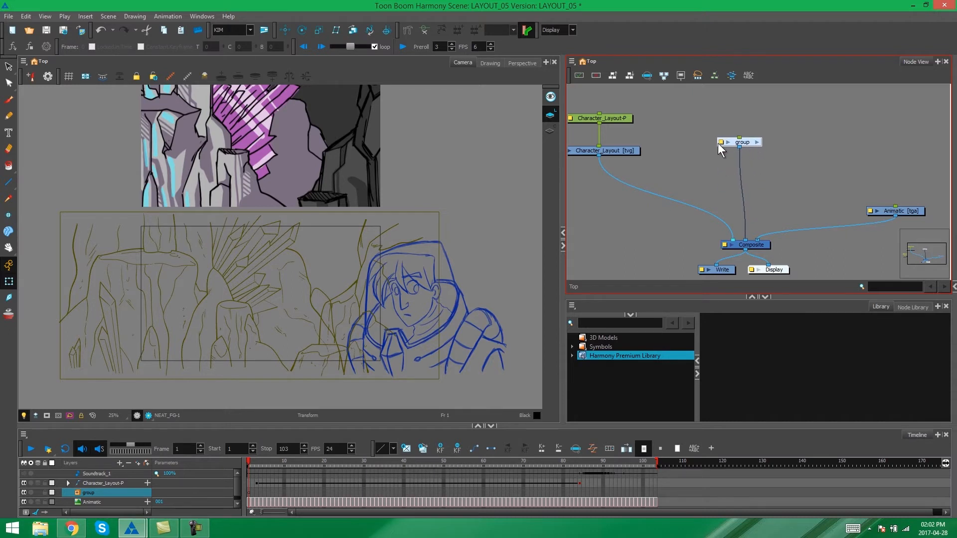
- Rename the group layer to Environment in Layer Properties and close the dialog
double_click(741, 141)
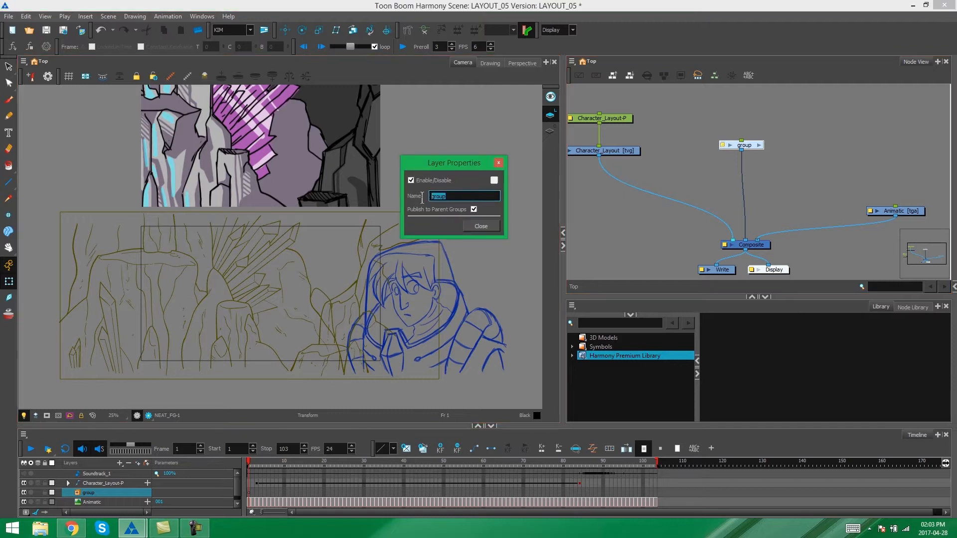
type("Envr")
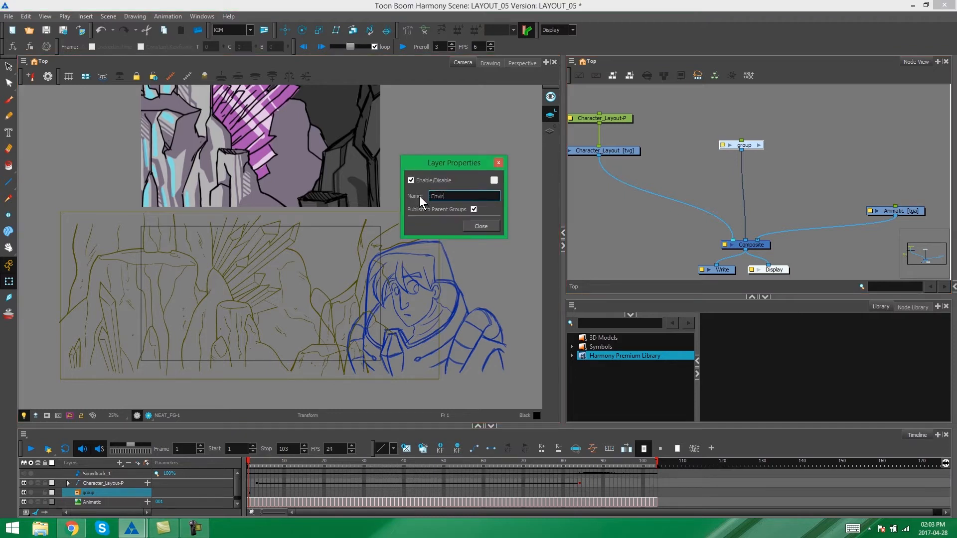
type("onment")
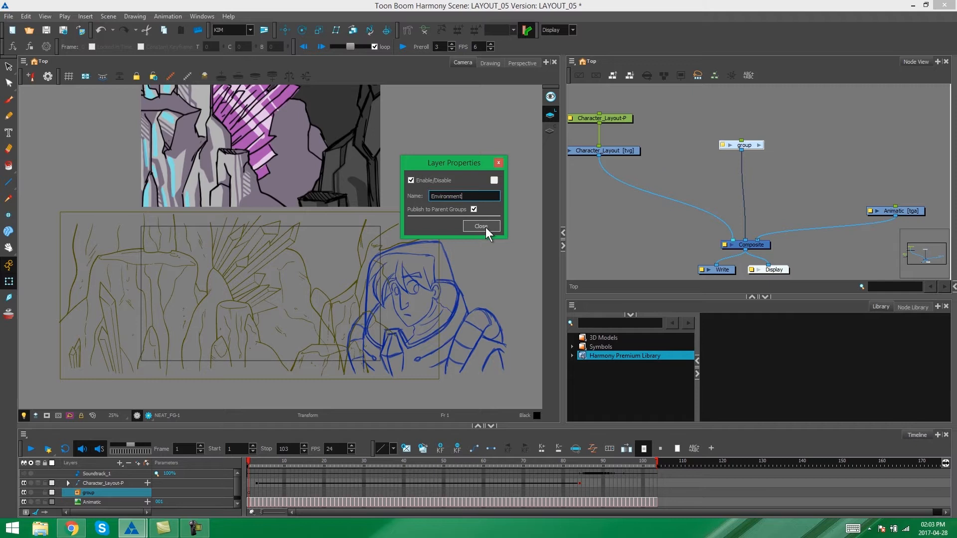
left_click(480, 226)
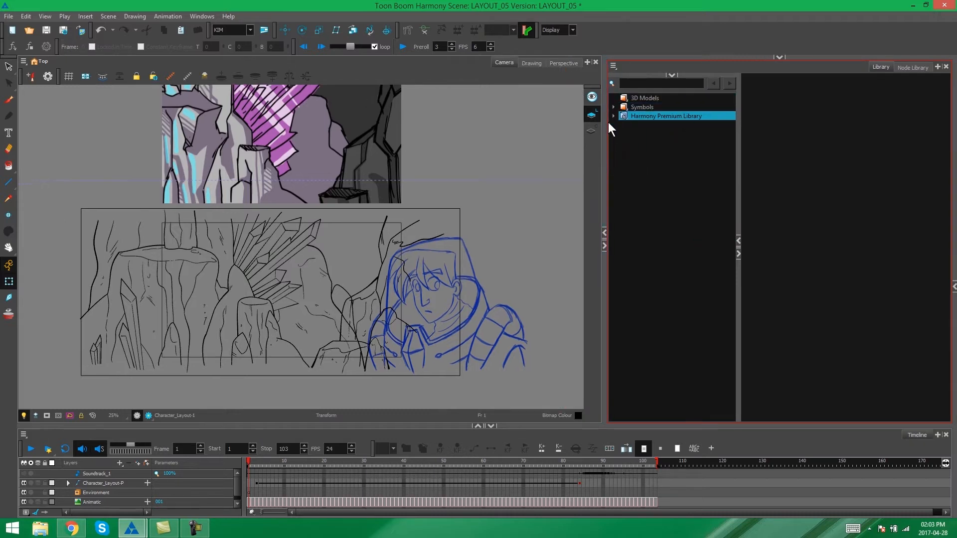
mouse_move(717, 132)
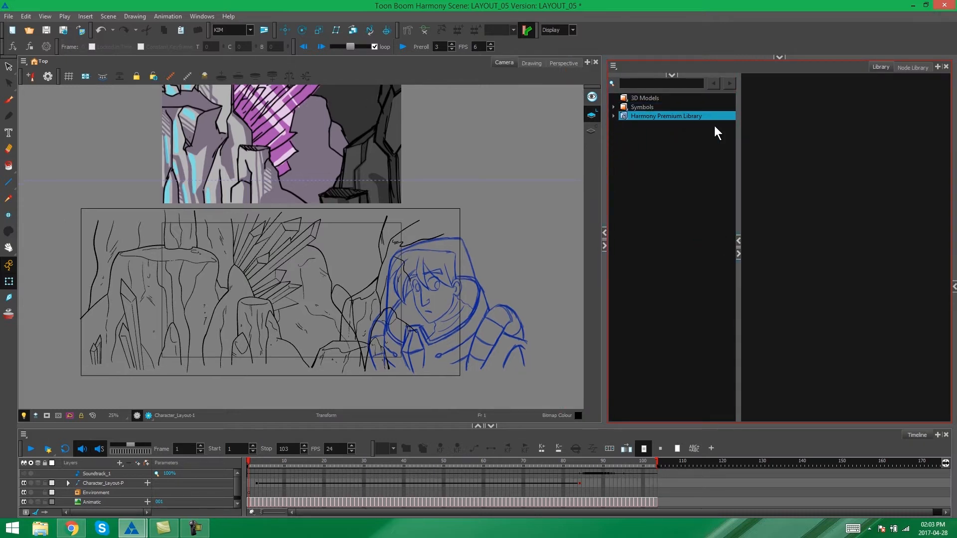
mouse_move(652, 155)
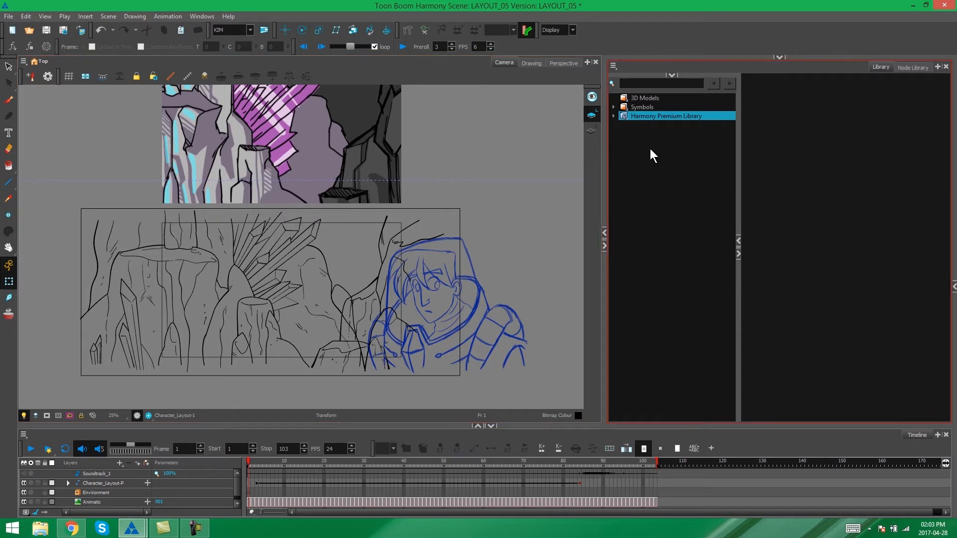
- Expand Harmony Premium Library's Production folder and browse the Characters and Storyboards categories
left_click(612, 116)
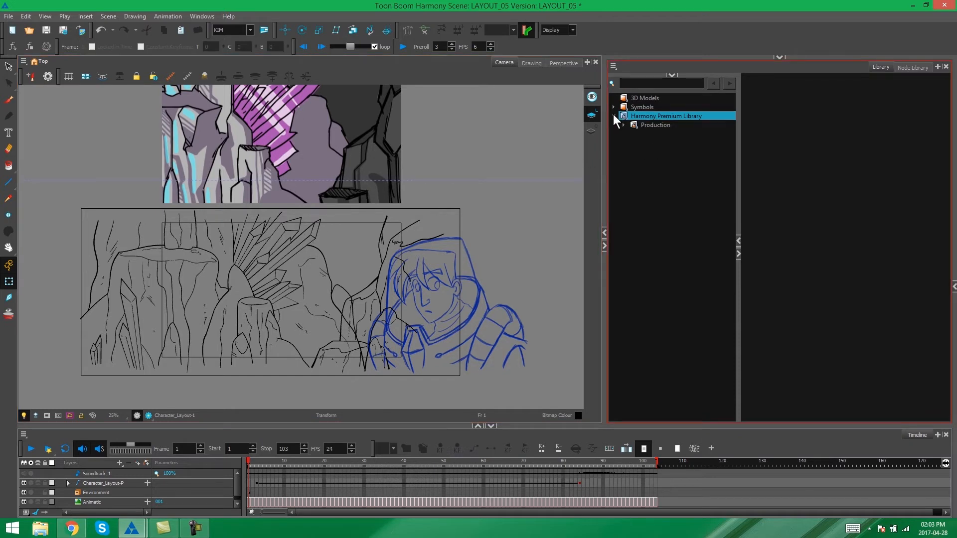
left_click(622, 125)
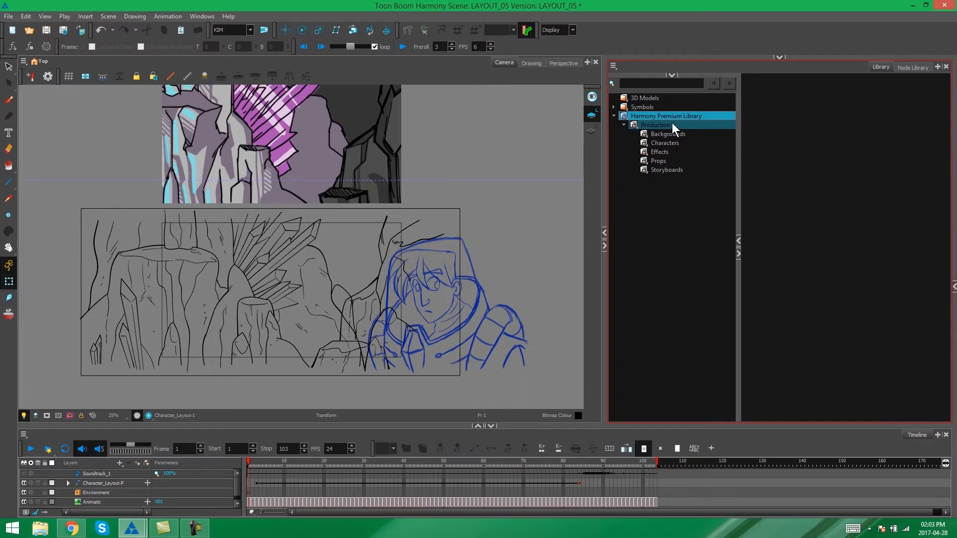
mouse_move(679, 129)
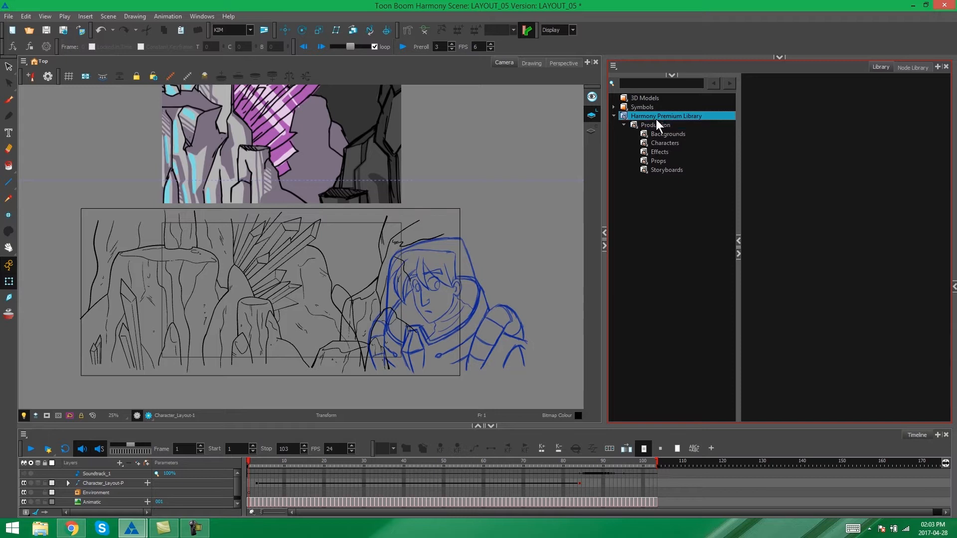
left_click(667, 169)
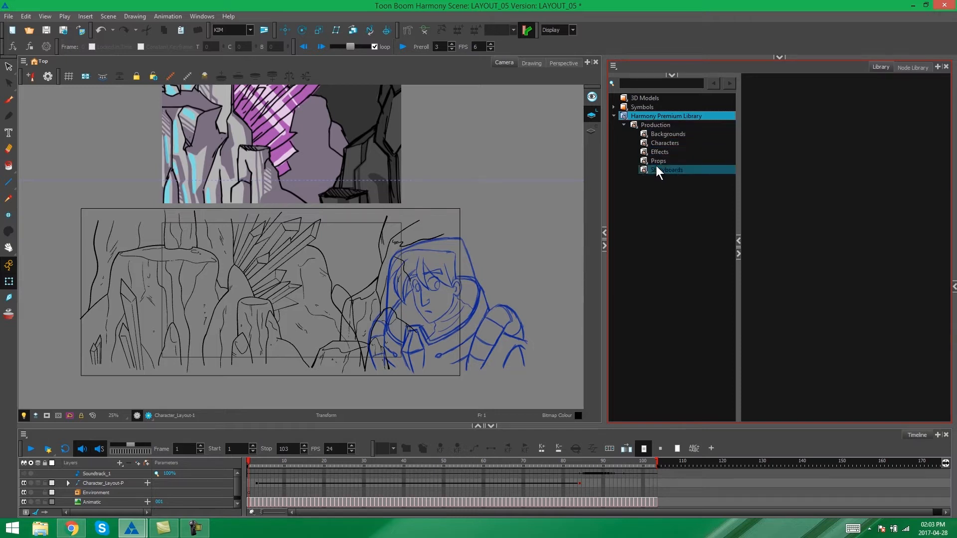
left_click(665, 143)
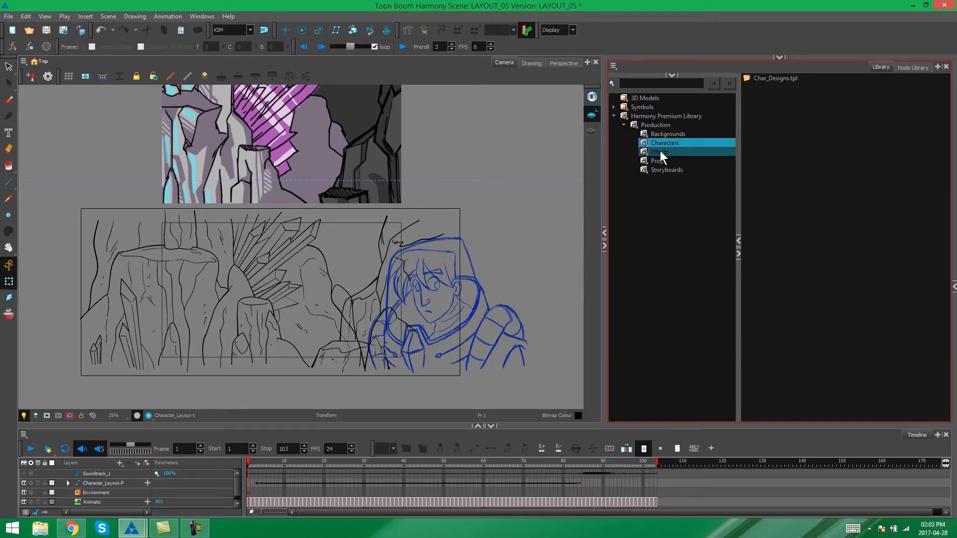
left_click(667, 169)
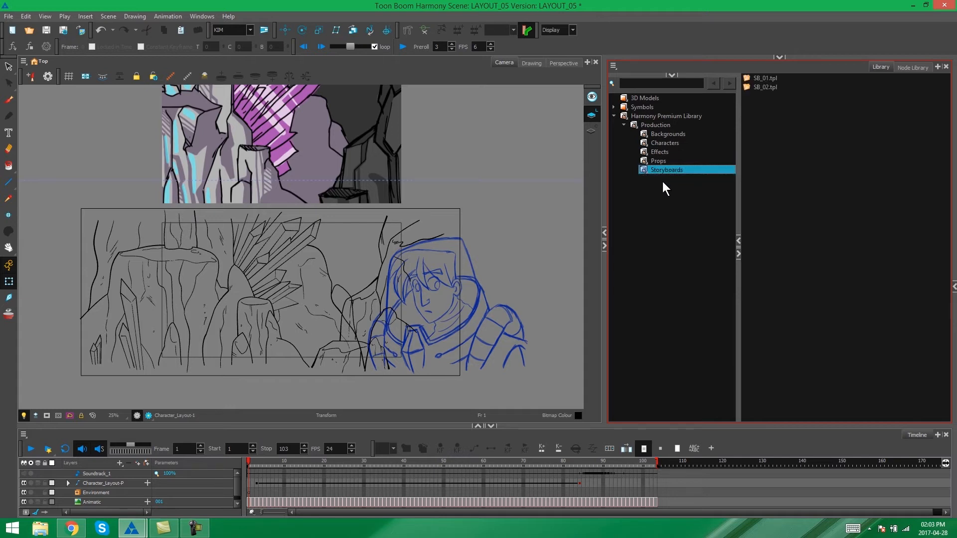
left_click(668, 134)
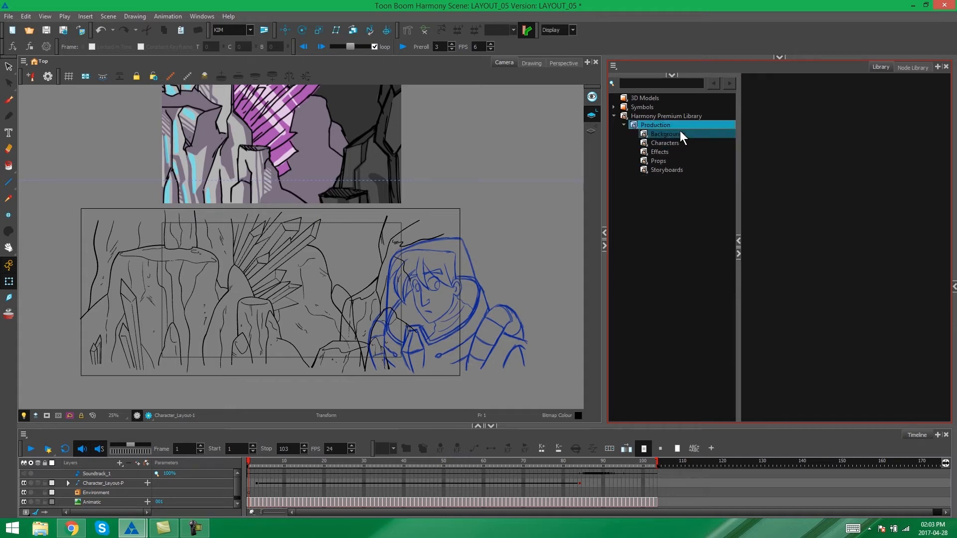
left_click(666, 169)
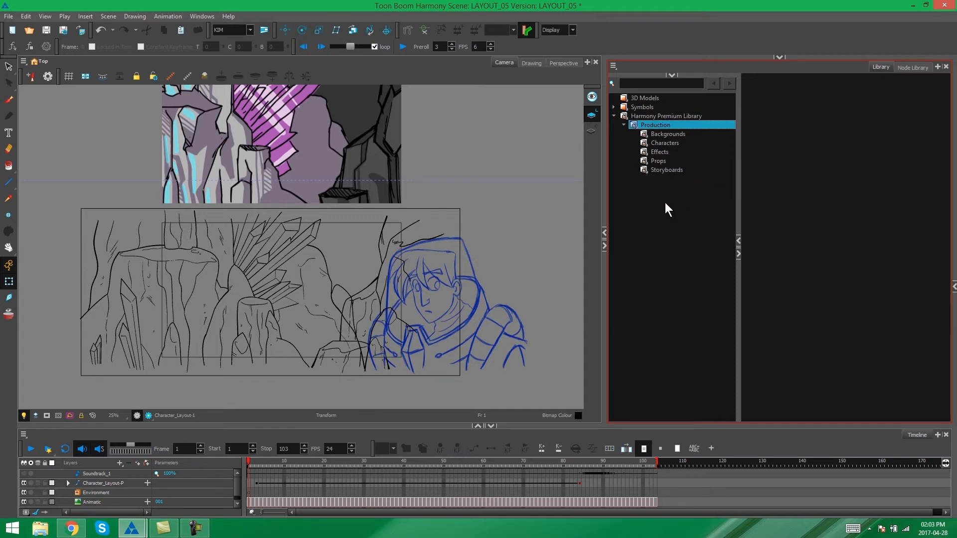
- Check the Production folder options, re-expand it and list the Characters and Backgrounds templates
right_click(655, 124)
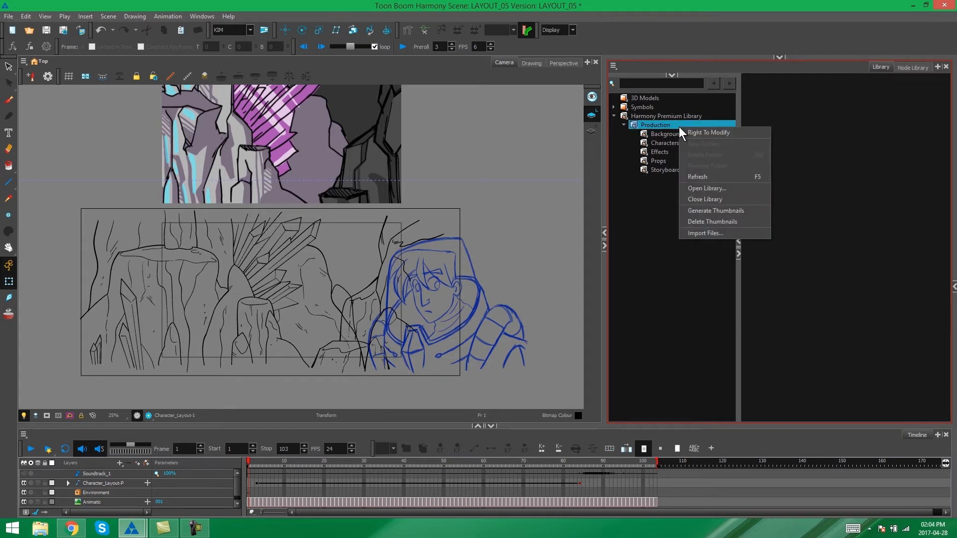
mouse_move(701, 144)
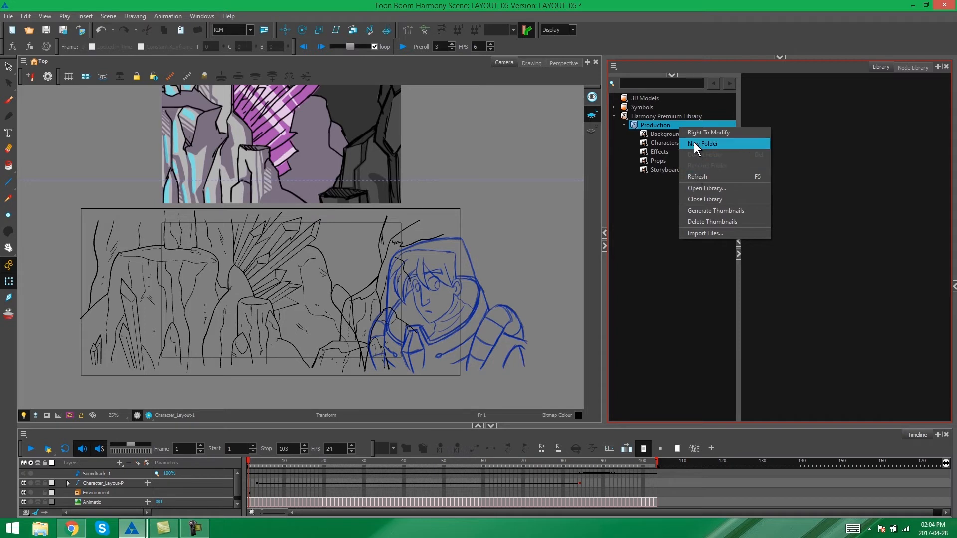
mouse_move(720, 149)
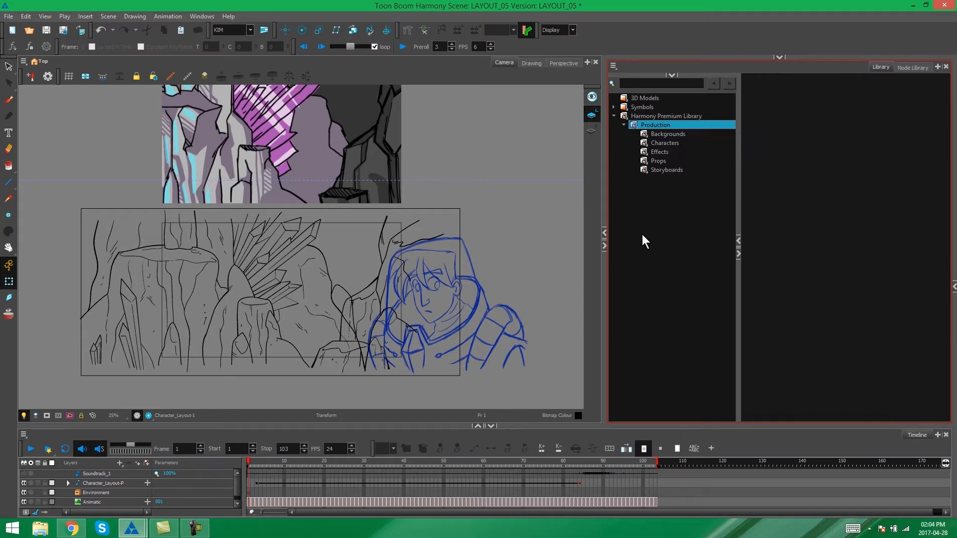
mouse_move(648, 240)
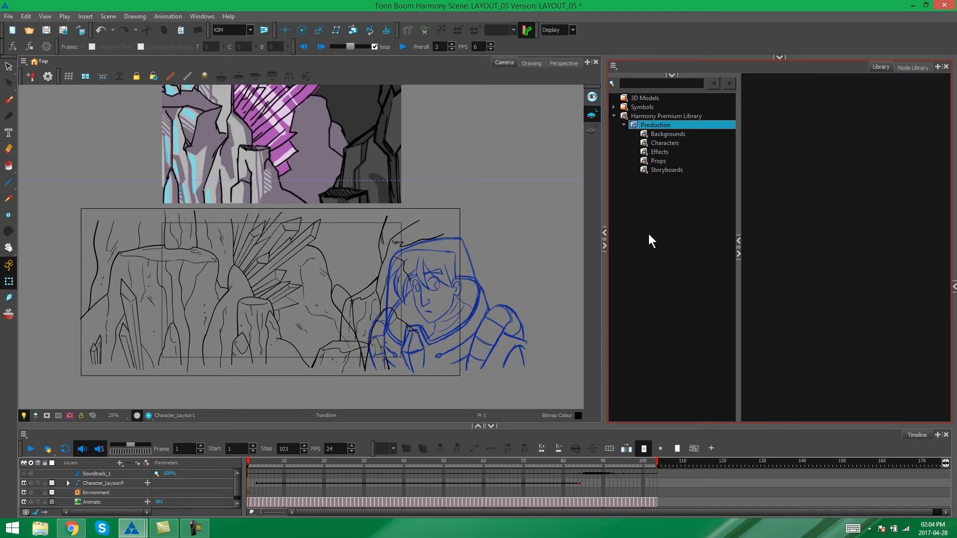
mouse_move(699, 188)
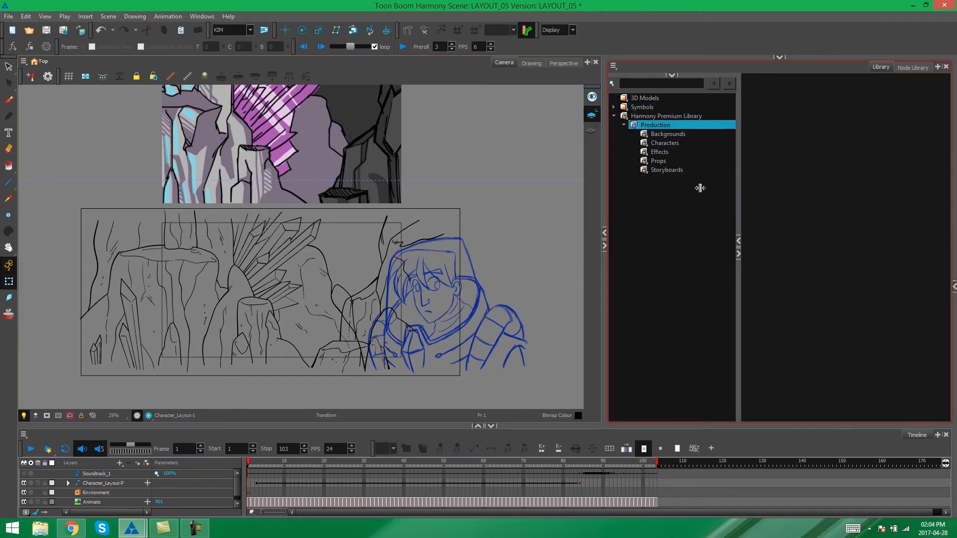
mouse_move(658, 126)
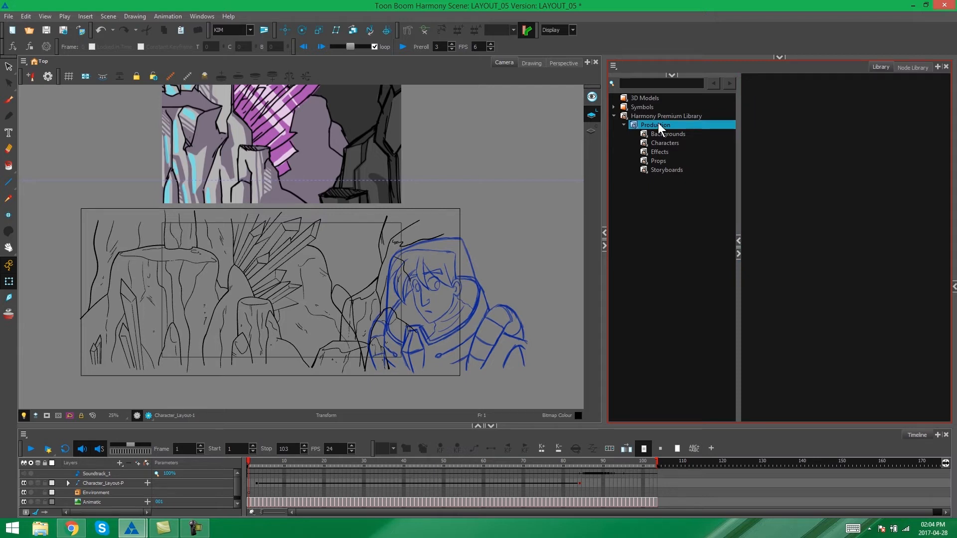
right_click(654, 126)
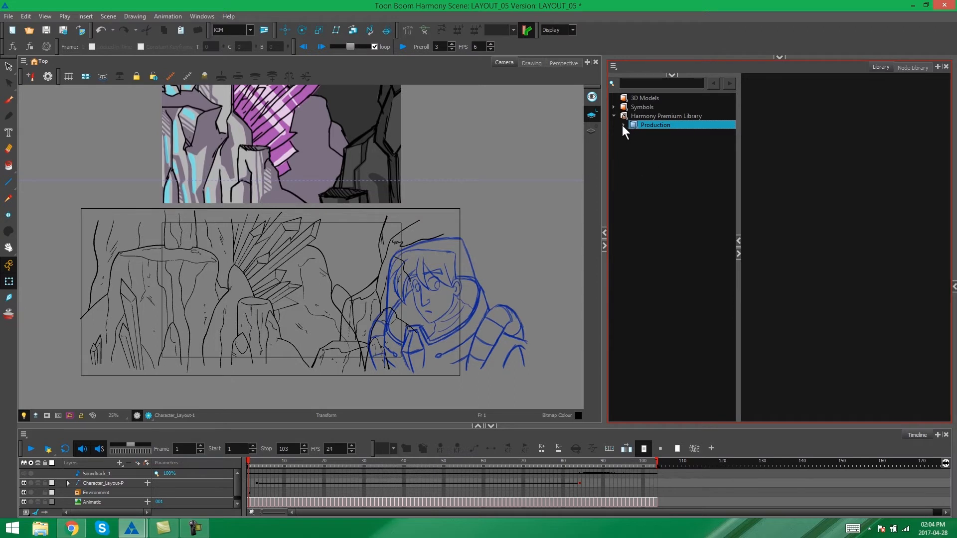
left_click(624, 126)
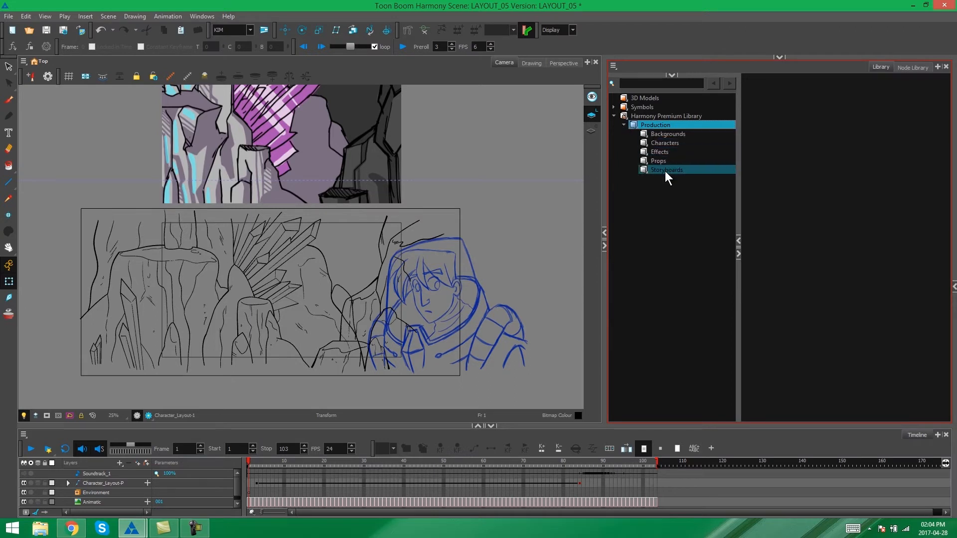
left_click(665, 142)
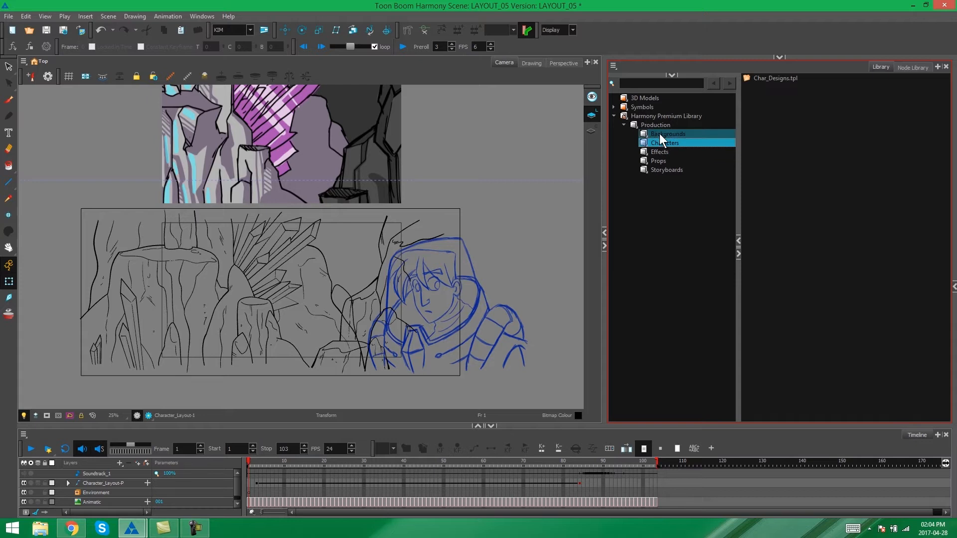
left_click(666, 134)
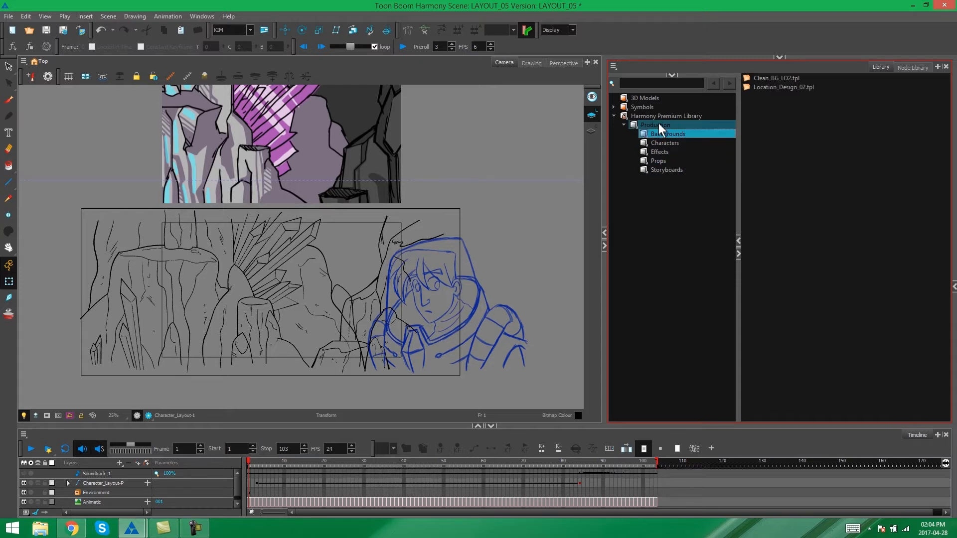
- Create a New Folder inside Production and select it to rename it Layout
right_click(656, 126)
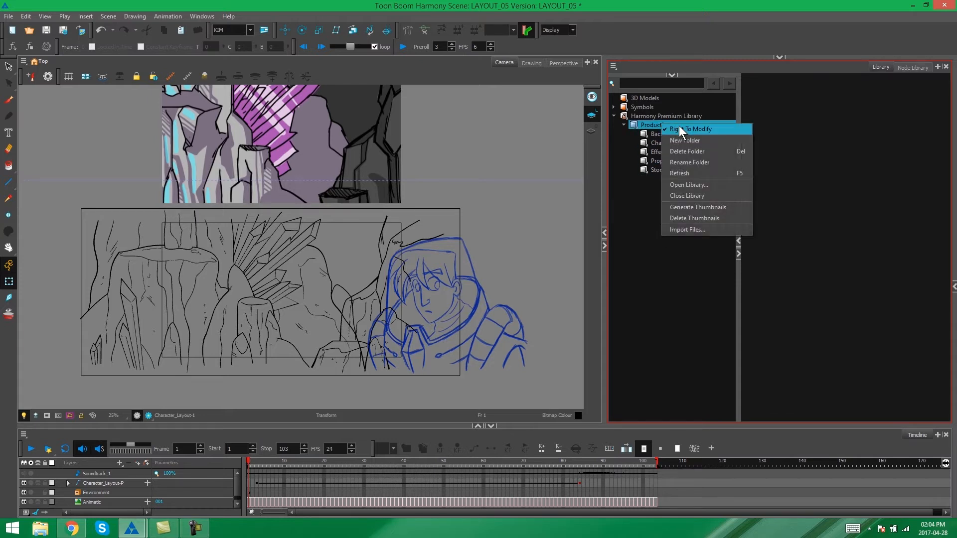
left_click(691, 129)
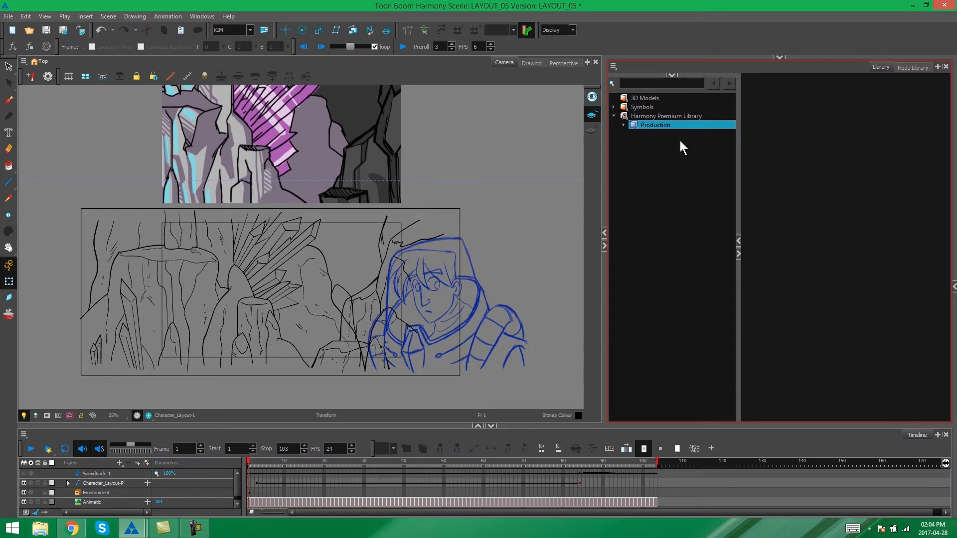
mouse_move(629, 130)
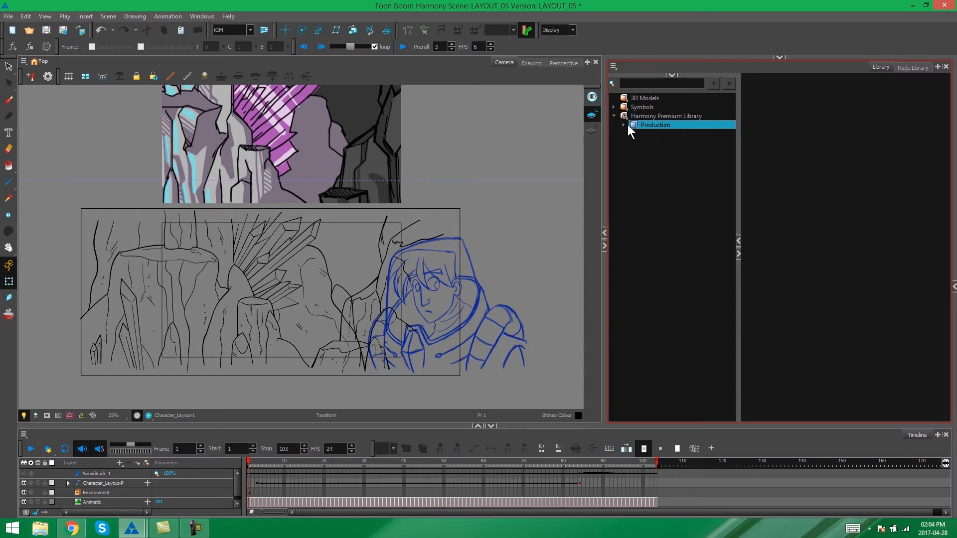
left_click(624, 126)
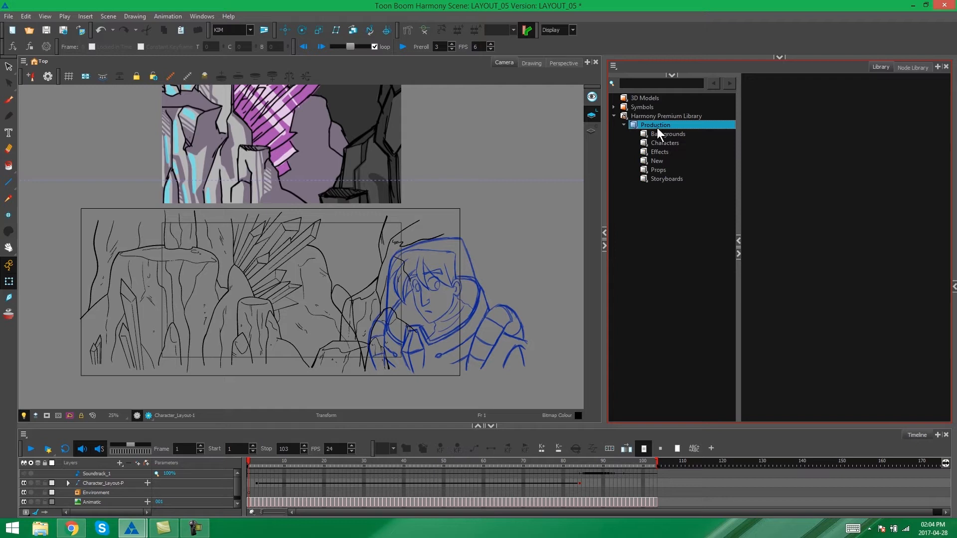
left_click(657, 161)
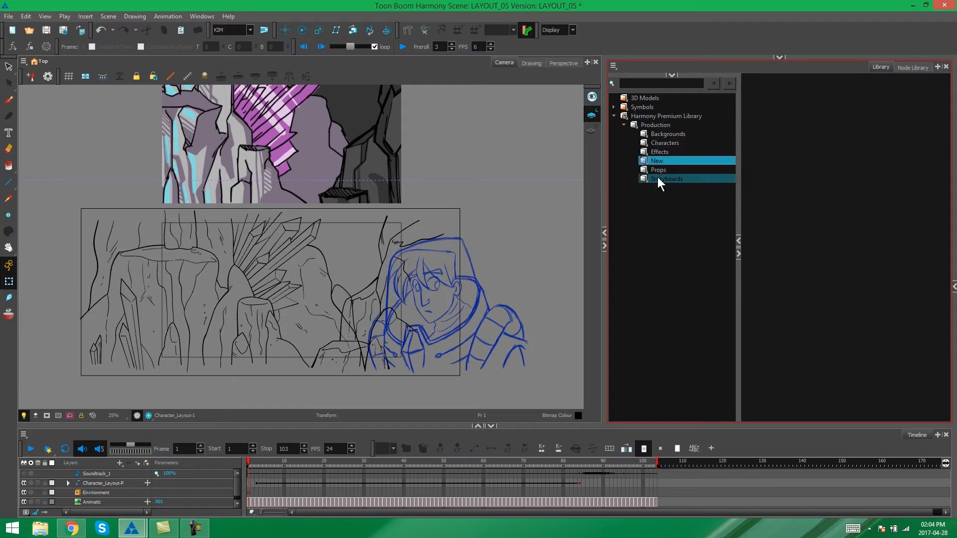
left_click(657, 160)
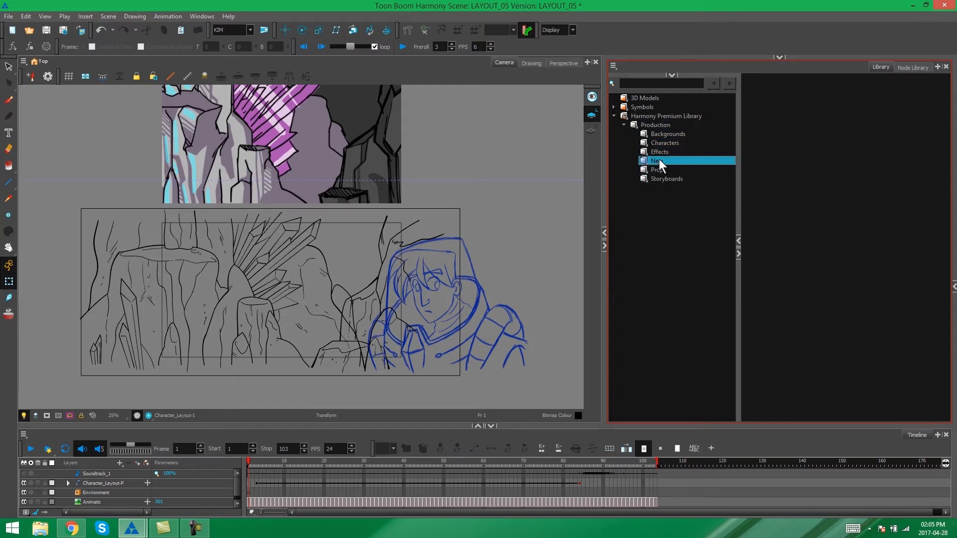
mouse_move(659, 161)
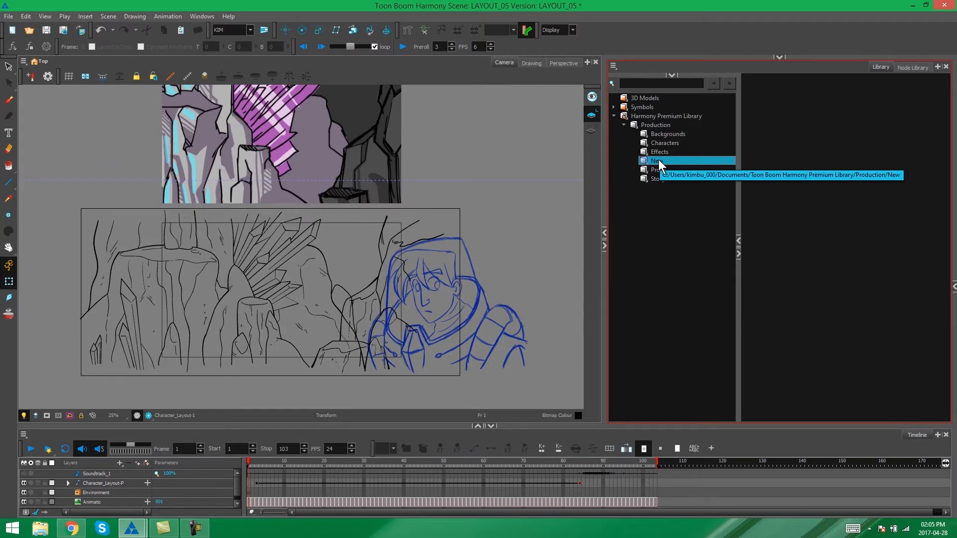
right_click(657, 160)
type("Layout")
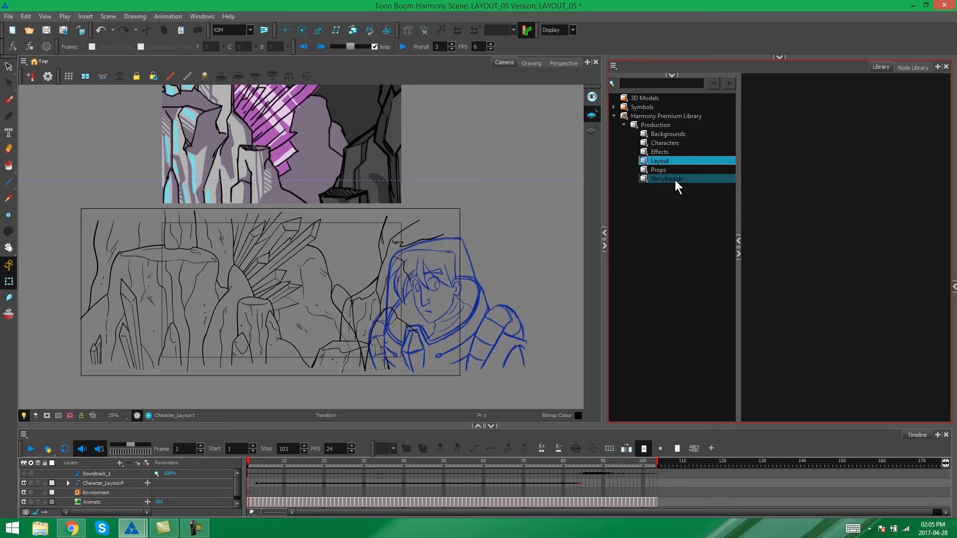
mouse_move(688, 164)
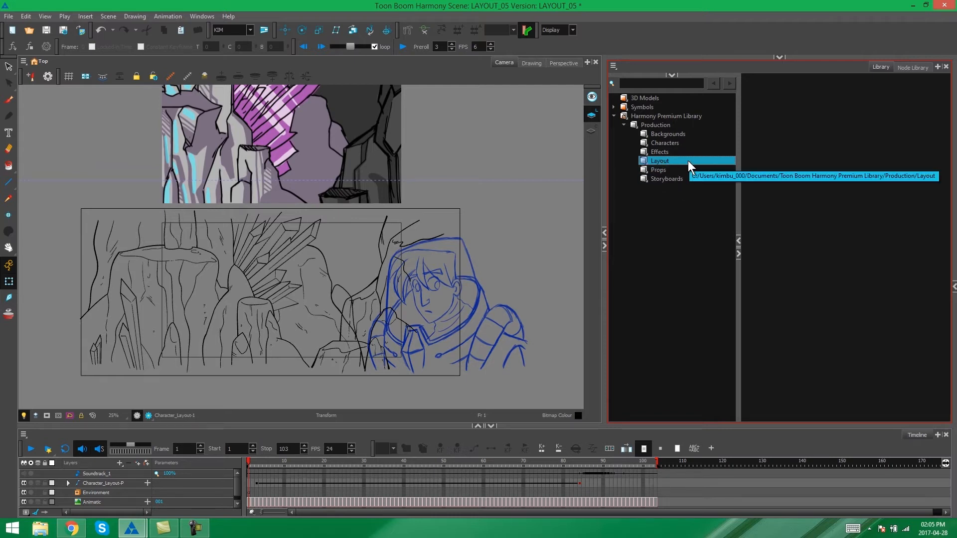
mouse_move(689, 203)
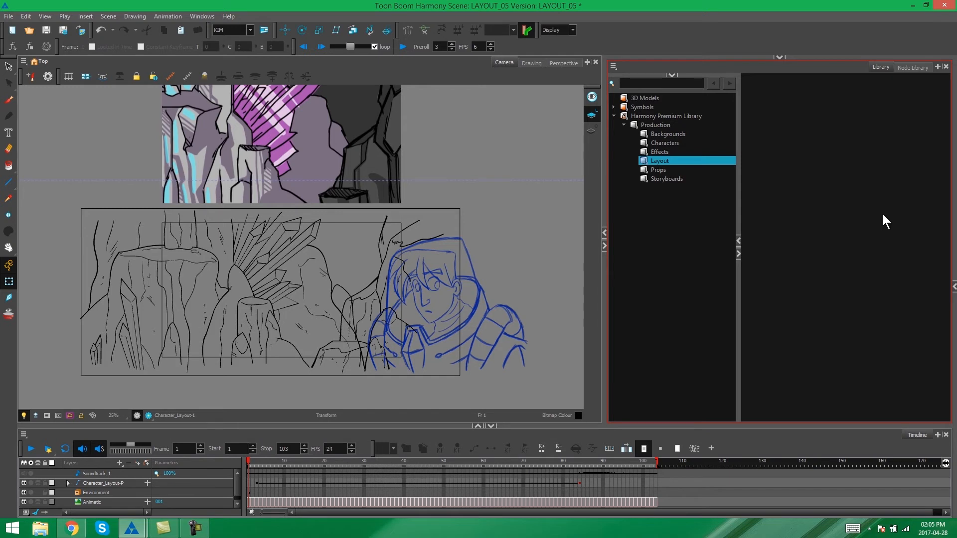
mouse_move(798, 224)
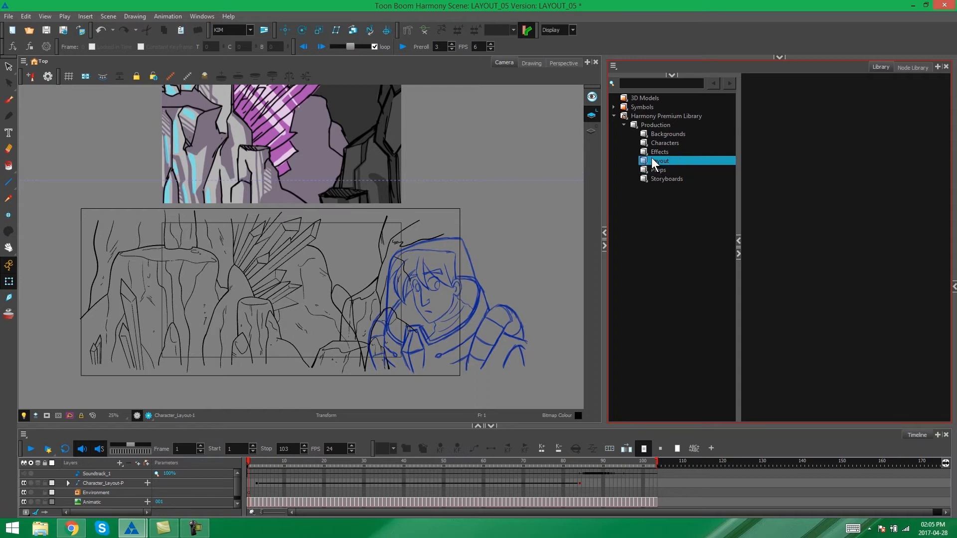
- Create a subfolder inside Layout and name it Episode 001
right_click(660, 160)
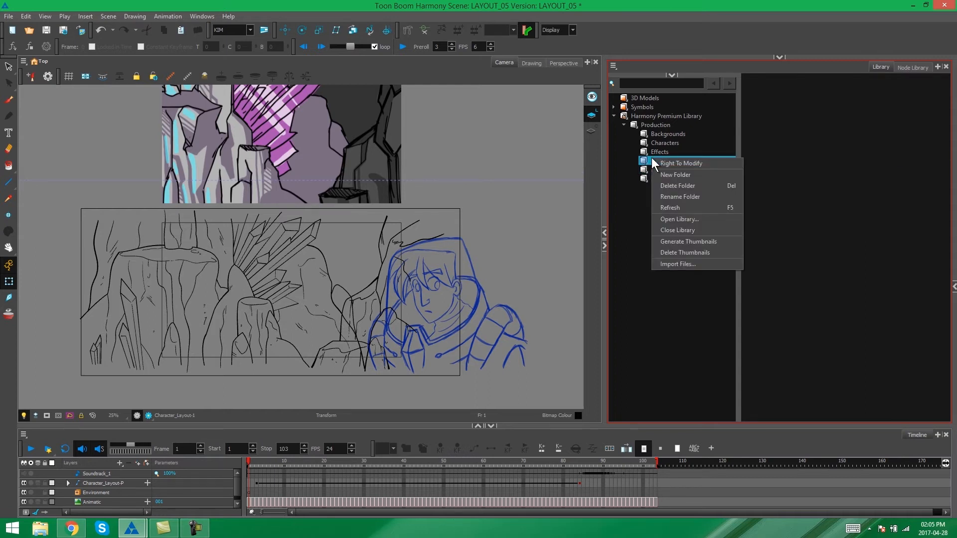
mouse_move(674, 176)
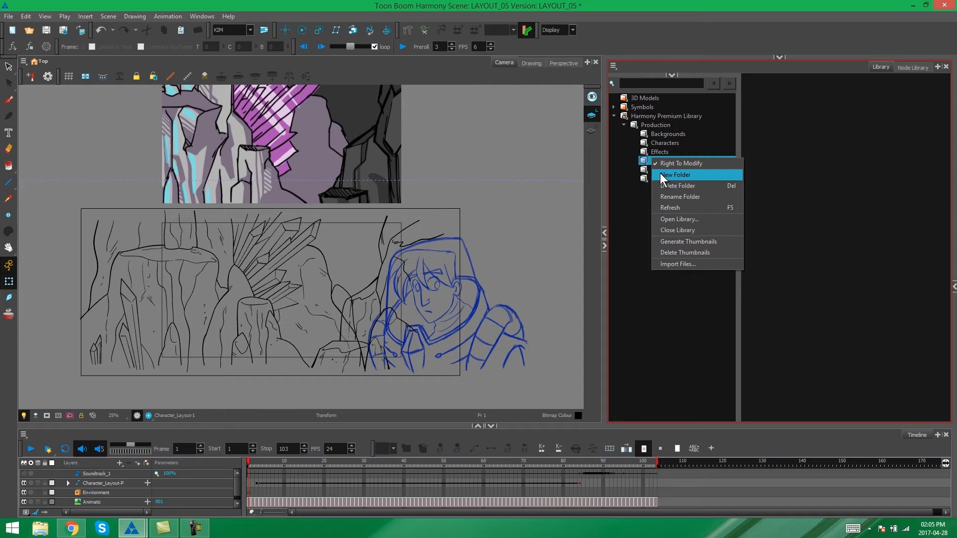
left_click(675, 174)
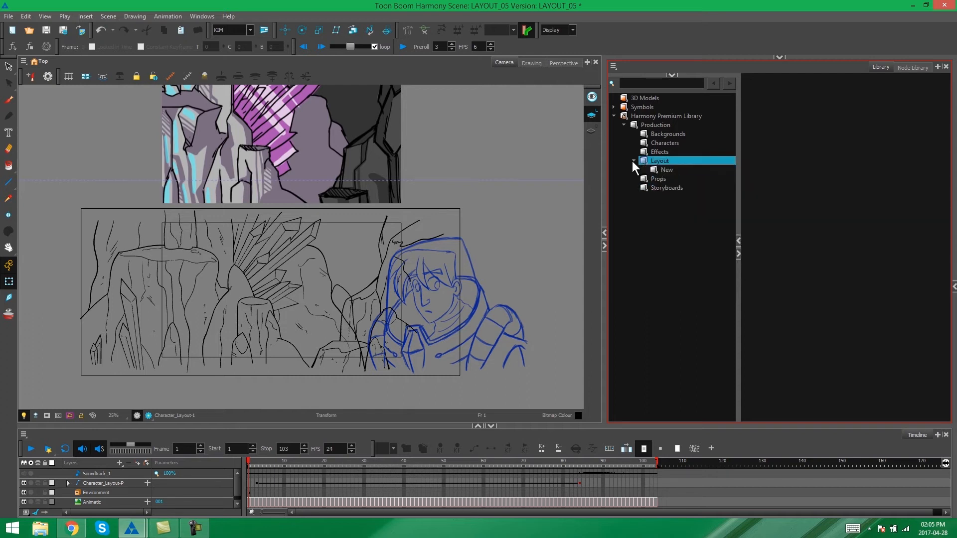
left_click(667, 170)
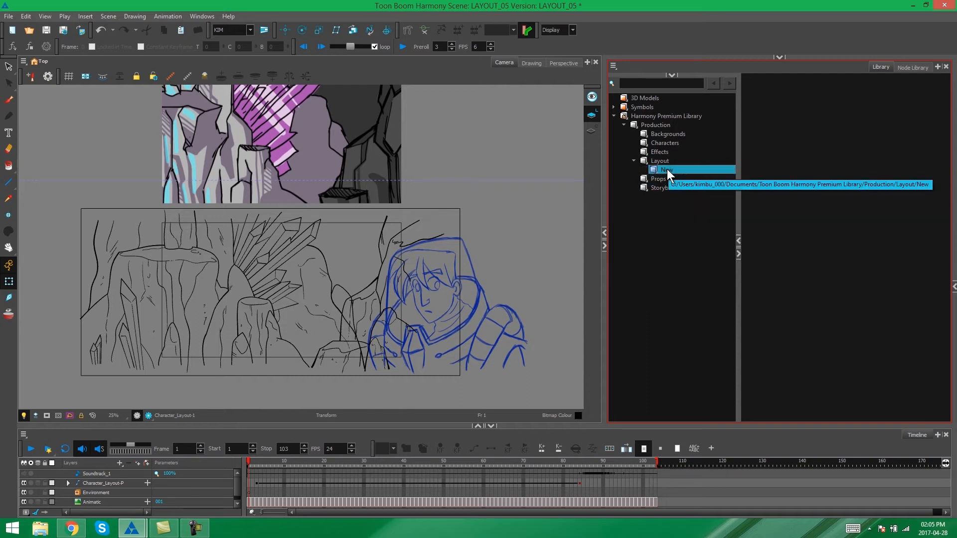
mouse_move(679, 308)
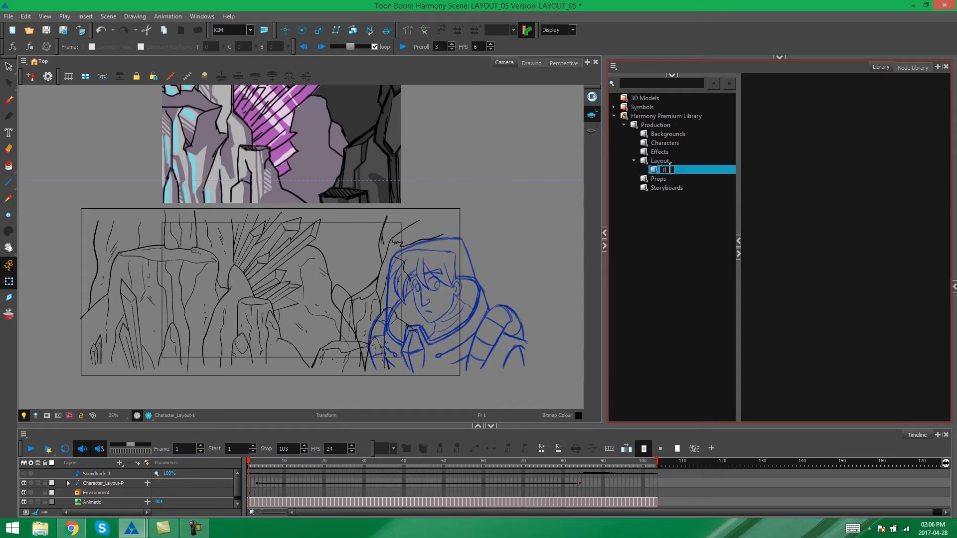
type("Episode_01")
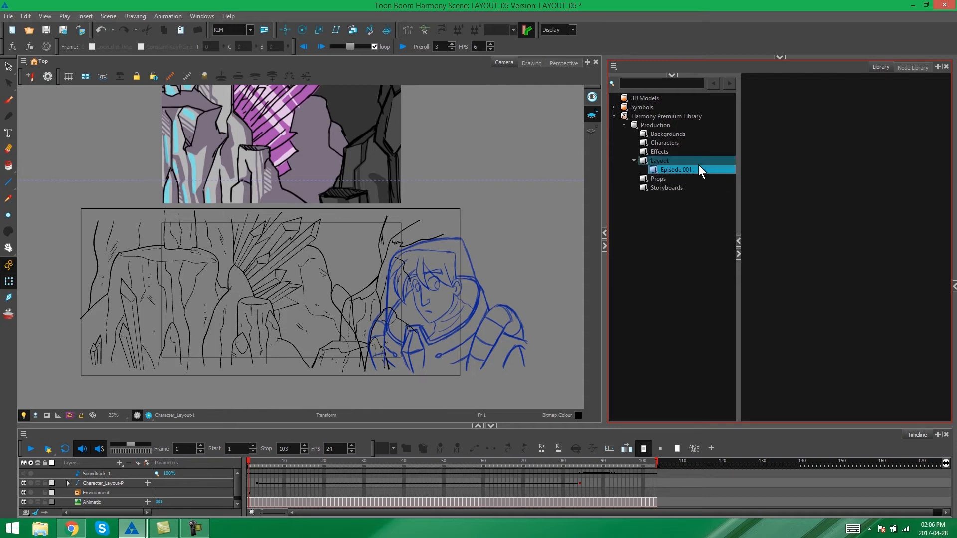
mouse_move(700, 178)
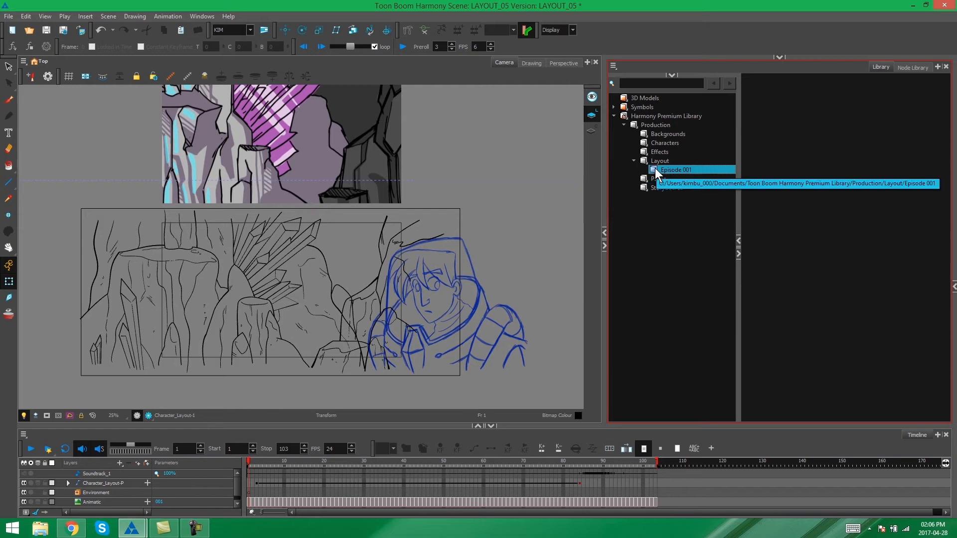
- Create a subfolder inside Episode 001 and name it Scene 005
right_click(671, 170)
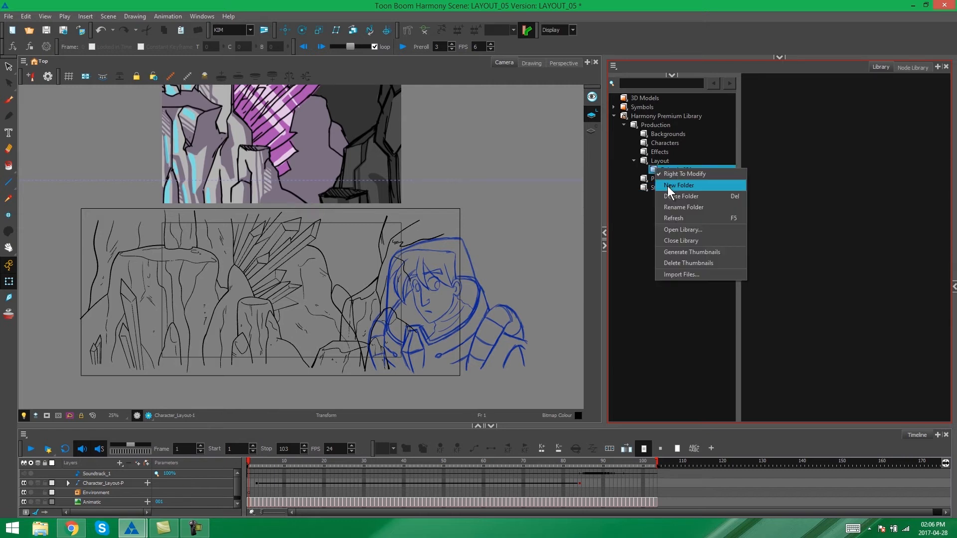
left_click(677, 185)
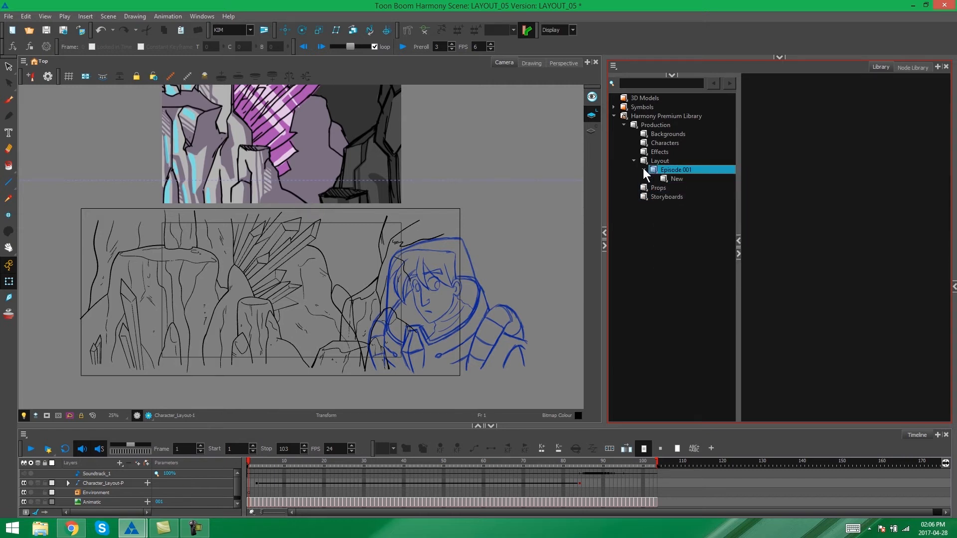
left_click(675, 179)
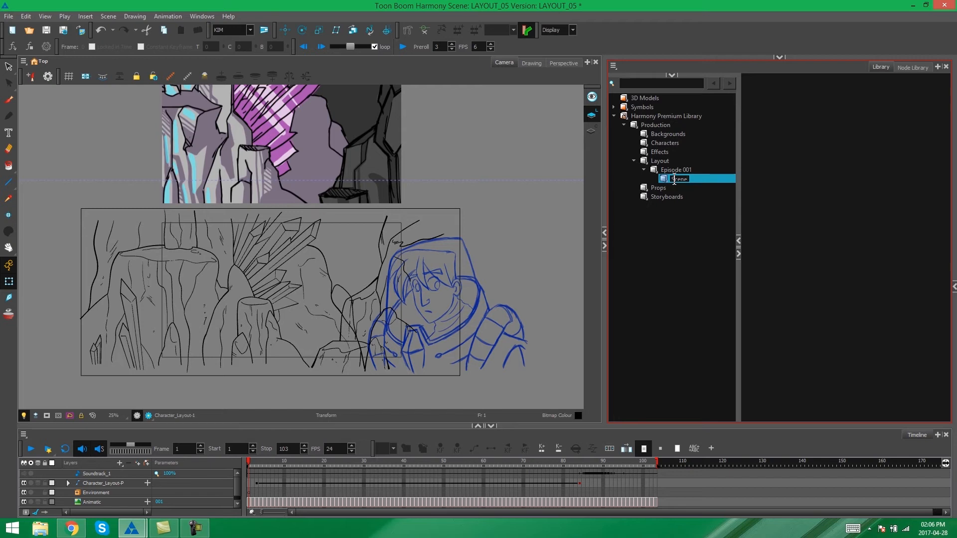
type("Scene 005")
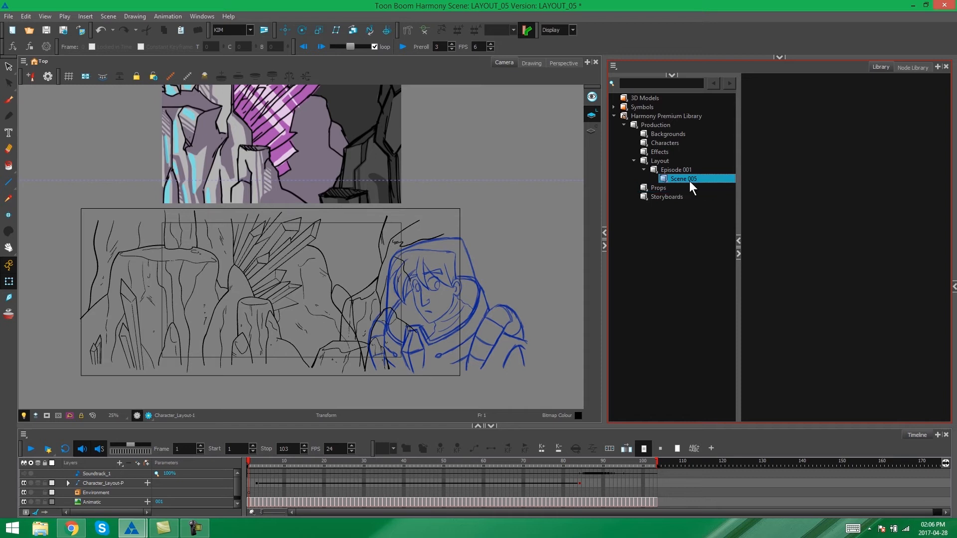
mouse_move(906, 173)
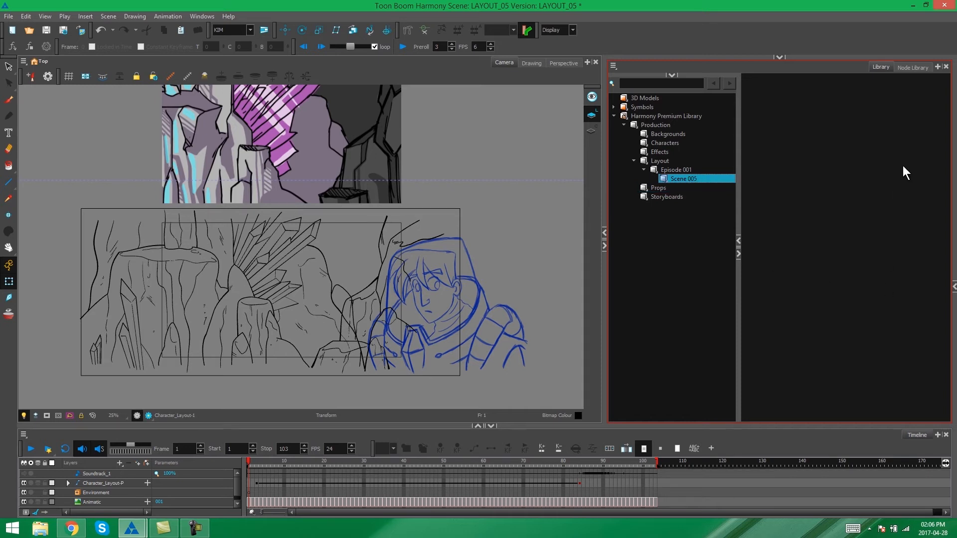
mouse_move(828, 200)
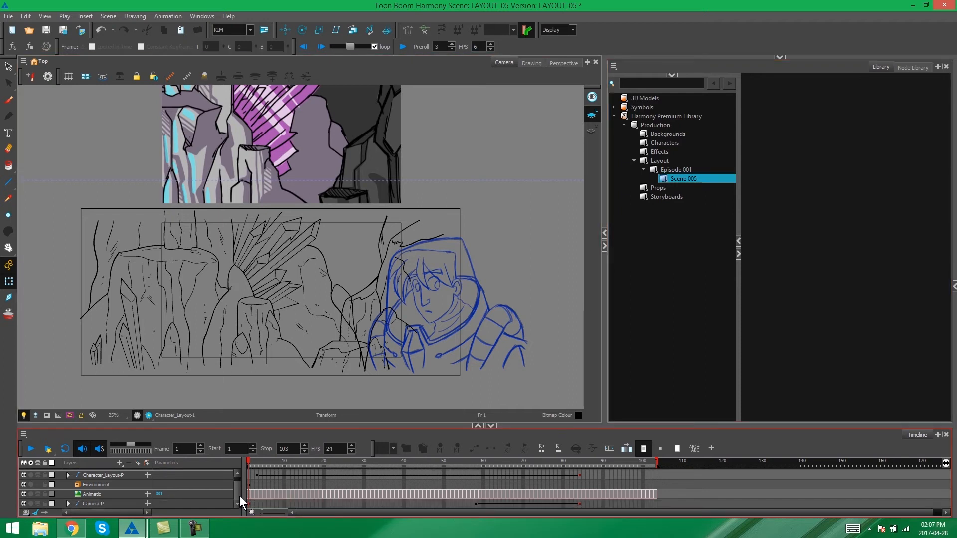
- Drag the Camera-P layer into the Scene 005 library folder as Camera.tpl
left_click(93, 504)
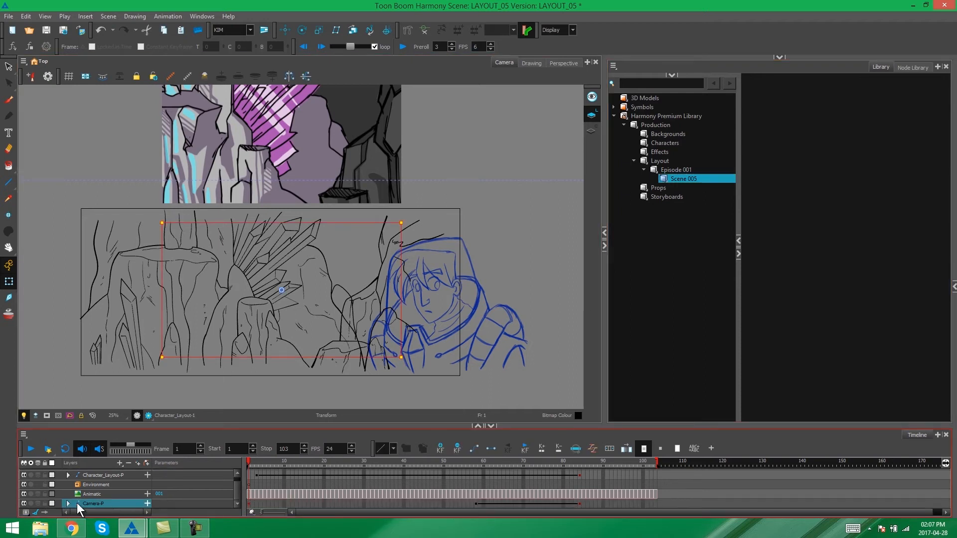
mouse_move(126, 506)
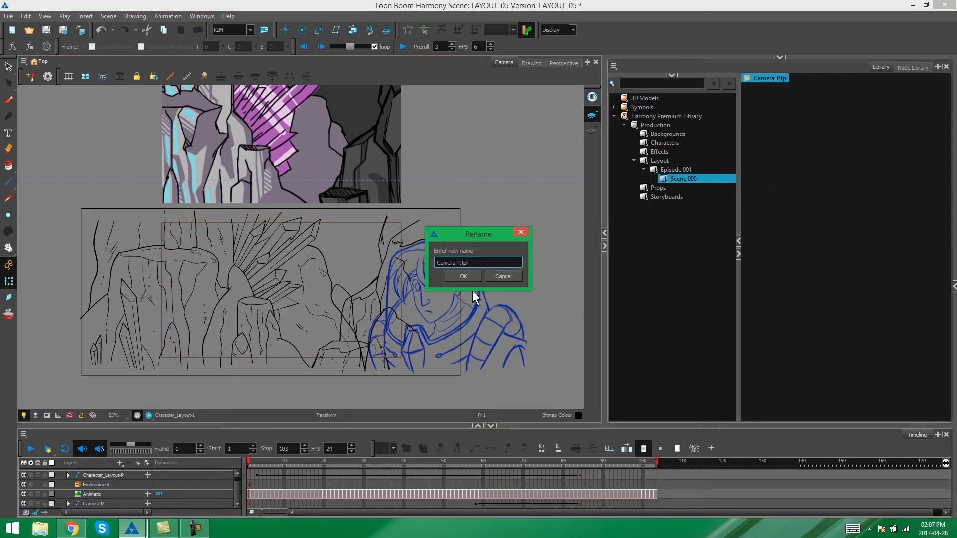
mouse_move(515, 237)
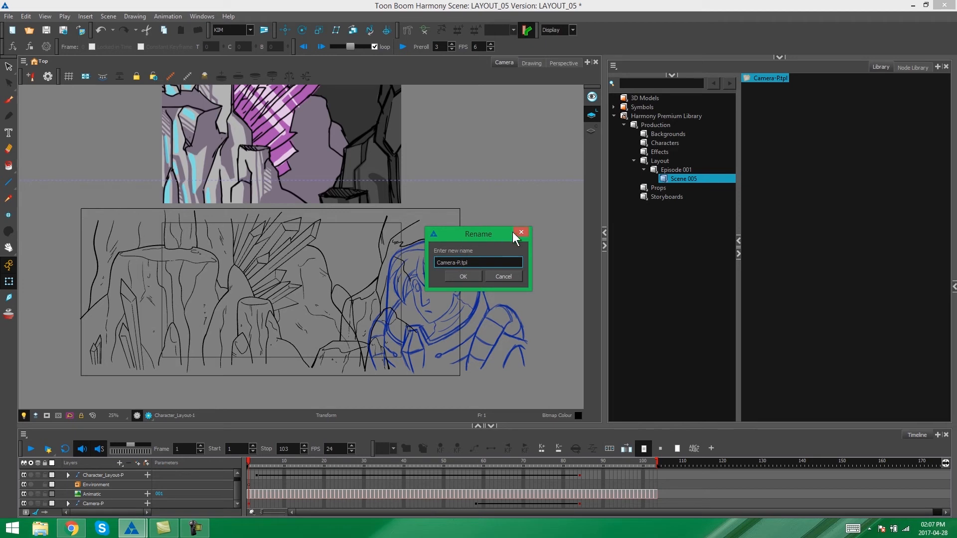
mouse_move(478, 321)
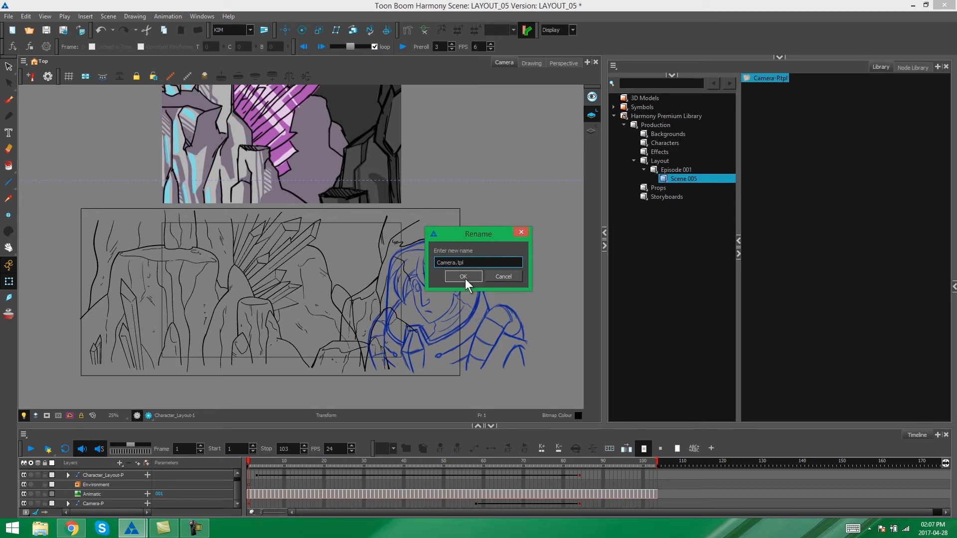
left_click(462, 276)
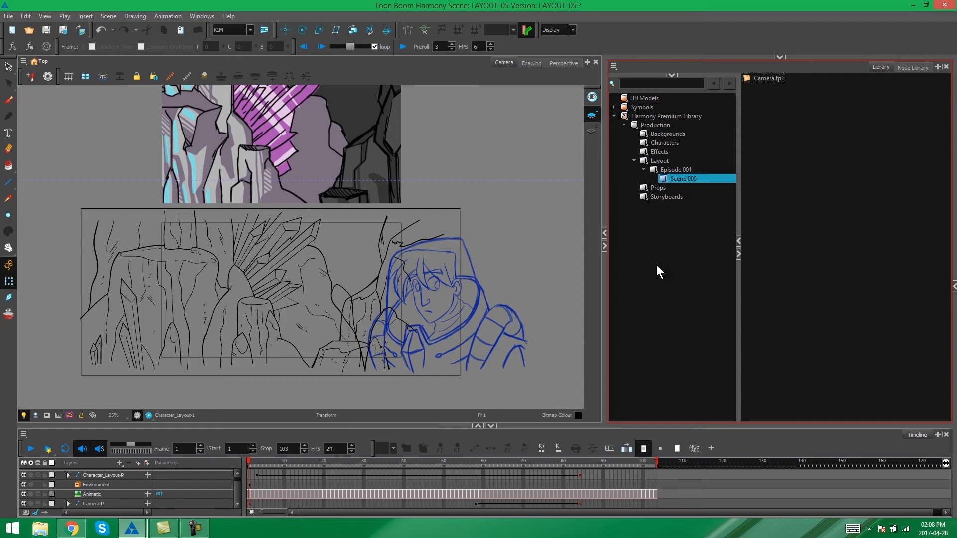
- Drag the Environment group into the Scene 005 library folder as Environment.tpl
left_click(96, 484)
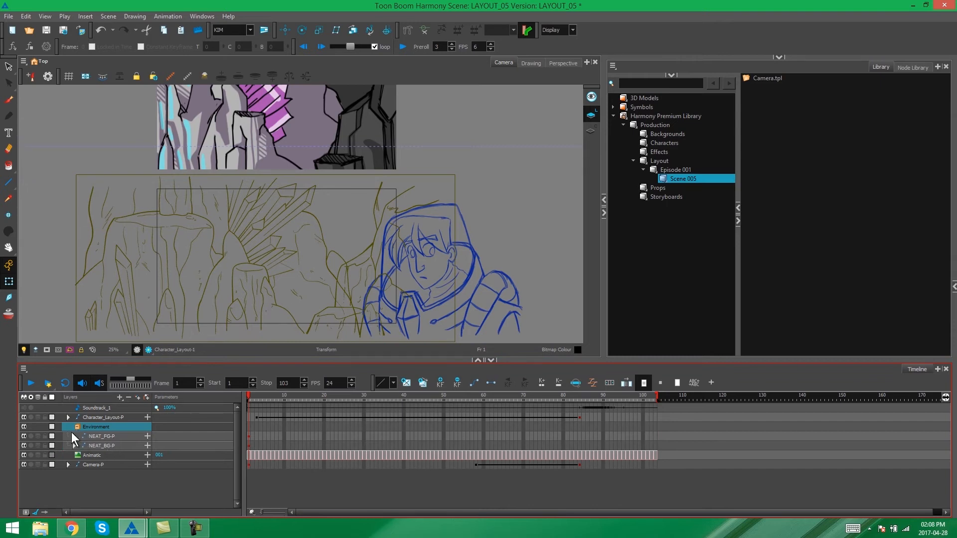
left_click(68, 427)
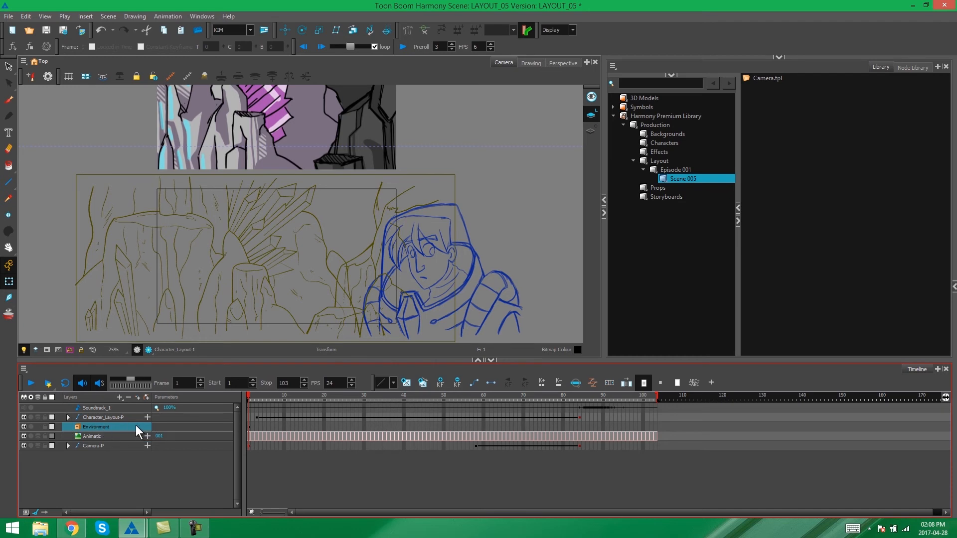
mouse_move(128, 431)
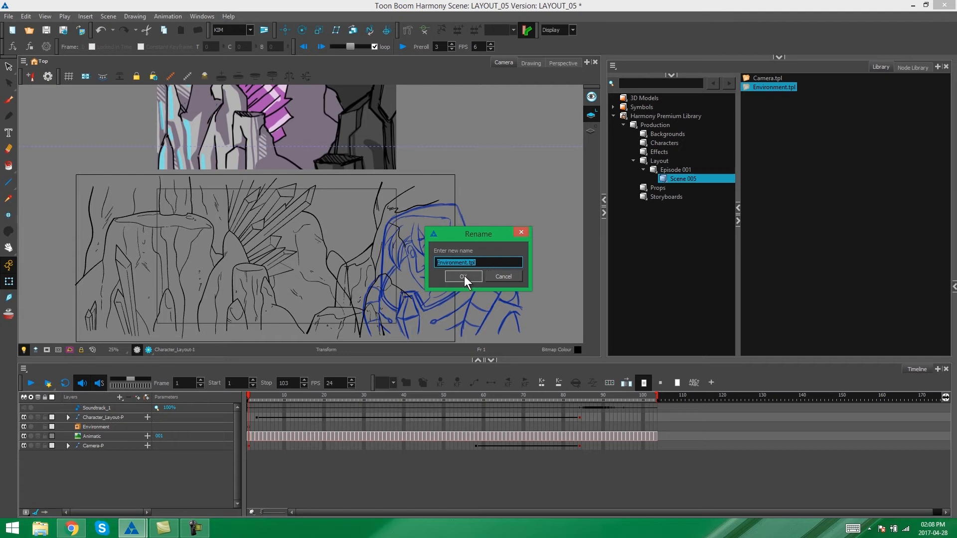
mouse_move(276, 341)
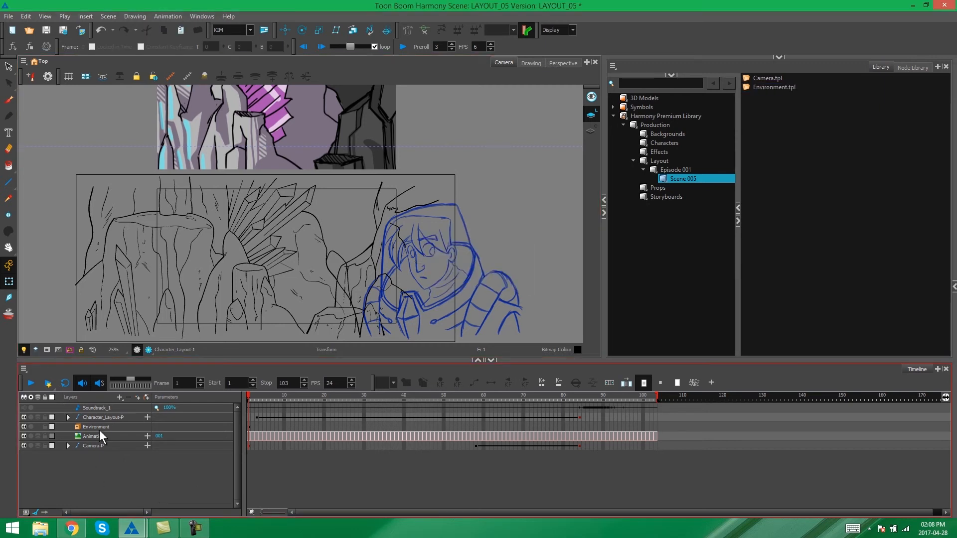
- Store the Character_Layout-P group in Scene 005 as Character_Posing.tpl and collapse the Layout folder
left_click(104, 417)
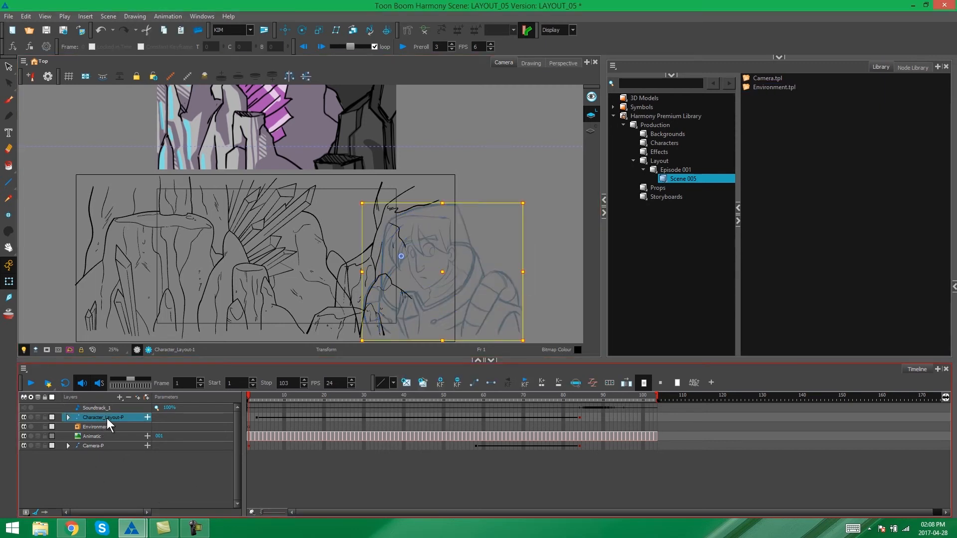
left_click(69, 418)
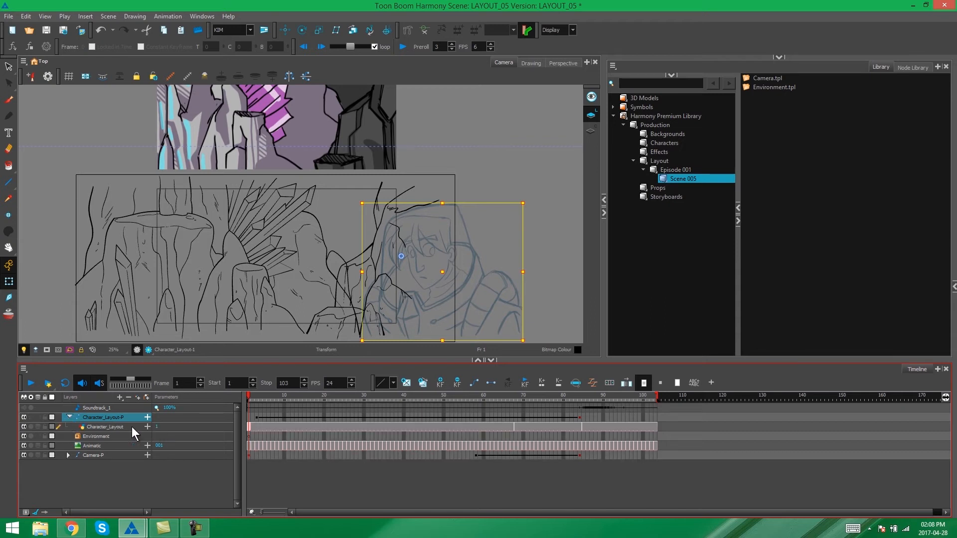
left_click(69, 417)
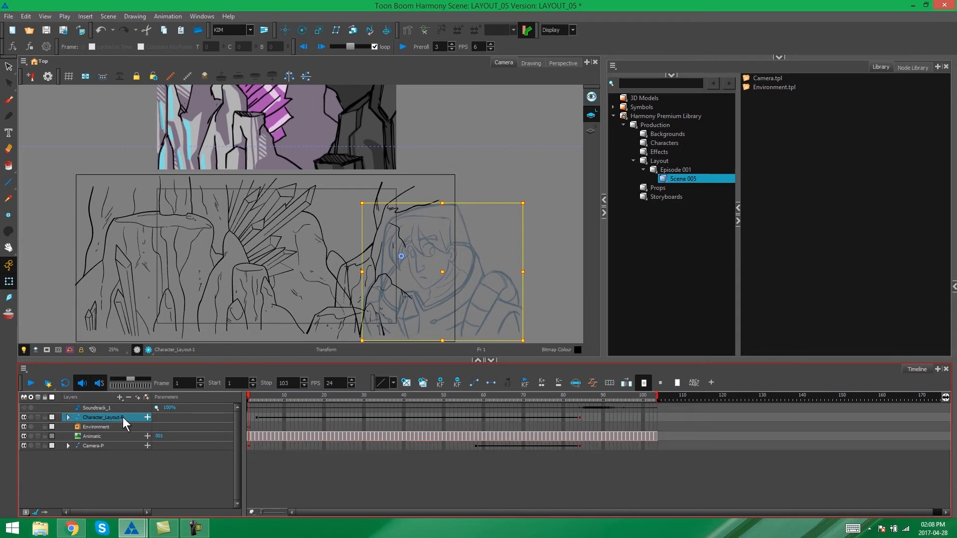
mouse_move(869, 207)
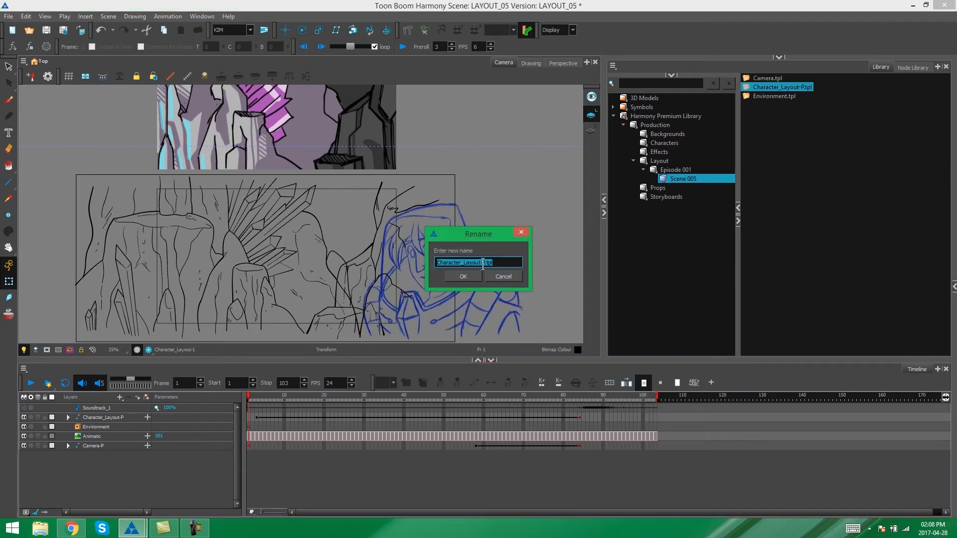
mouse_move(483, 282)
type("H")
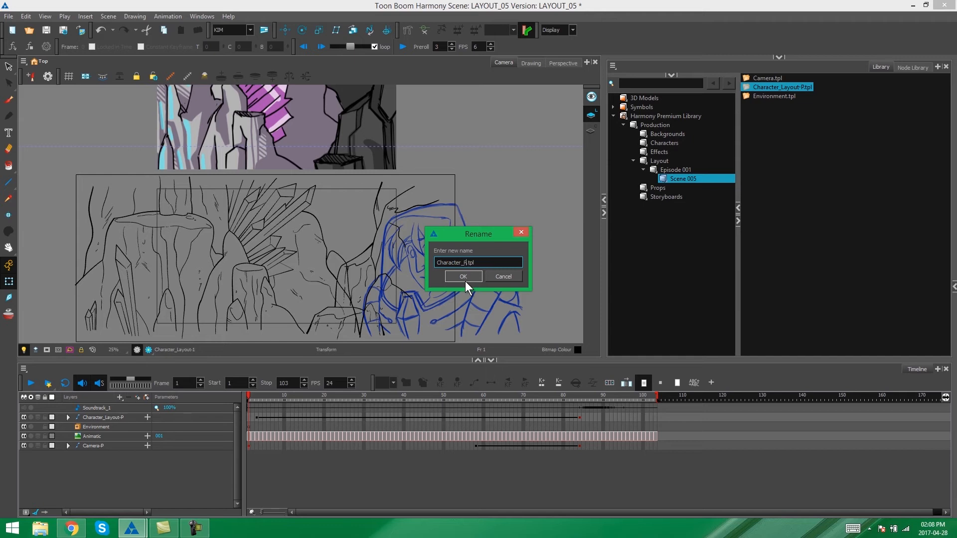
left_click(462, 276)
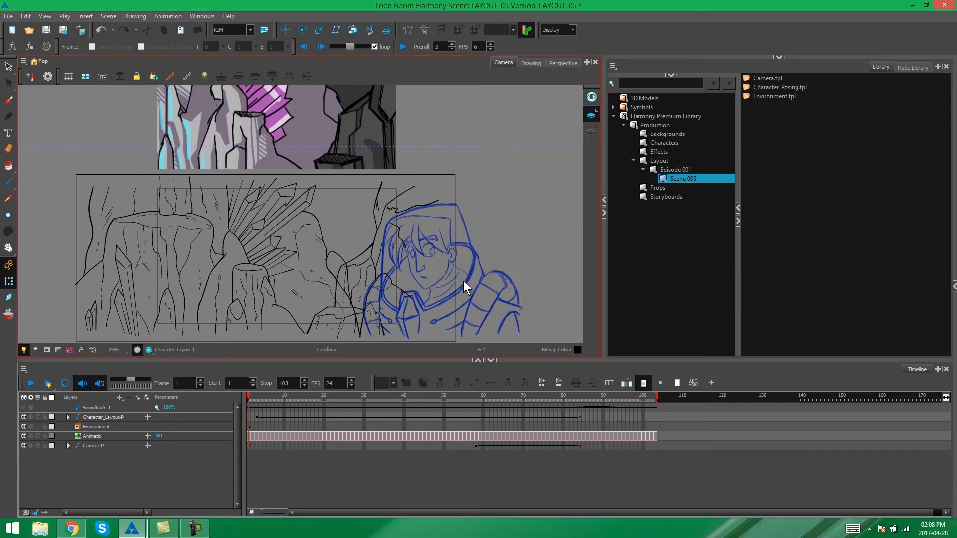
left_click(774, 95)
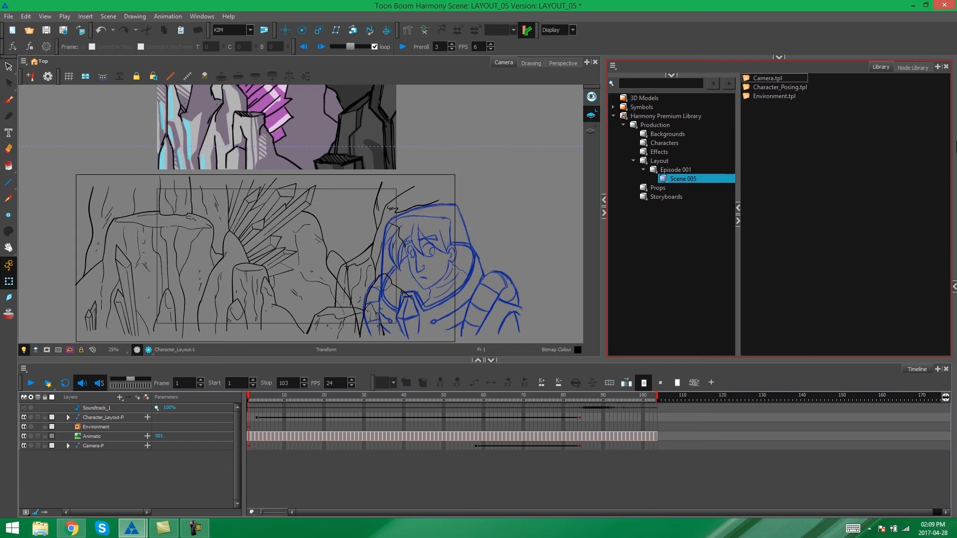
mouse_move(828, 157)
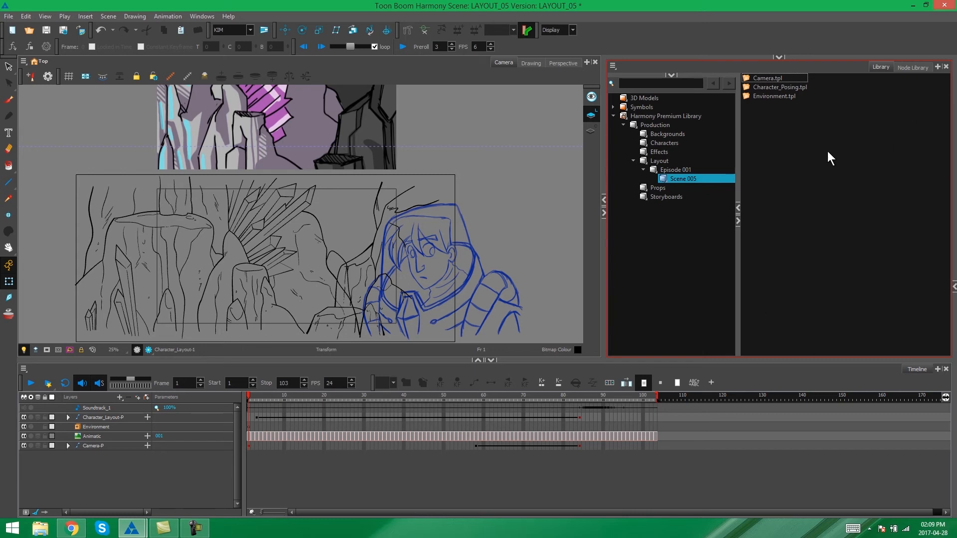
mouse_move(822, 159)
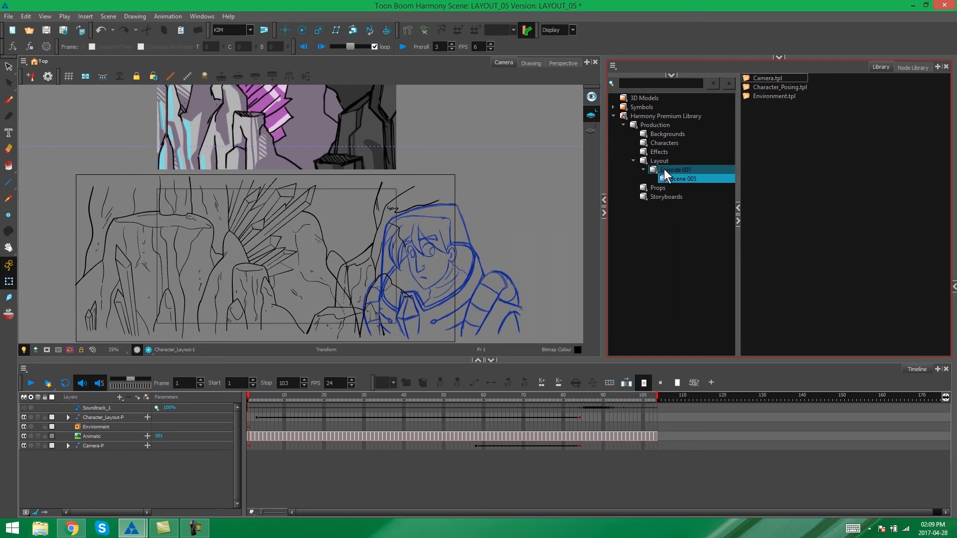
mouse_move(679, 178)
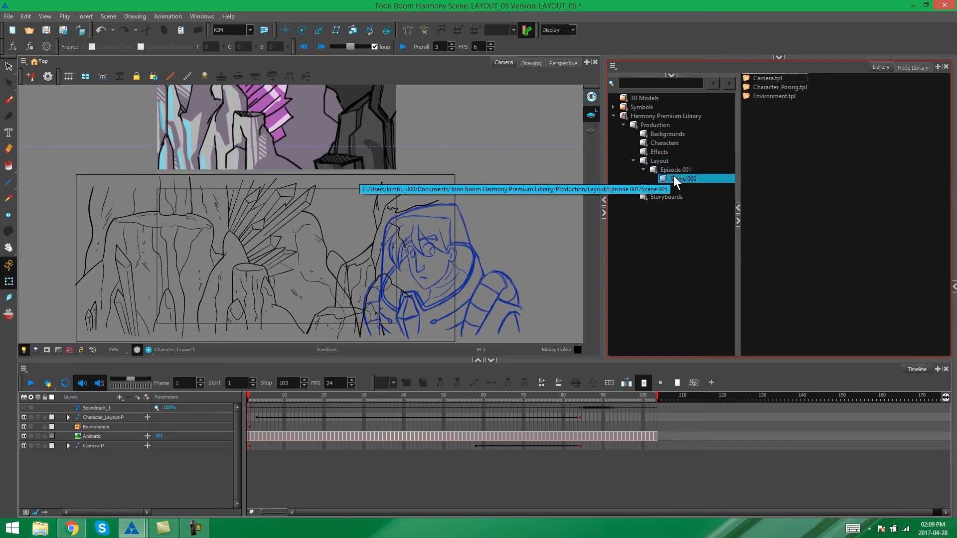
mouse_move(816, 144)
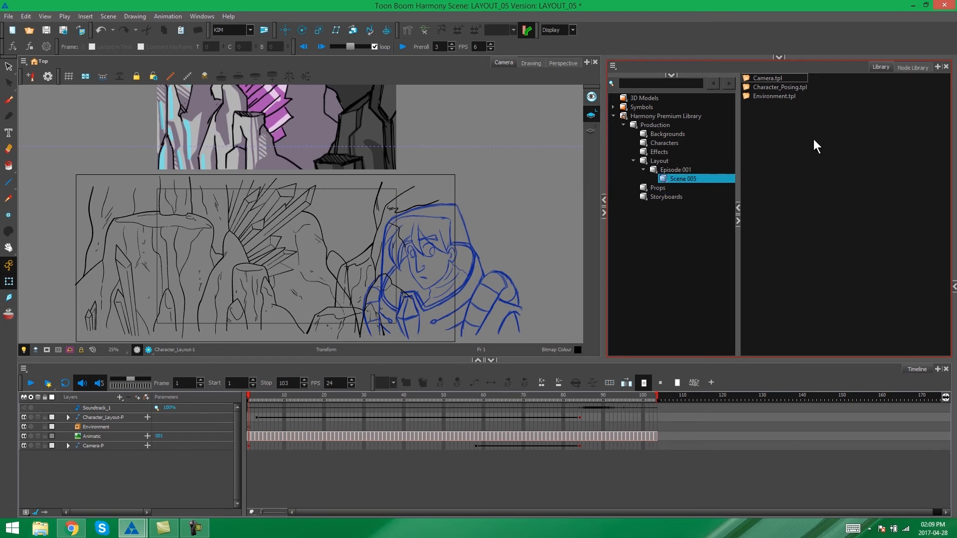
mouse_move(868, 138)
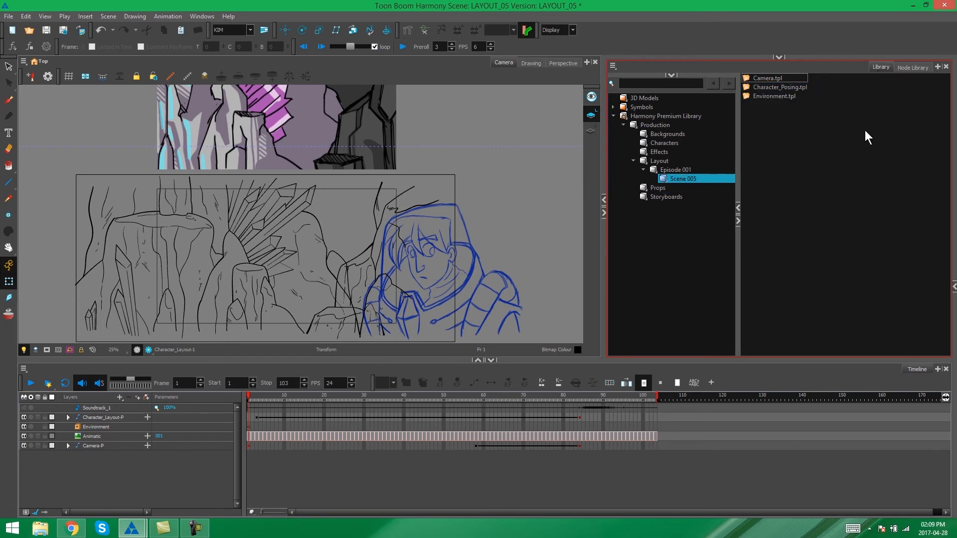
left_click(659, 160)
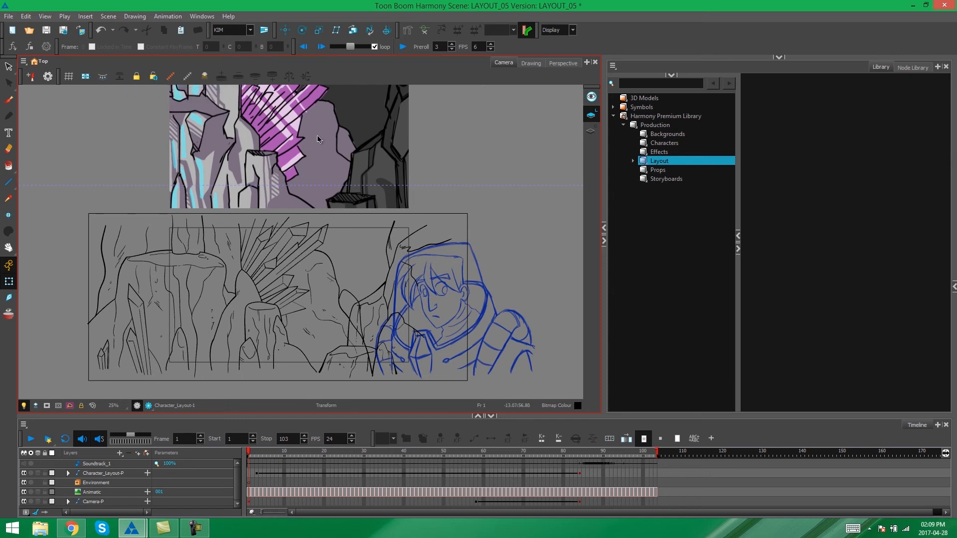
mouse_move(29, 31)
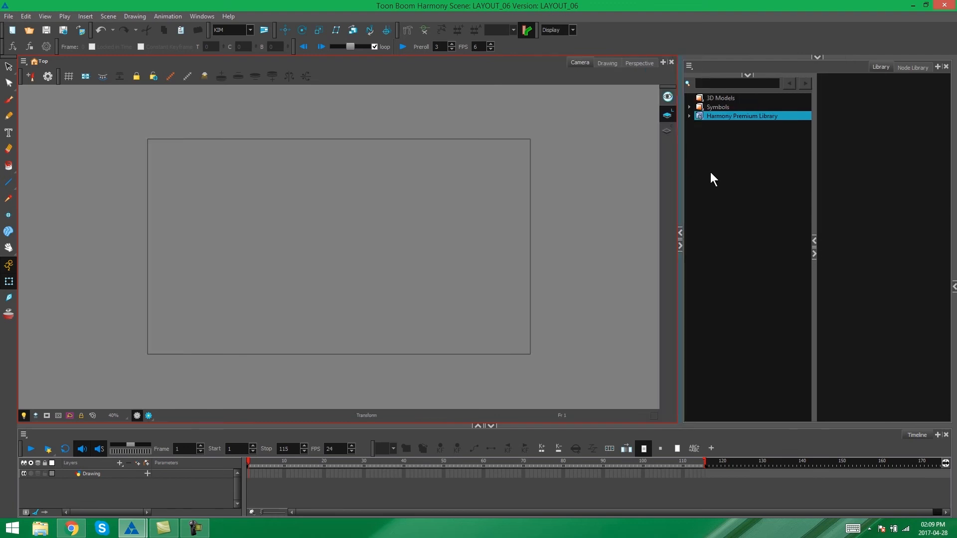
- Expand Harmony Premium Library > Production > Layout > Episode 001 and select the Scene 005 folder
left_click(688, 116)
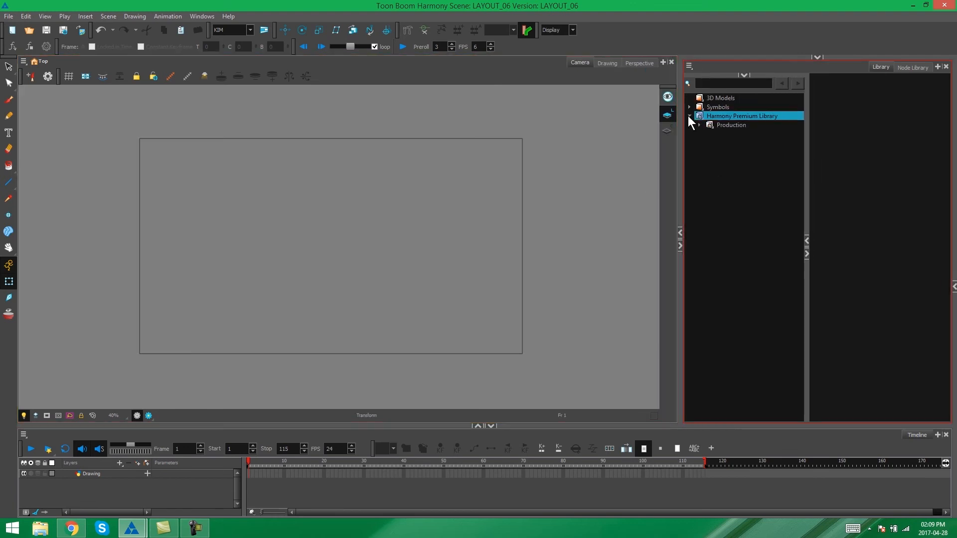
left_click(700, 126)
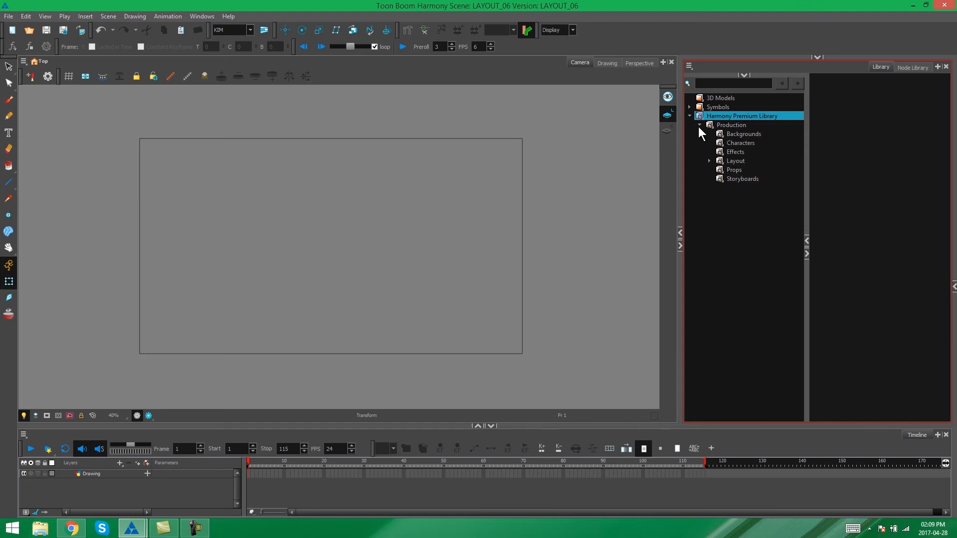
left_click(709, 160)
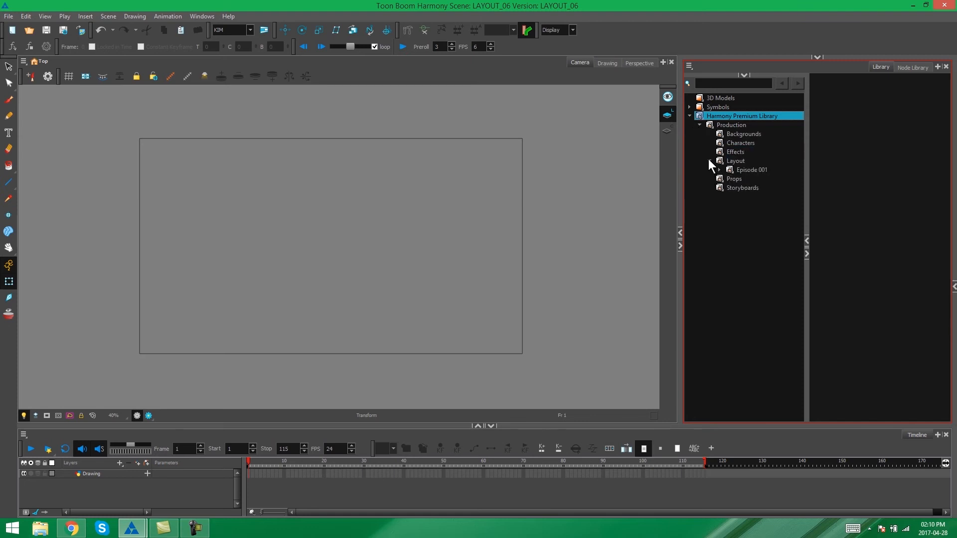
left_click(718, 169)
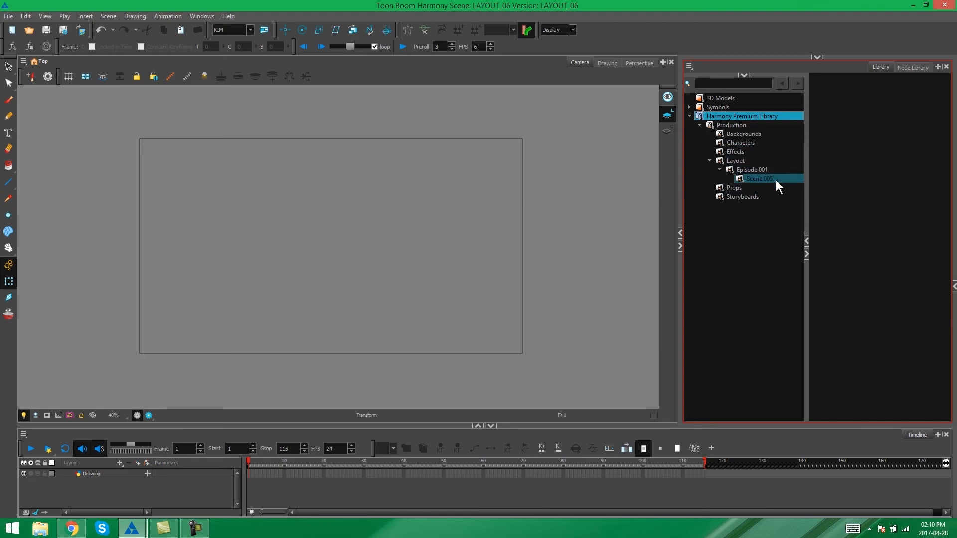
left_click(758, 178)
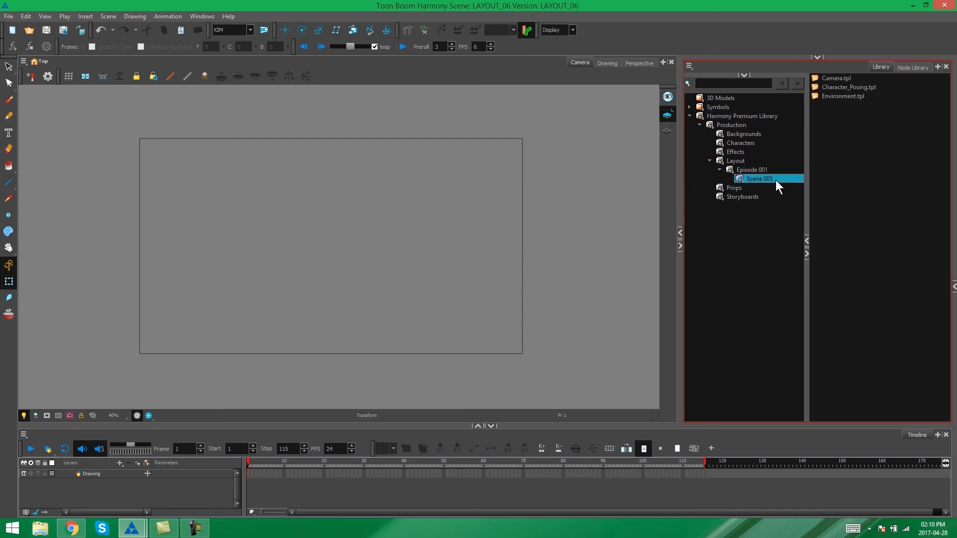
left_click(736, 151)
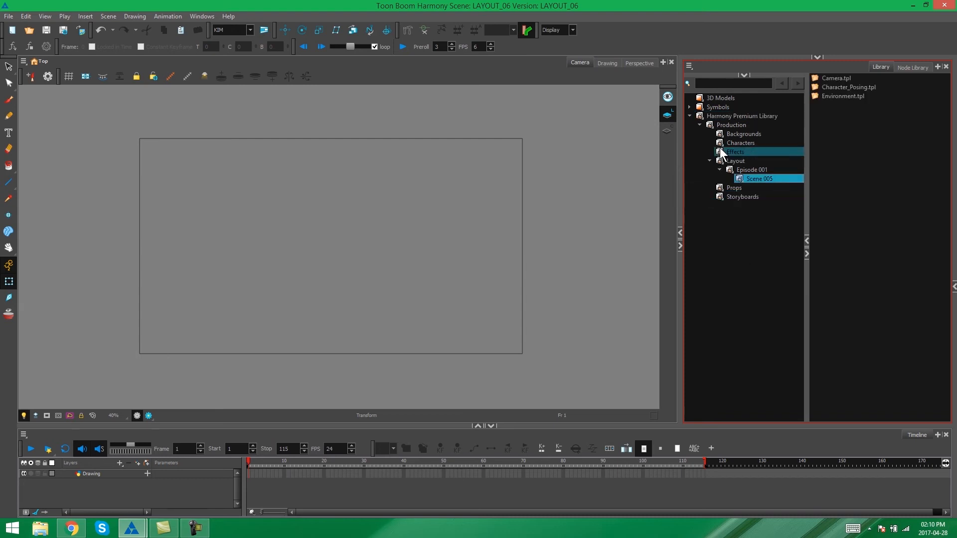
left_click(730, 124)
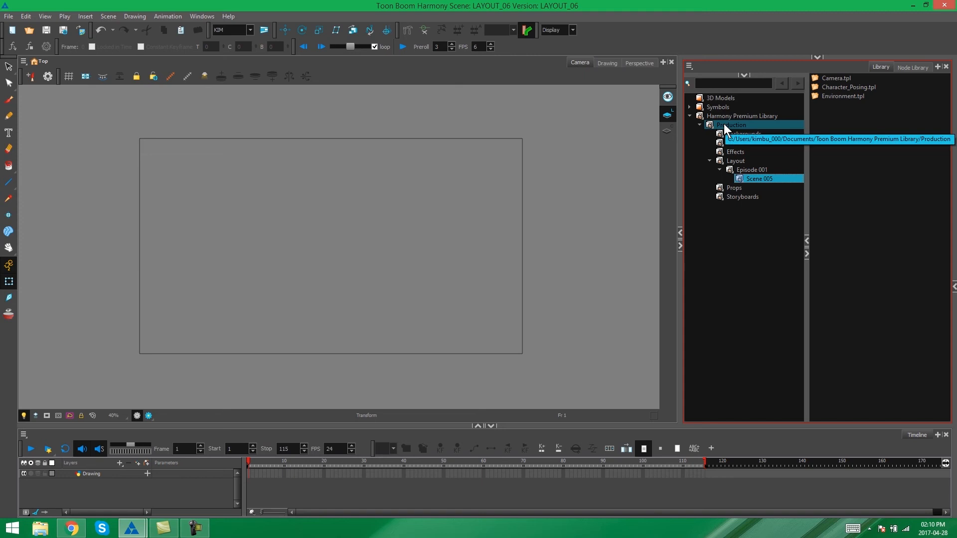
mouse_move(210, 245)
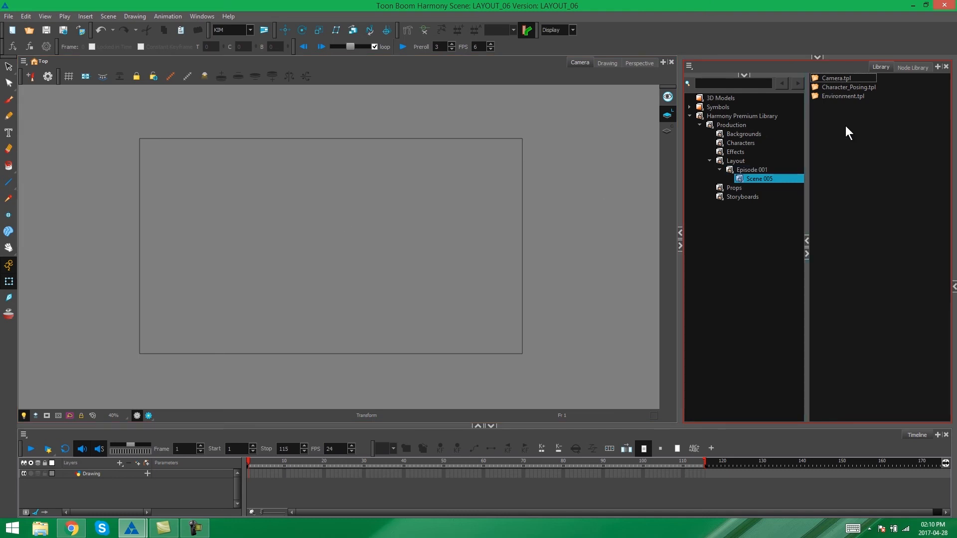
- Import Environment.tpl into the scene and scrub frames 33, 100, 12 and 1 to check it
left_click(845, 96)
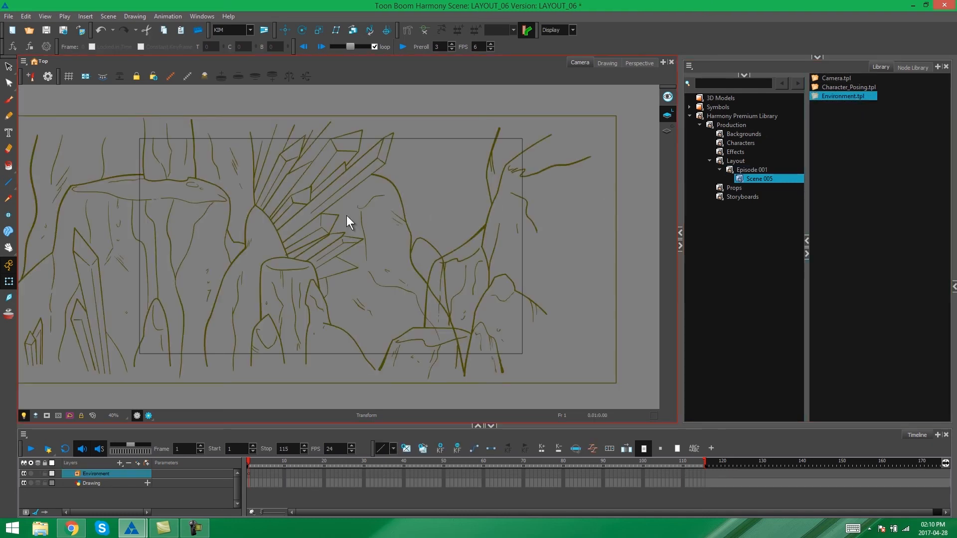
scroll("down", 3)
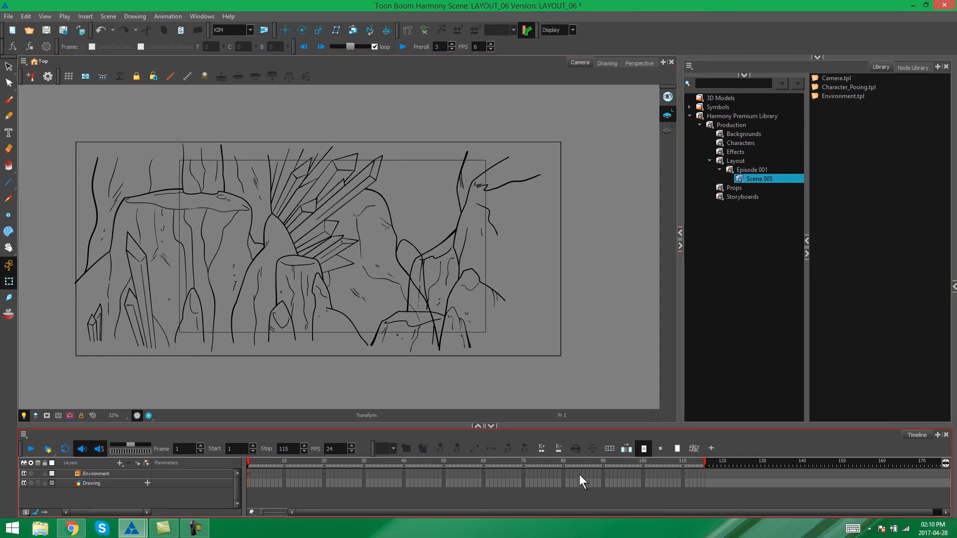
left_click(376, 461)
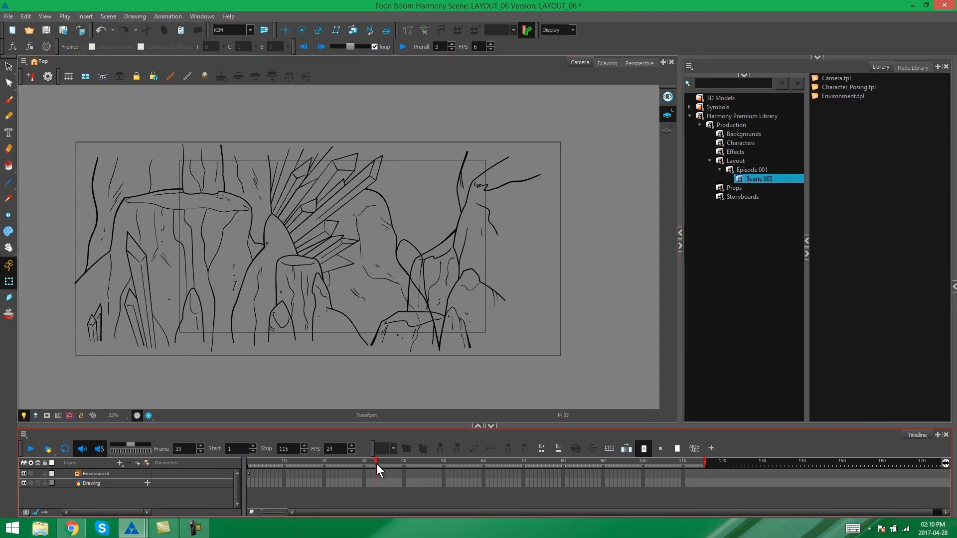
left_click(641, 464)
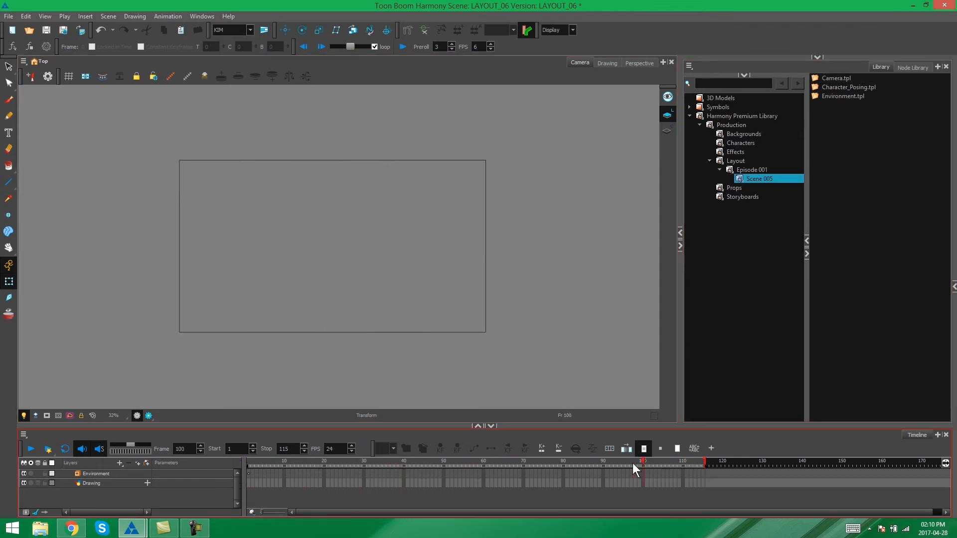
left_click(291, 461)
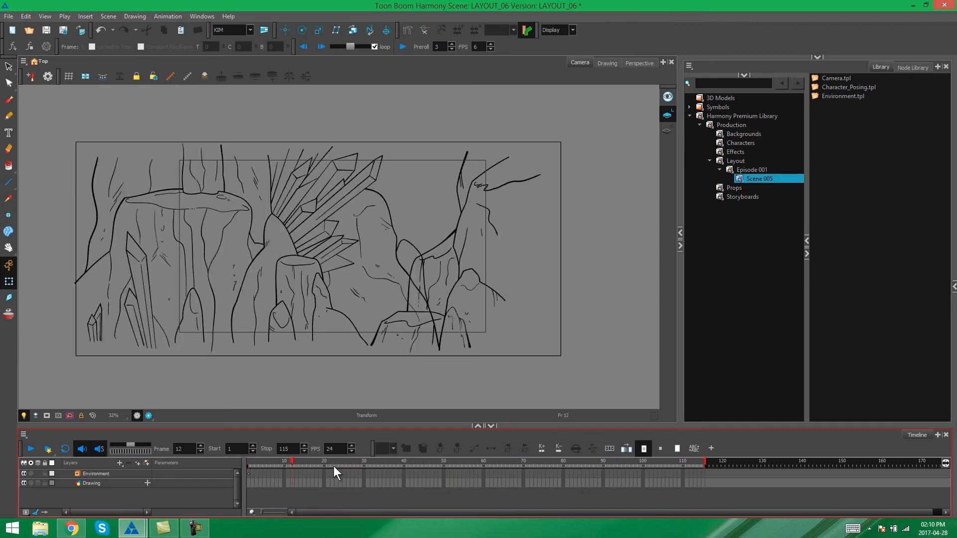
left_click(304, 47)
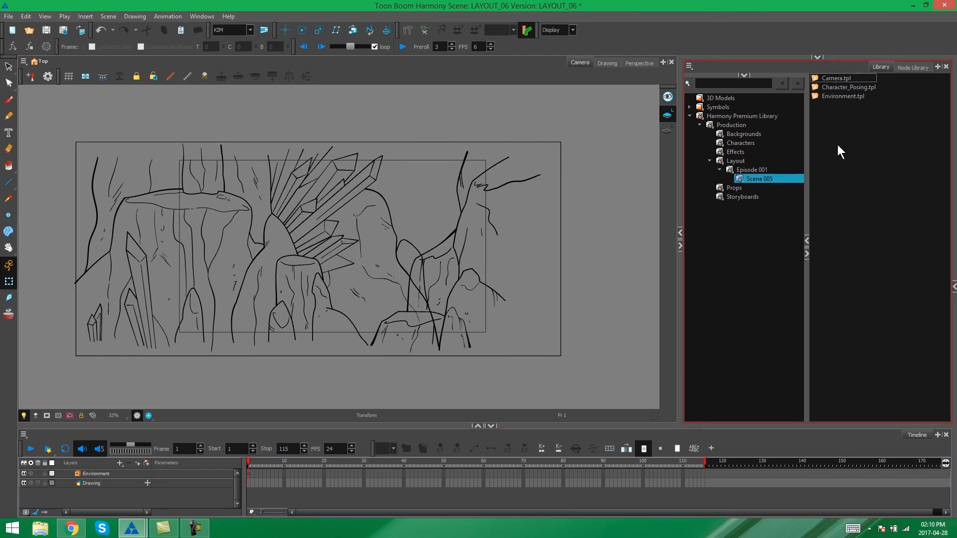
- Import Character_Posing.tpl as a Character_Layout-P layer above Environment and preview the pose
left_click(847, 86)
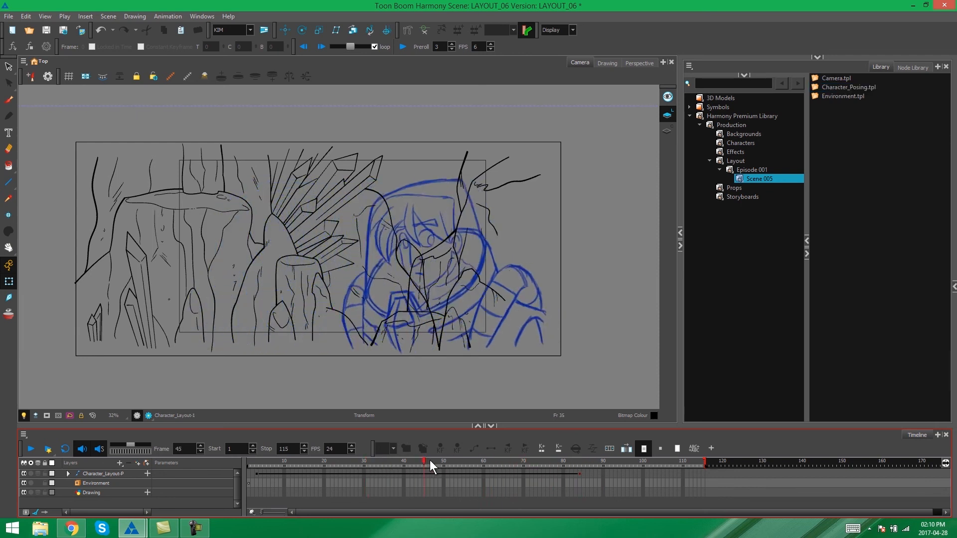
left_click(650, 461)
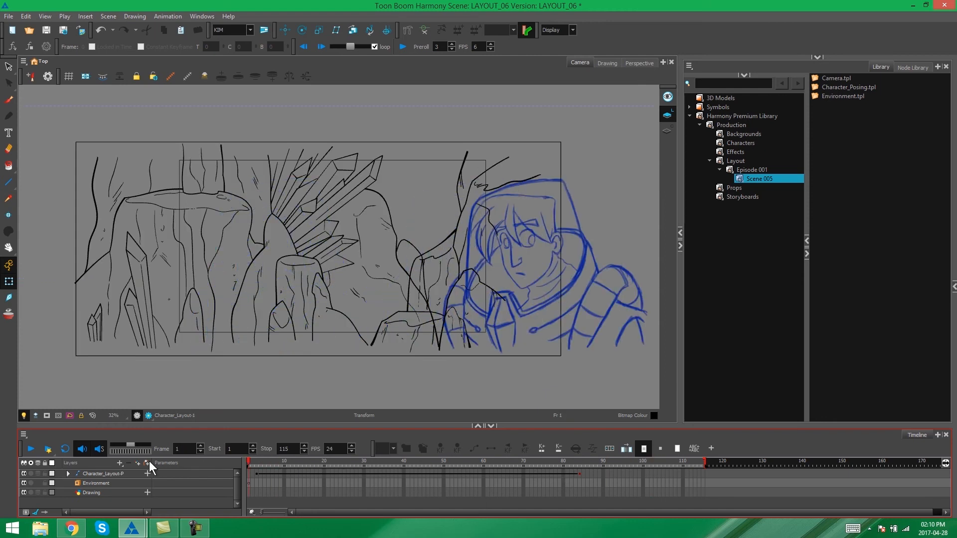
left_click(836, 77)
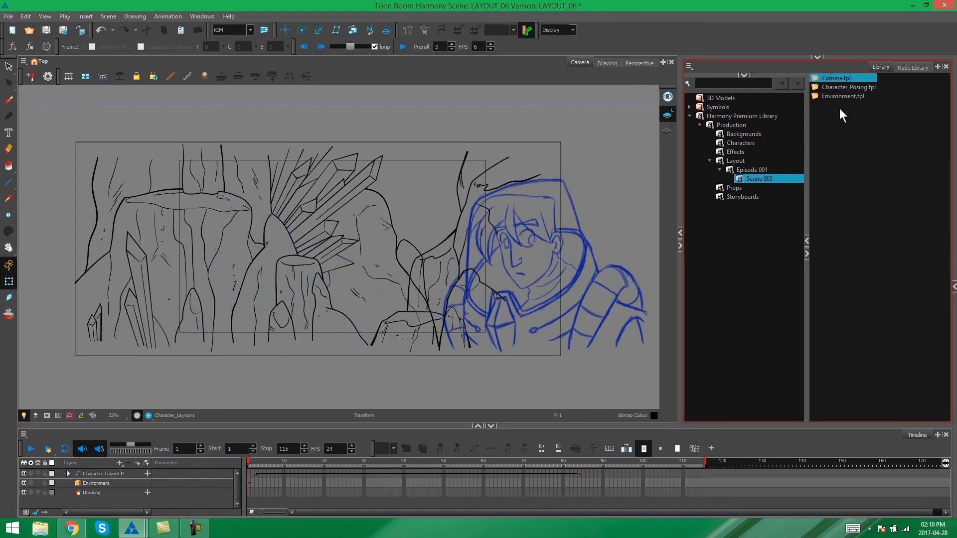
mouse_move(848, 84)
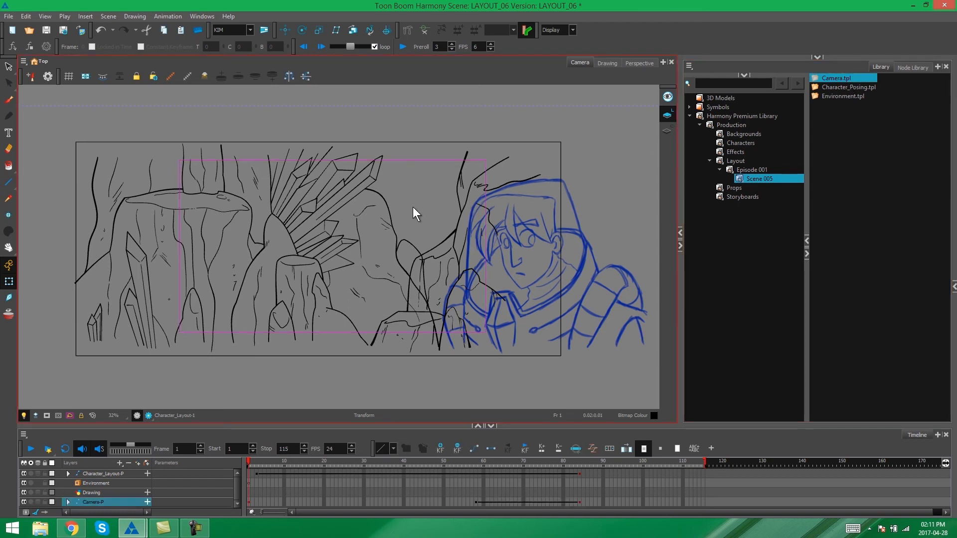
- Review the Camera-P move at frames 27, 84, 4, 58 and return to frame 1
left_click(350, 460)
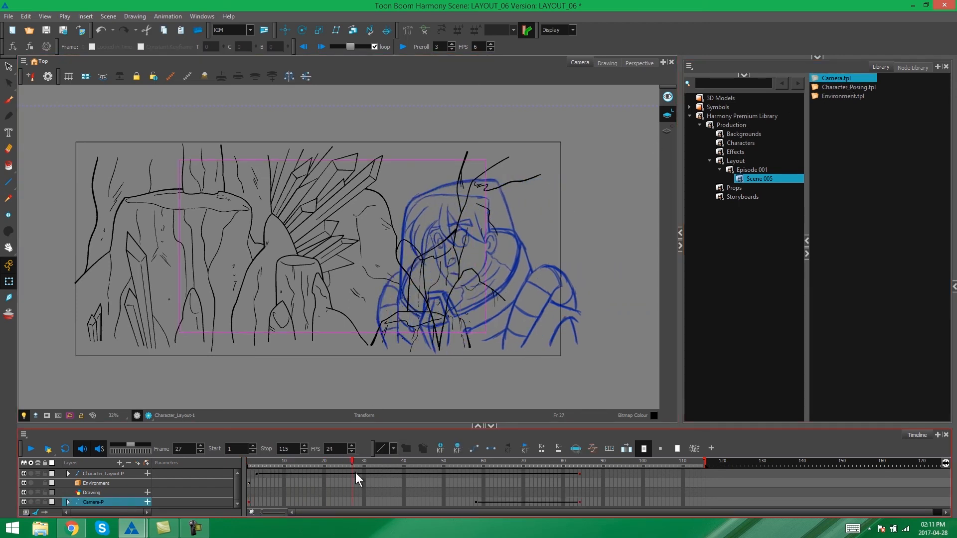
left_click(580, 460)
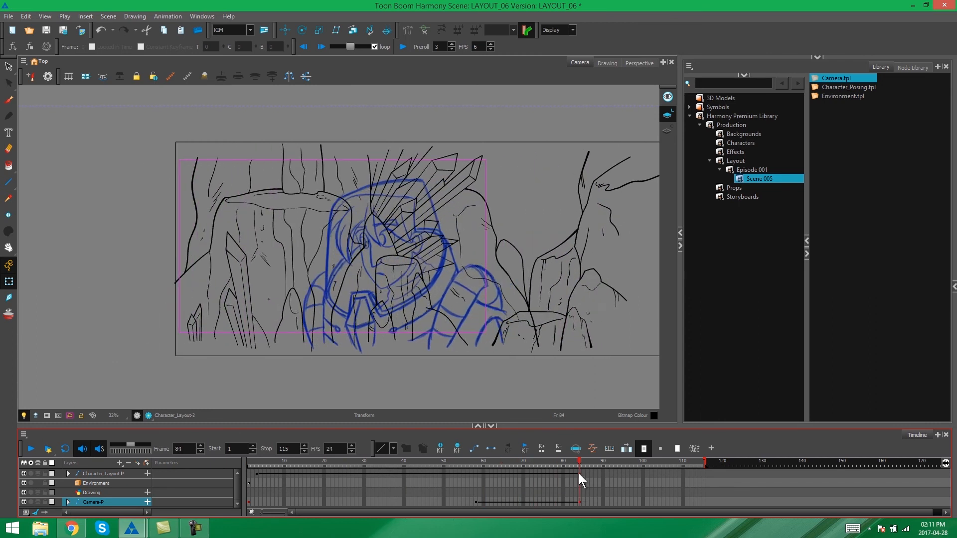
left_click(256, 463)
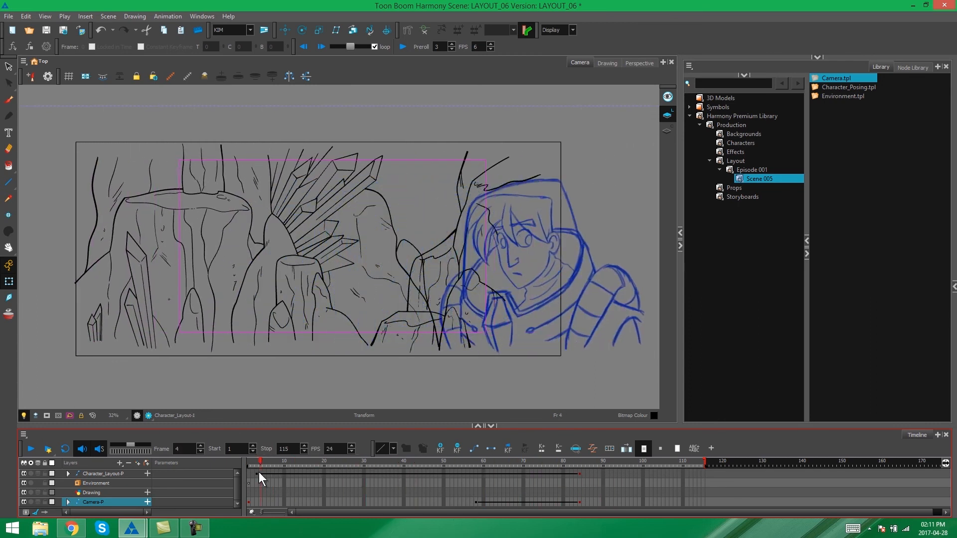
left_click(482, 465)
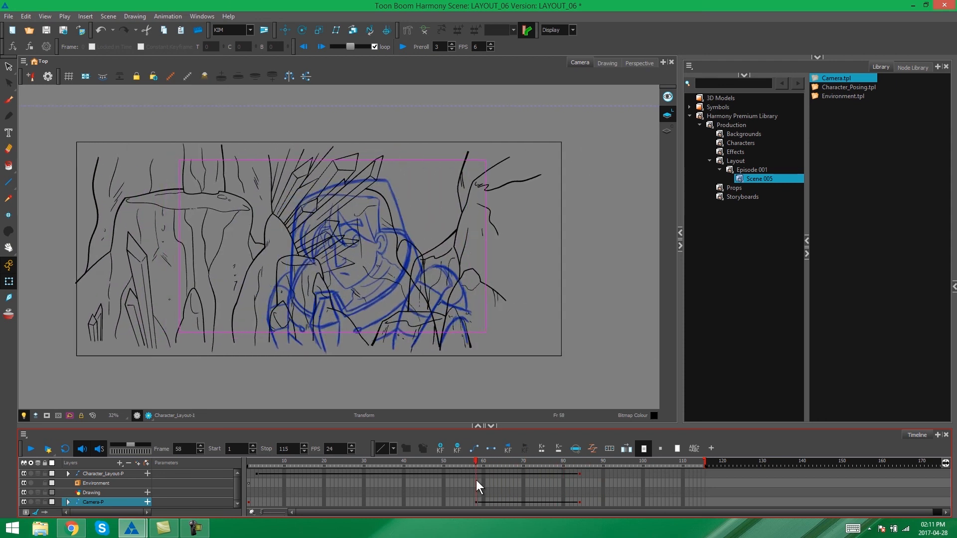
left_click(526, 474)
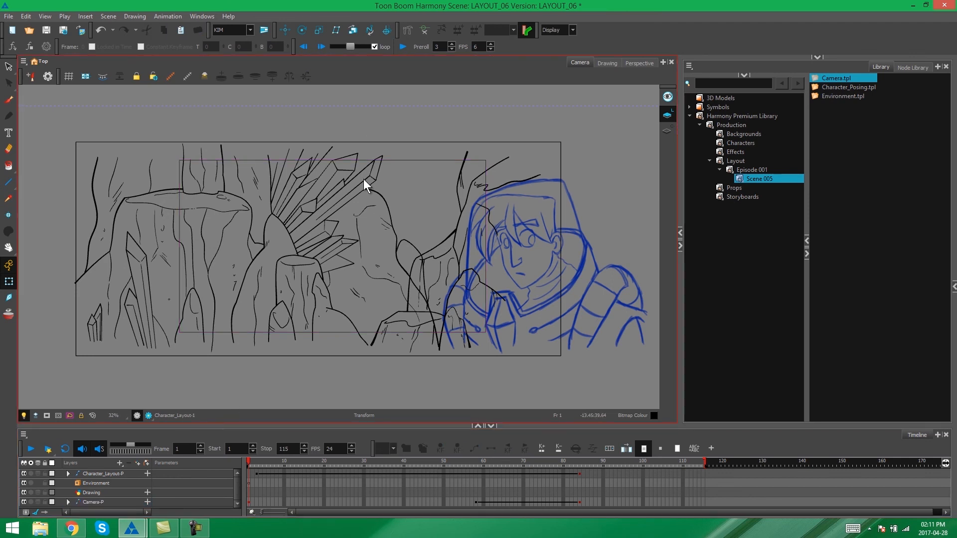
scroll("down", 3)
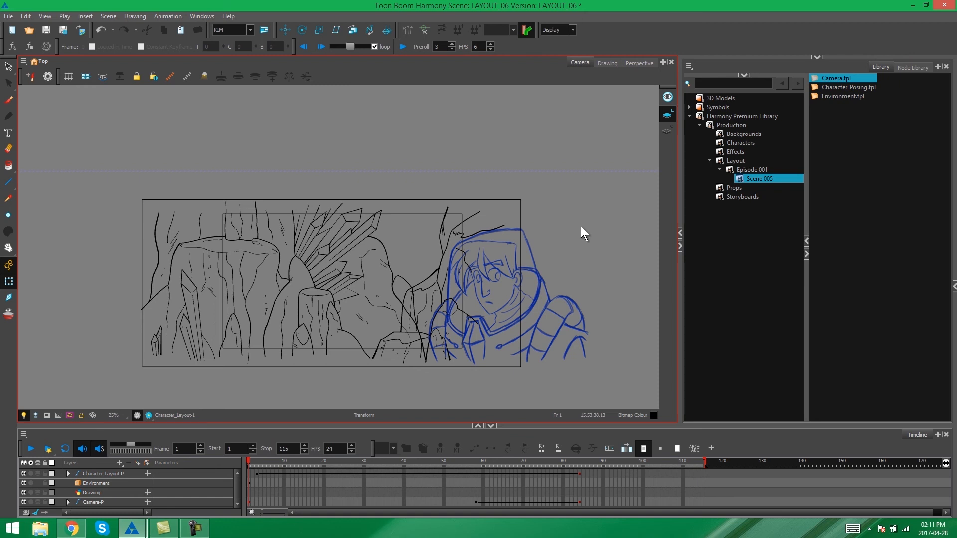
left_click(736, 160)
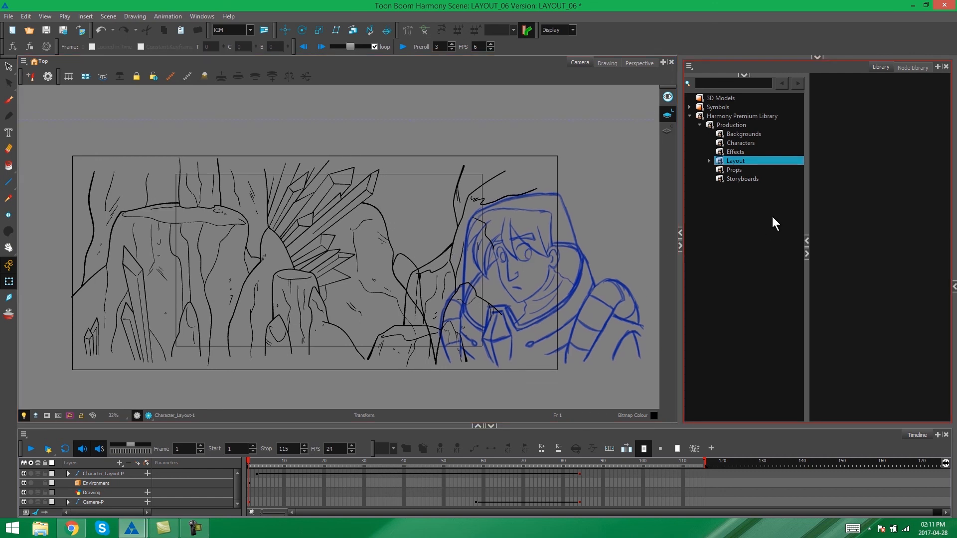
mouse_move(767, 230)
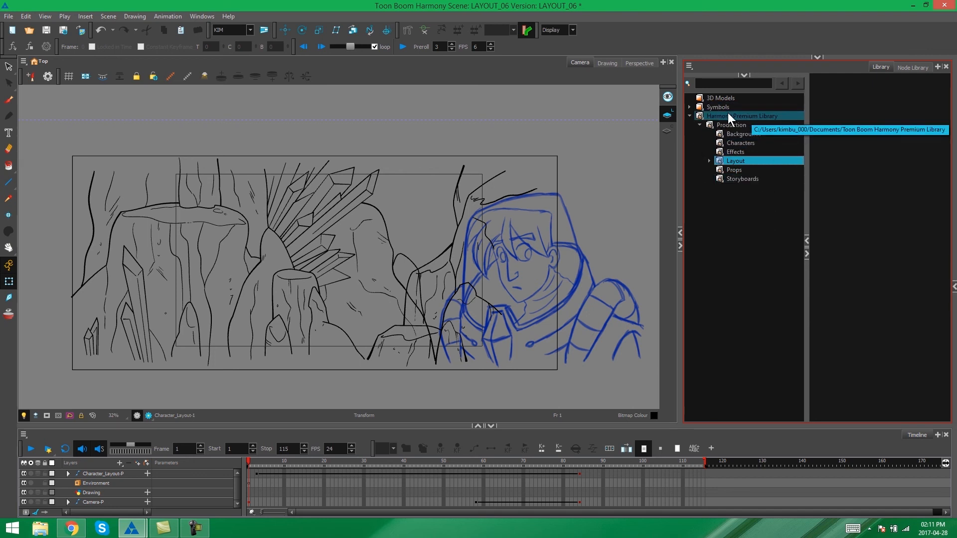
- Open the MO-LAY-003 folder under TB Files as an additional library via Open Library
right_click(732, 116)
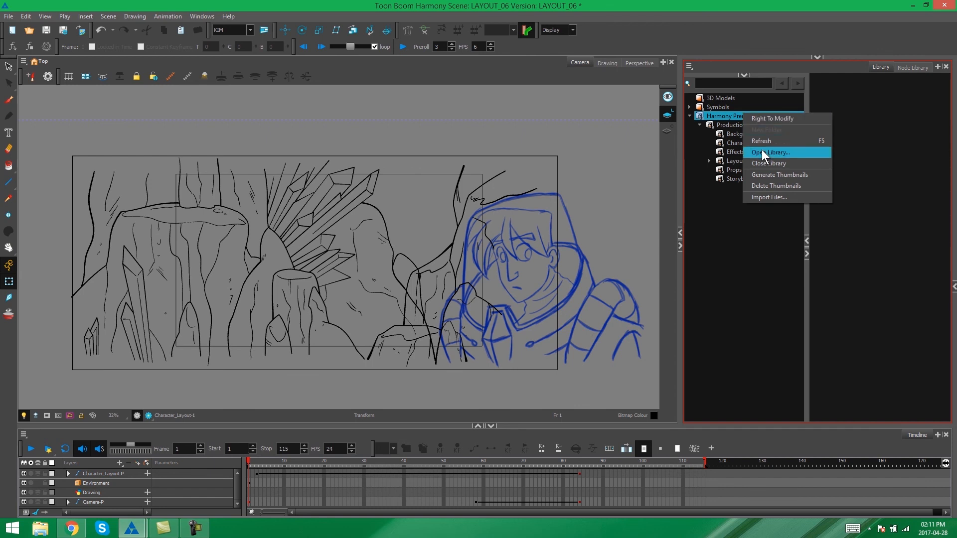
mouse_move(768, 163)
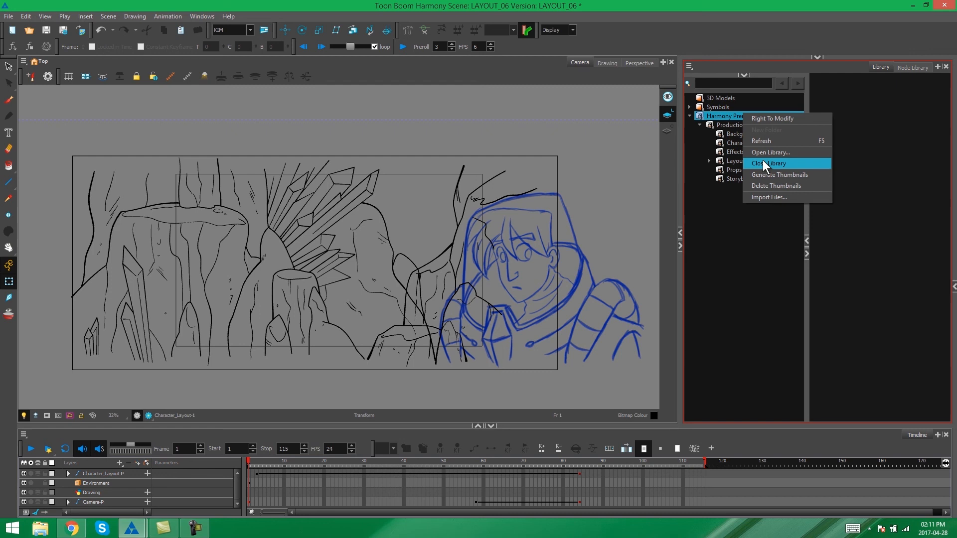
left_click(769, 151)
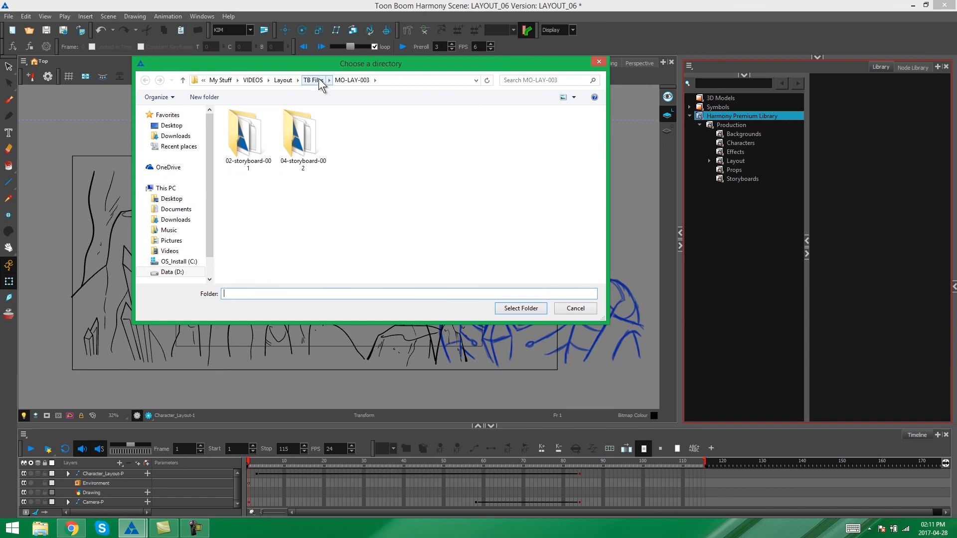
left_click(313, 80)
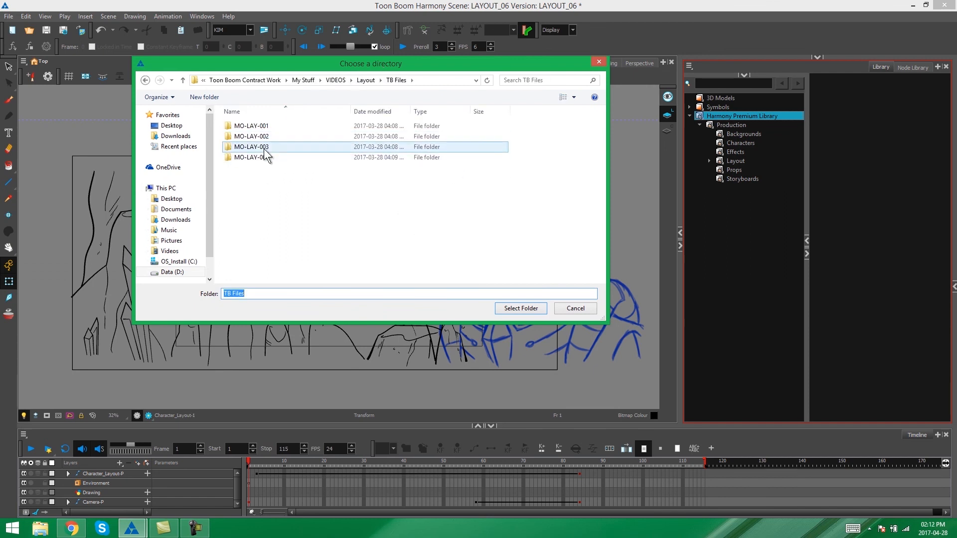
left_click(251, 147)
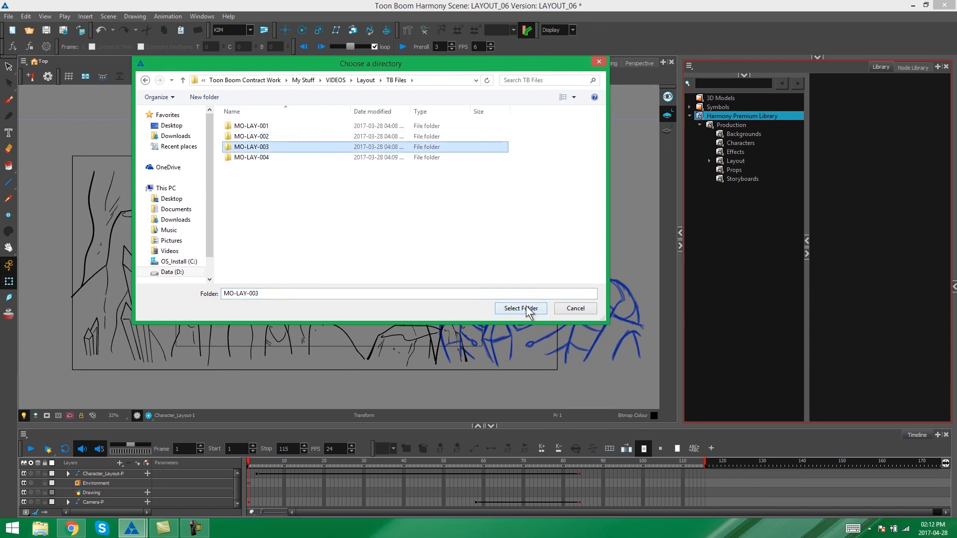
left_click(520, 308)
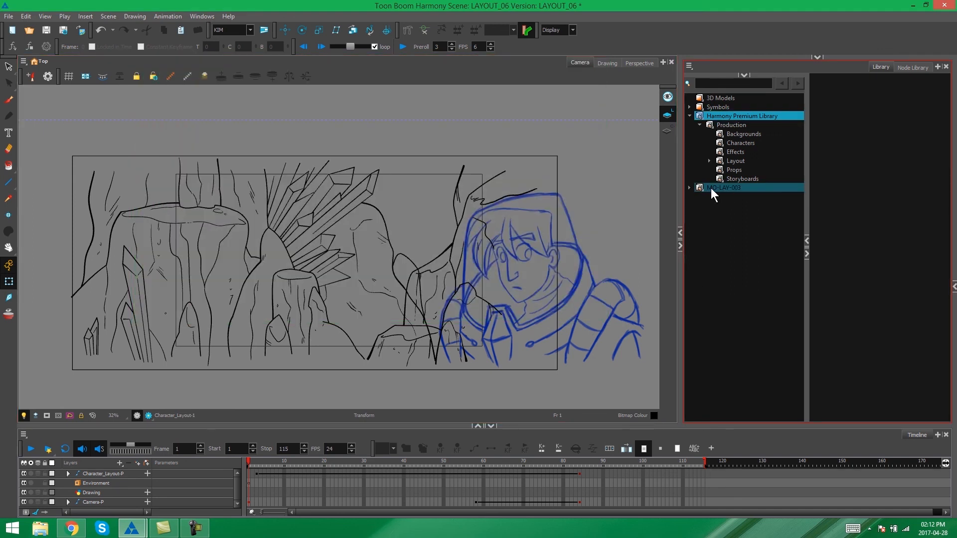
- Browse MO-LAY-003's subfolders and view the celina and terry colour suit PNGs
left_click(723, 187)
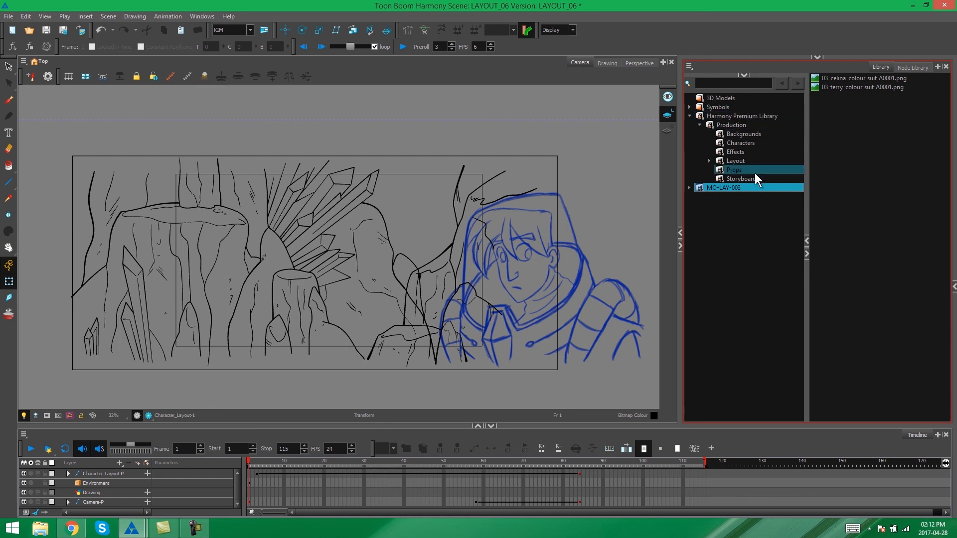
left_click(690, 187)
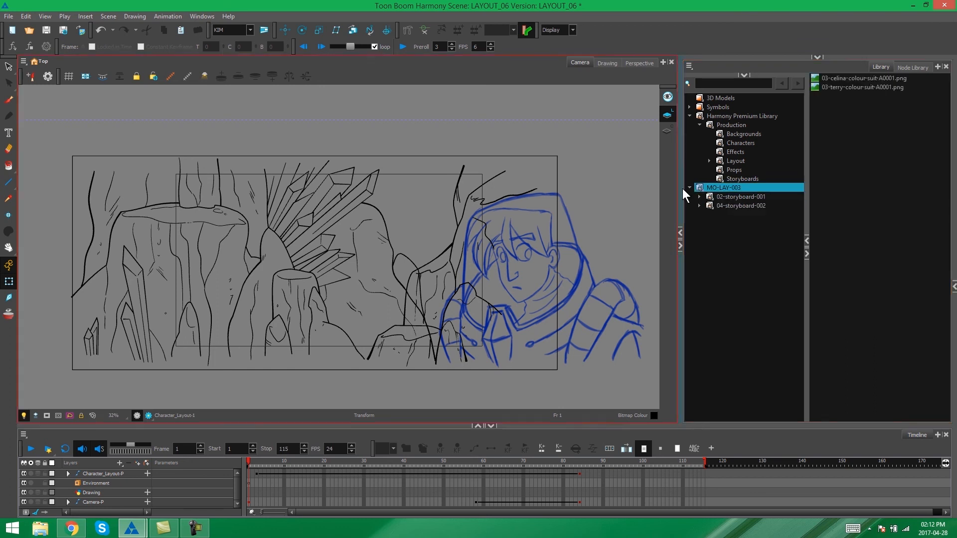
left_click(690, 187)
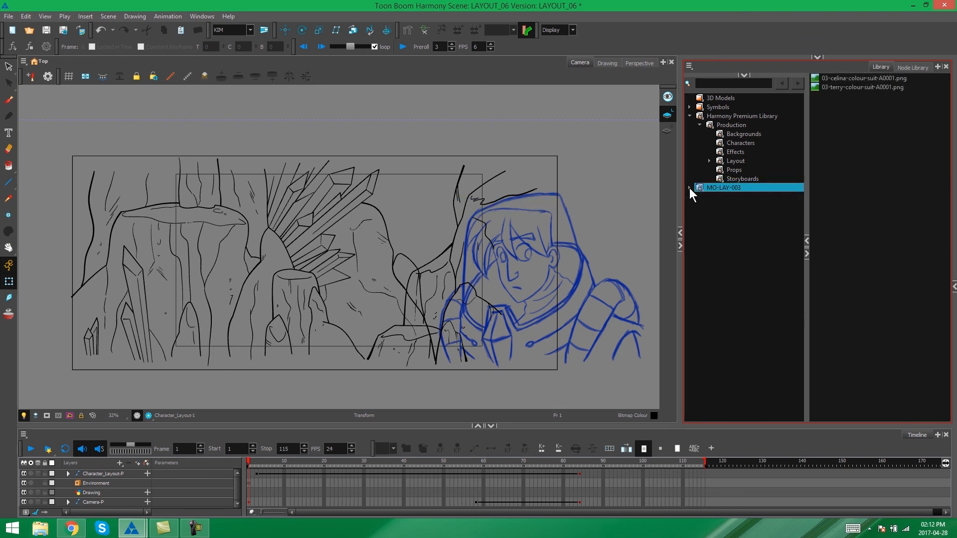
left_click(860, 78)
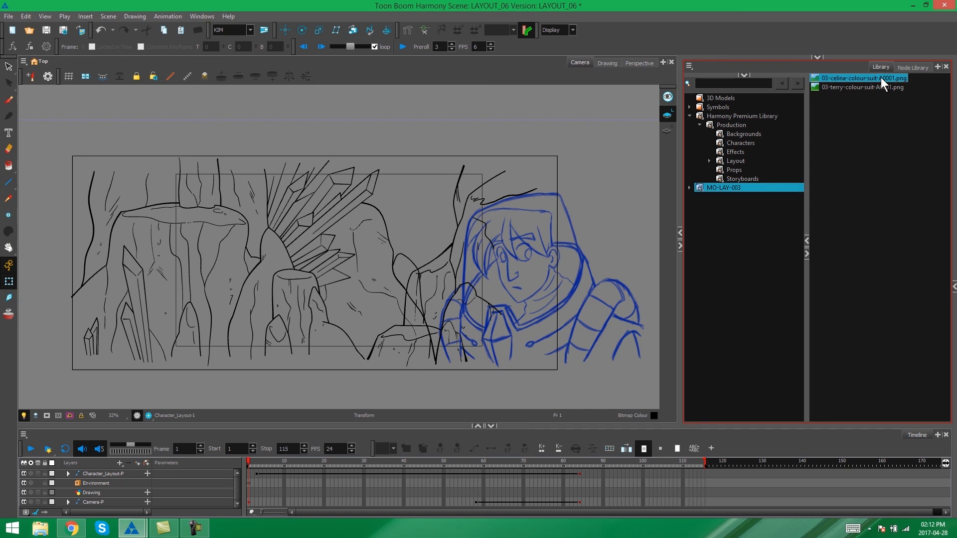
left_click(860, 87)
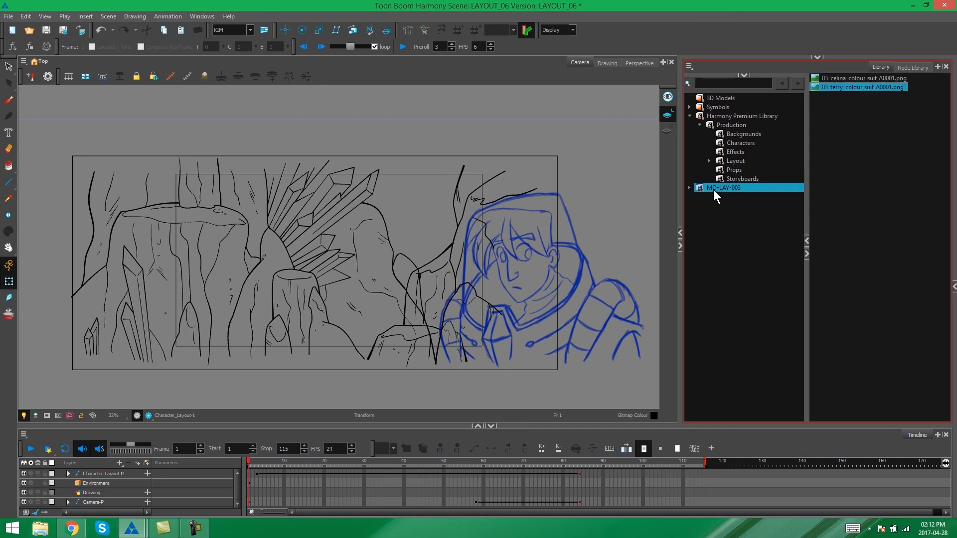
mouse_move(756, 331)
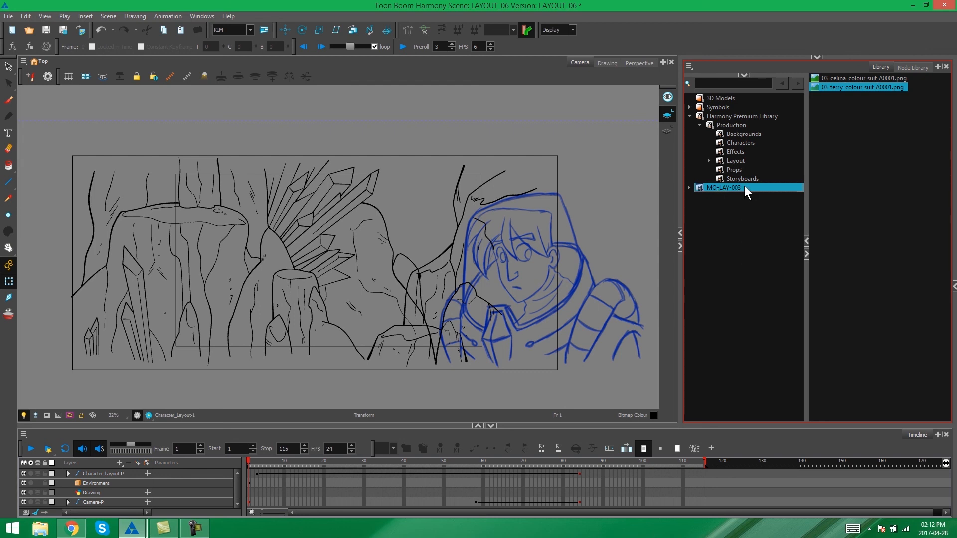
- Close the MO-LAY-003 library and collapse the Production folder
right_click(725, 188)
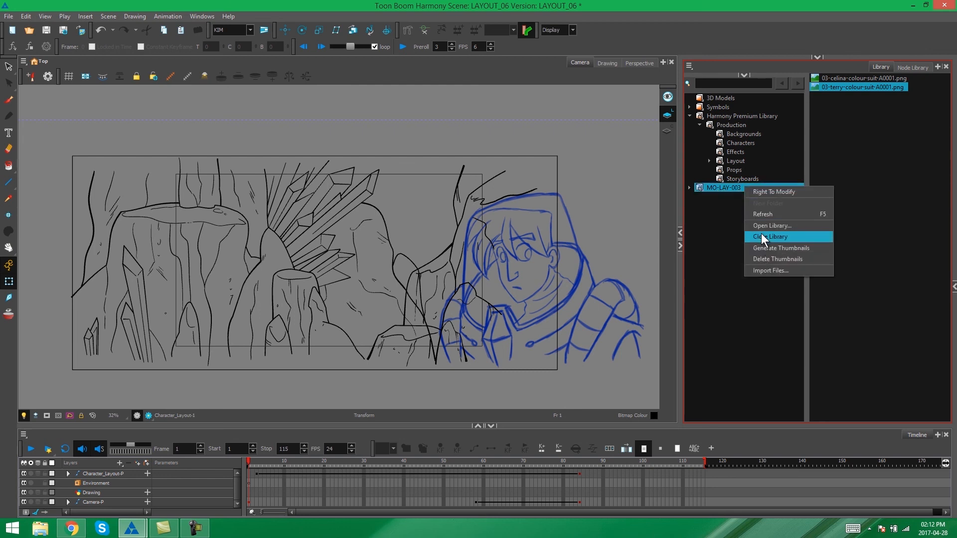
left_click(770, 237)
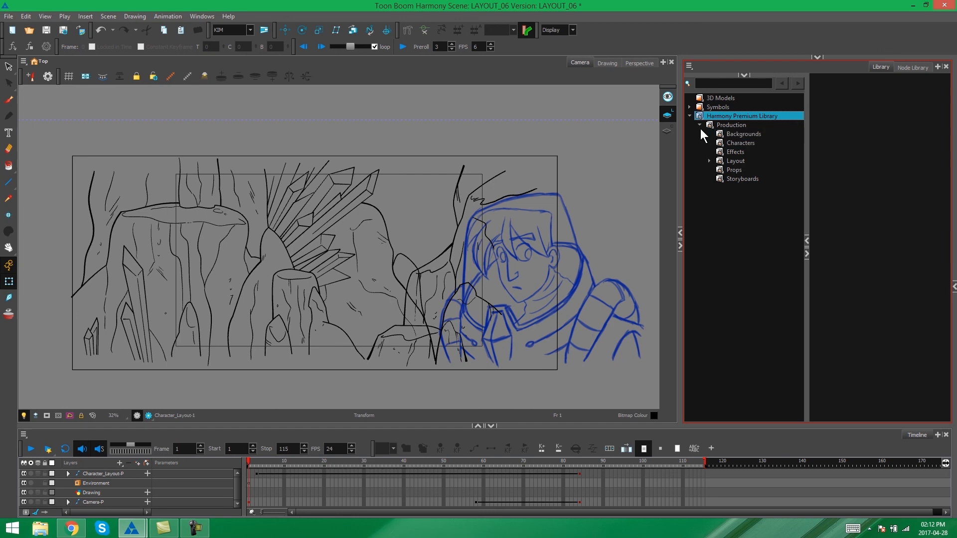
mouse_move(730, 125)
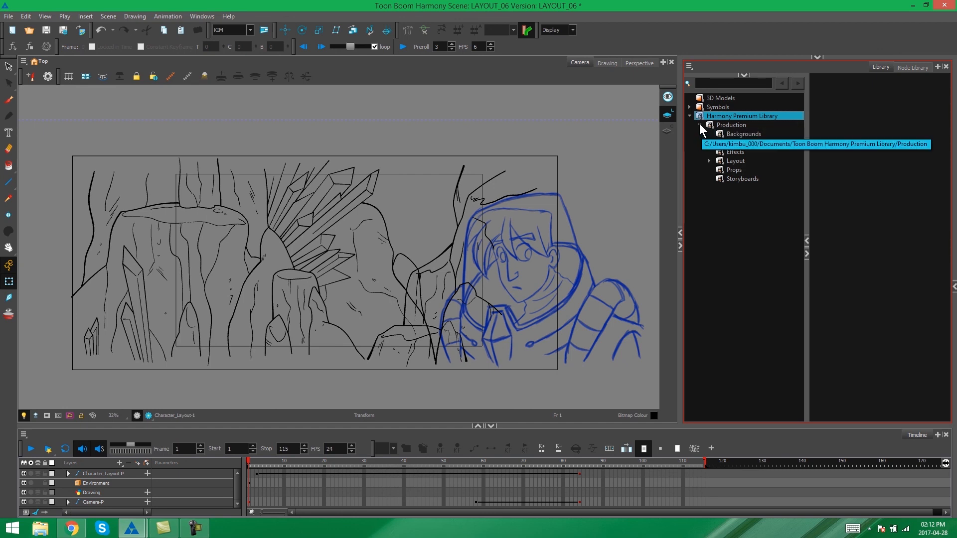
left_click(699, 125)
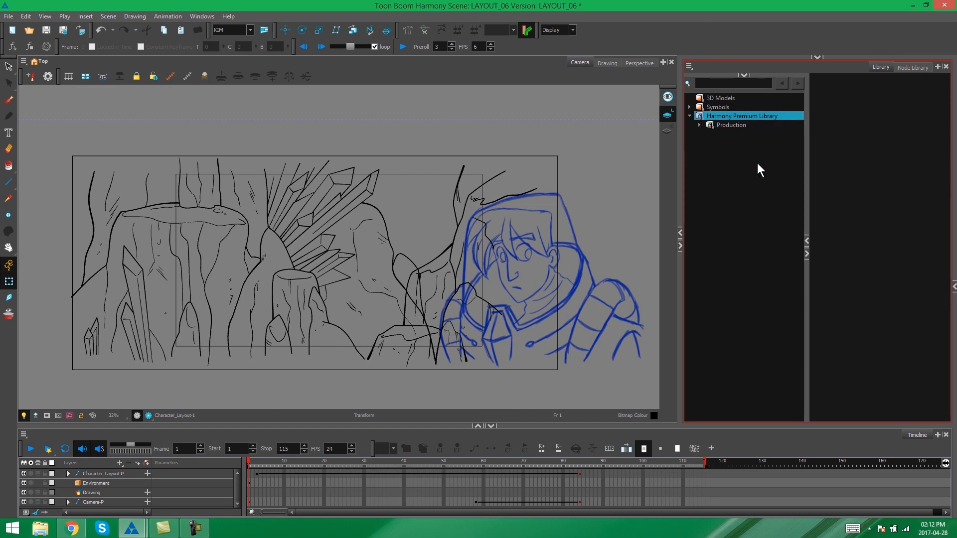
mouse_move(691, 242)
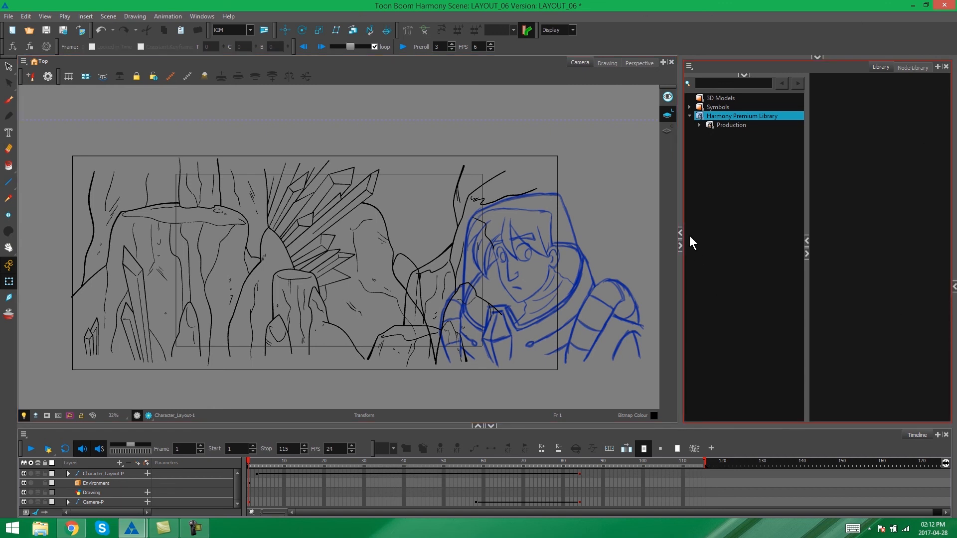